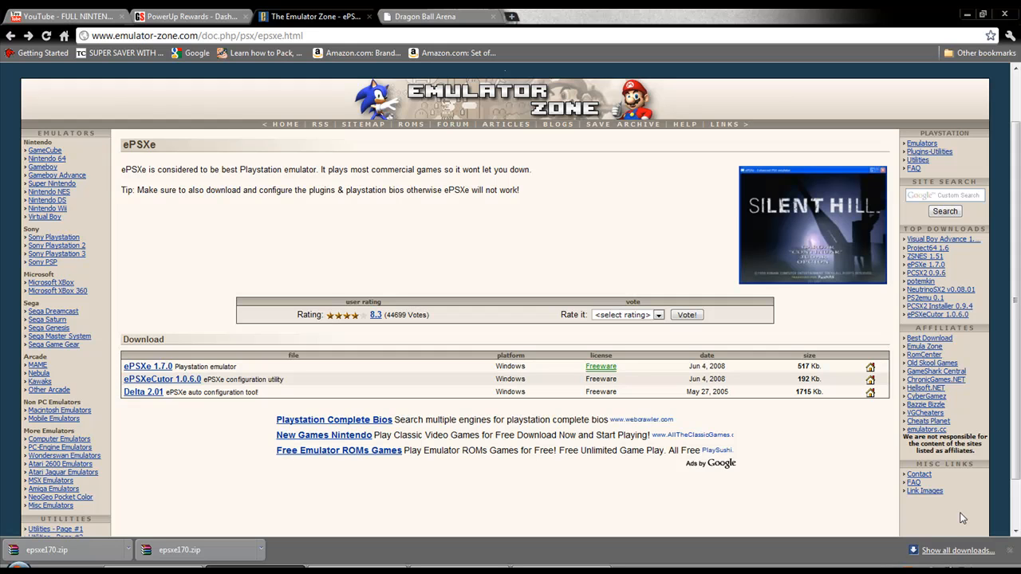
mouse_move(488, 430)
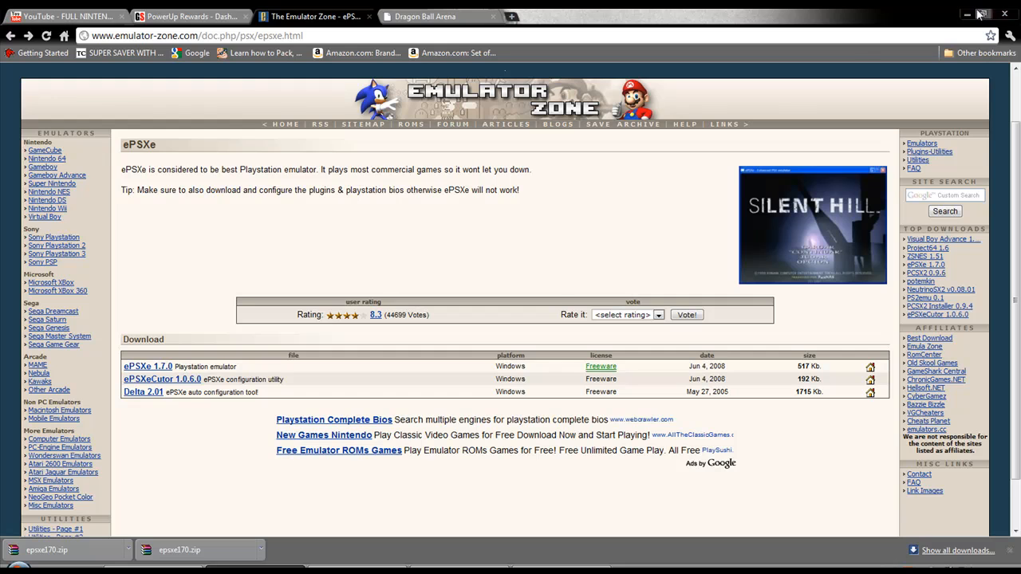
Minimize the browser so the desktop with the downloaded epsxe170.zip shows
click(966, 15)
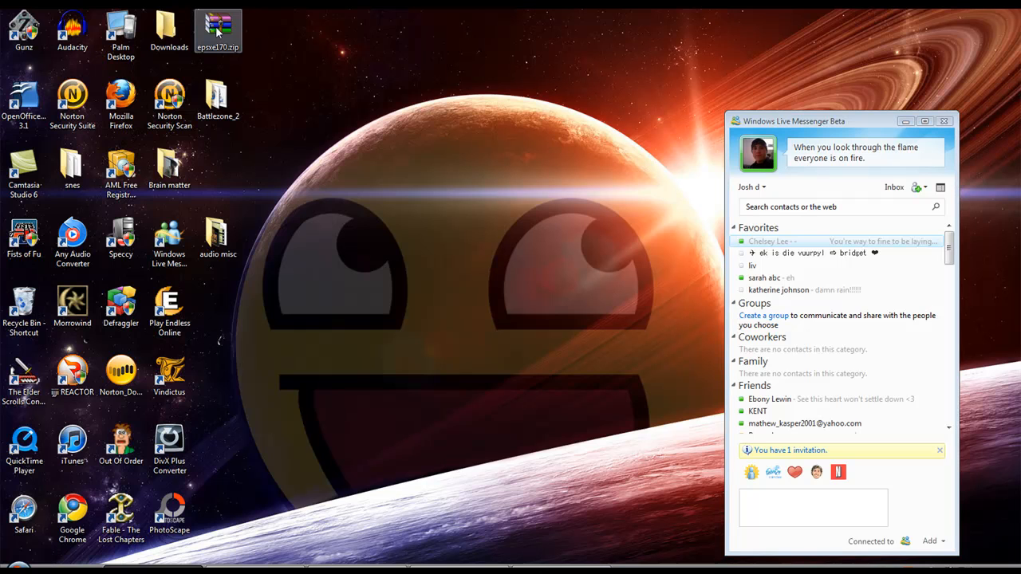
Extract epsxe170.zip via WinRAR's Extract files into the epsxe170 desktop folder and look inside it
right_click(217, 30)
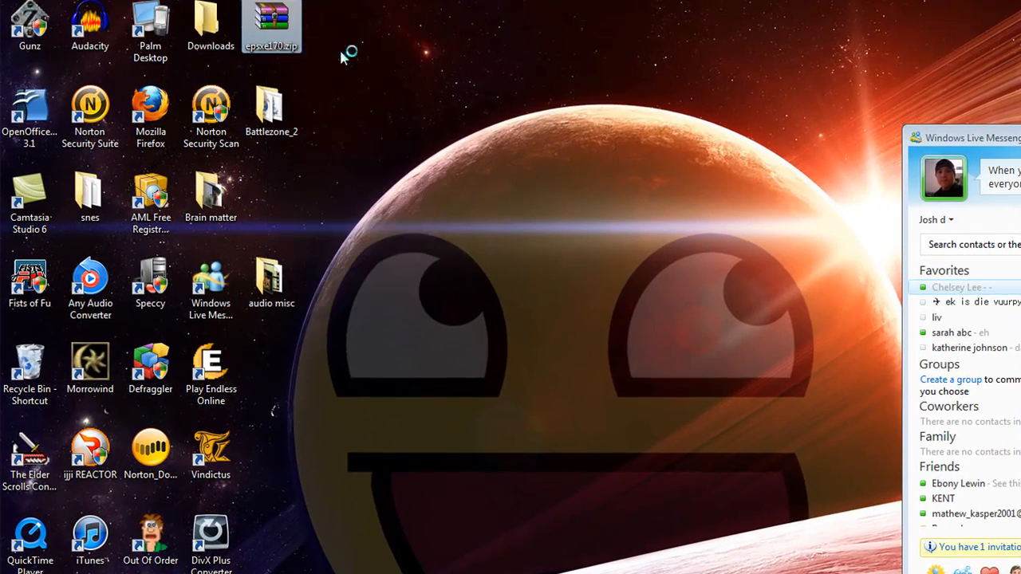
double_click(271, 19)
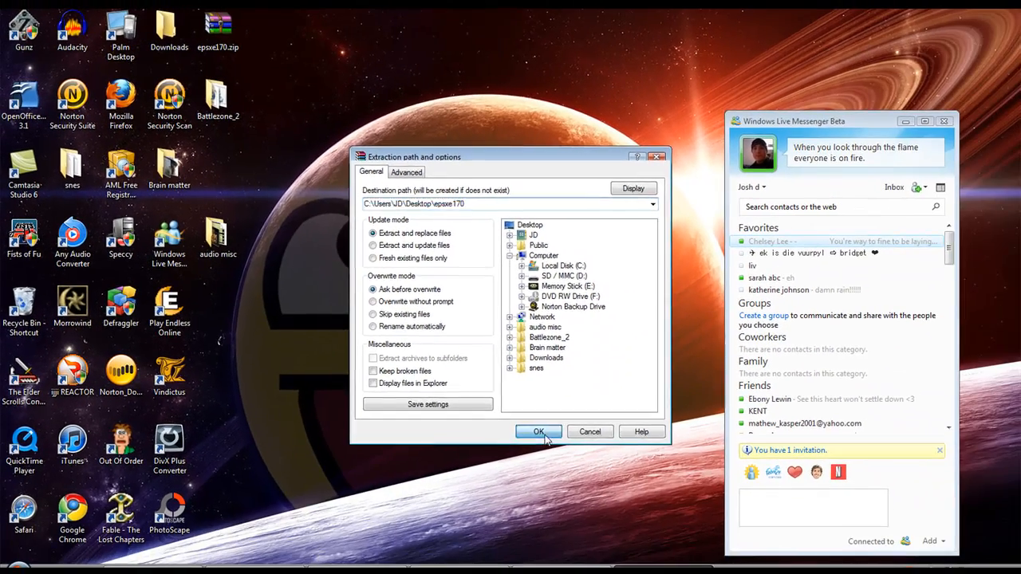
click(539, 431)
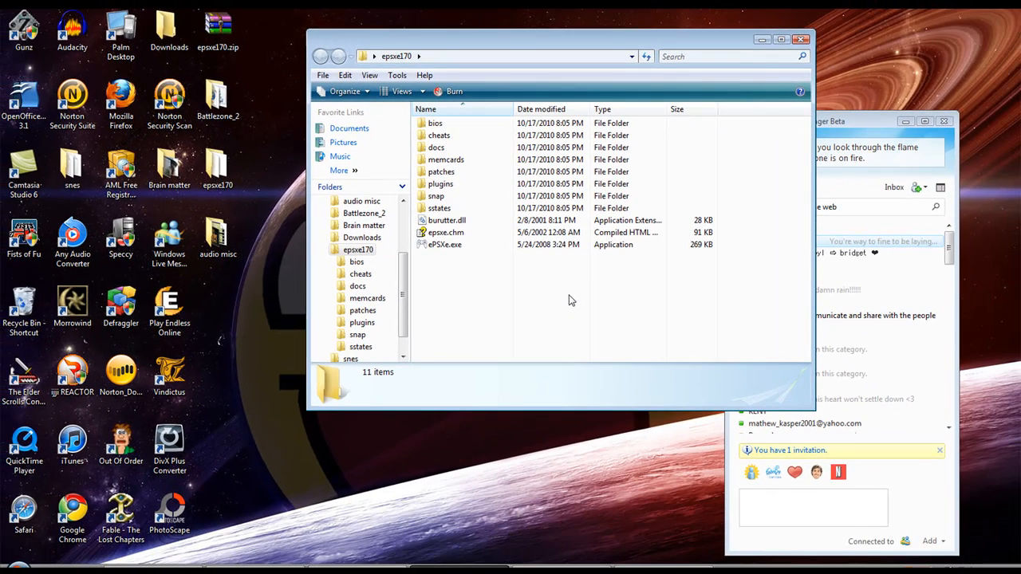
mouse_move(638, 482)
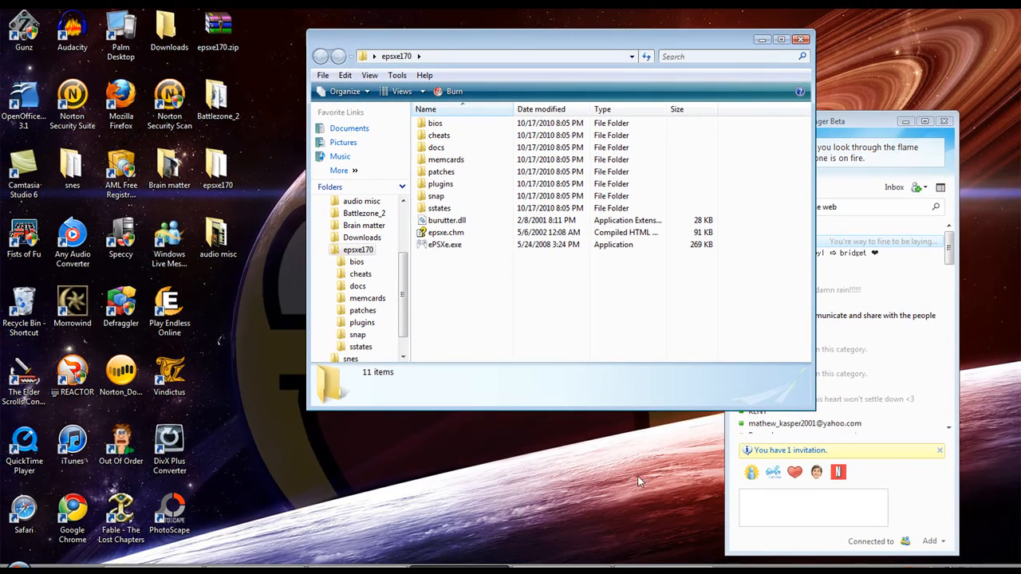
double_click(443, 244)
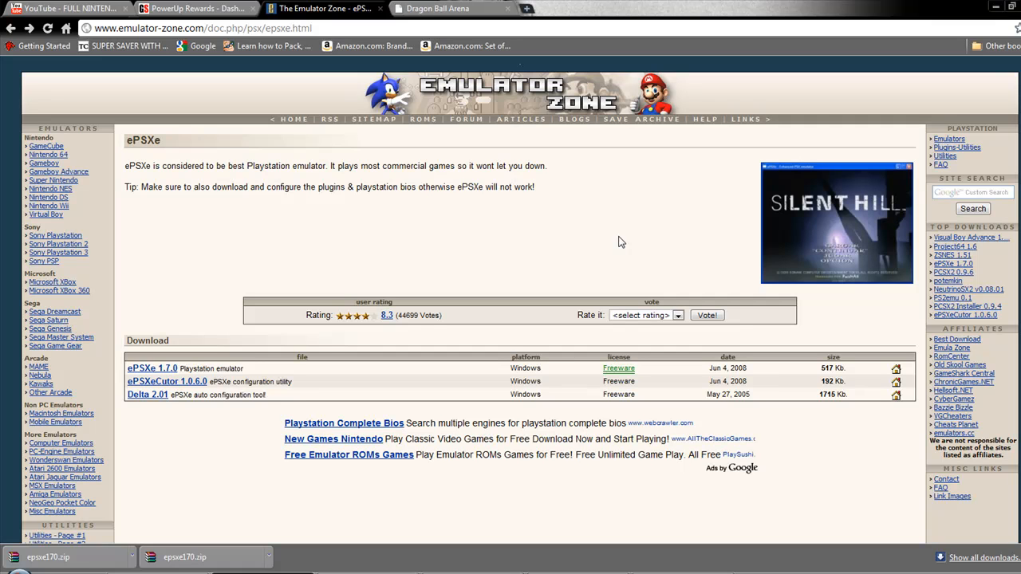
mouse_move(949, 138)
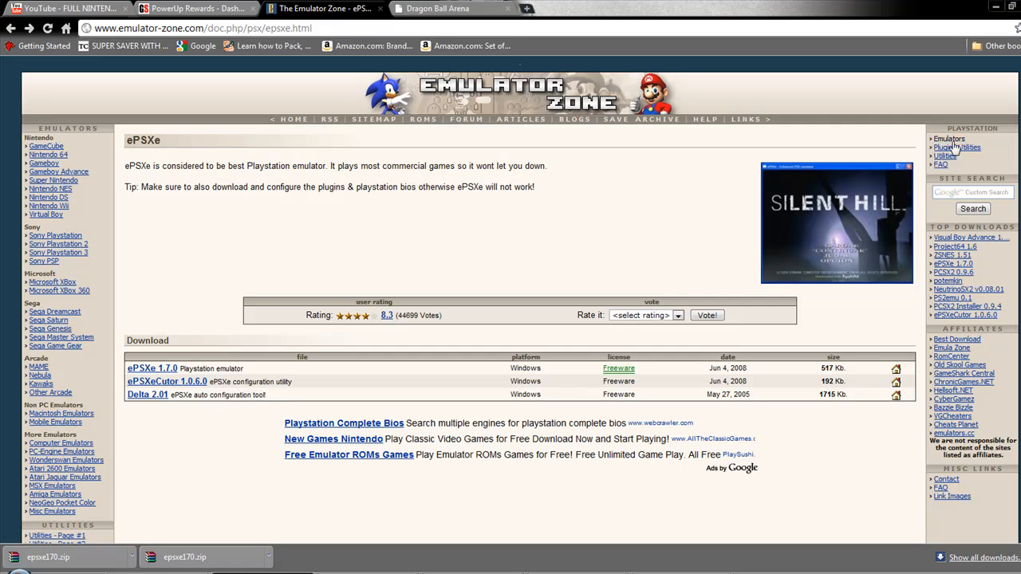
mouse_move(996, 147)
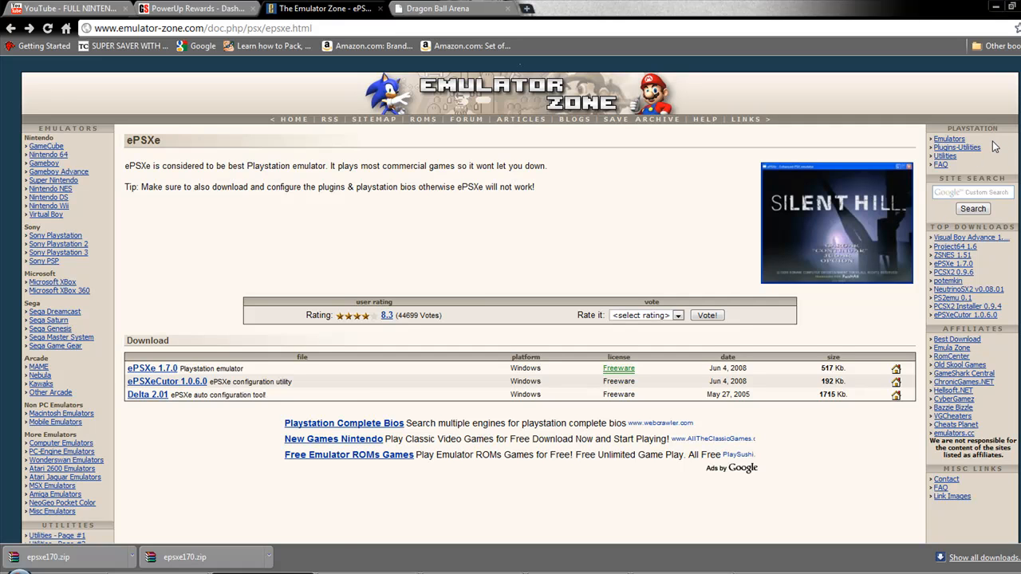
mouse_move(957, 147)
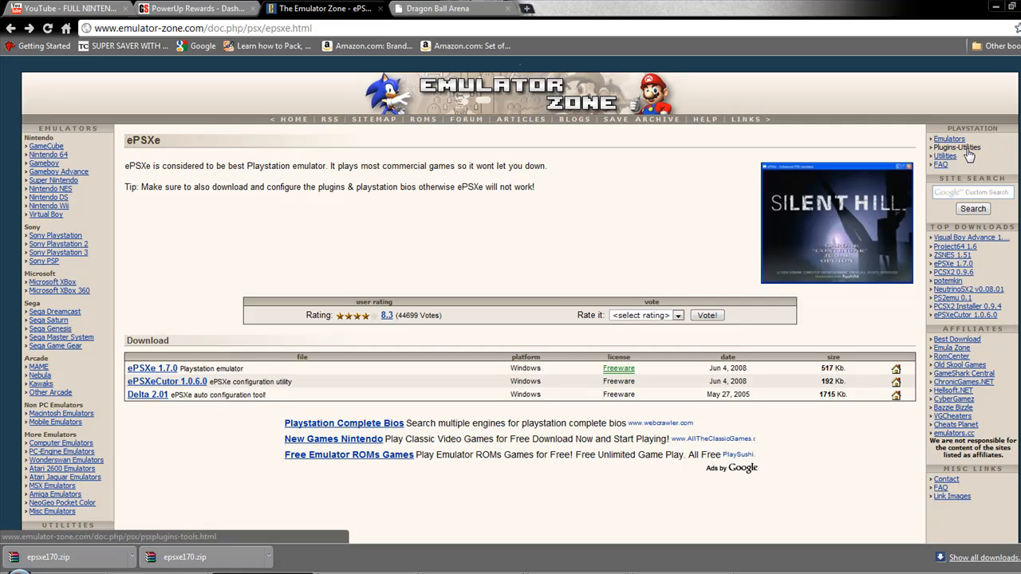
From the Plugins-Utilities page, download Pete's GPU Plugins 1.77 and Segu's Joy plugin 0.3
click(957, 147)
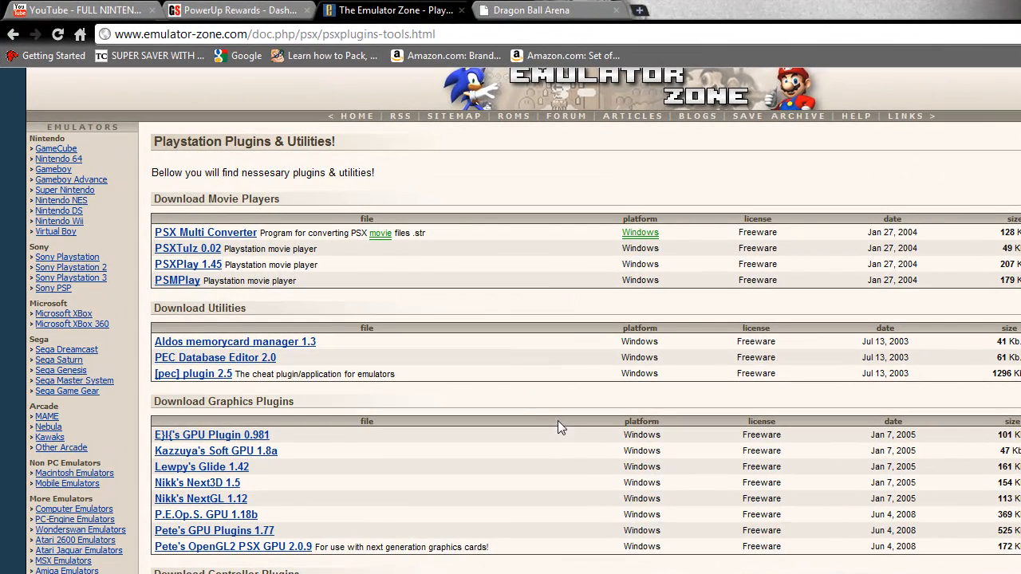
mouse_move(570, 453)
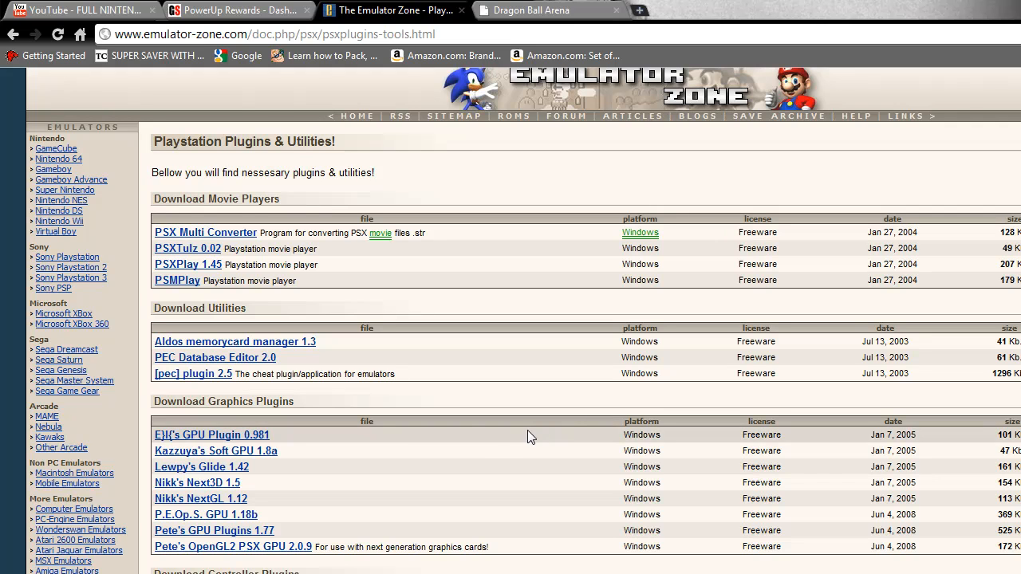
mouse_move(482, 448)
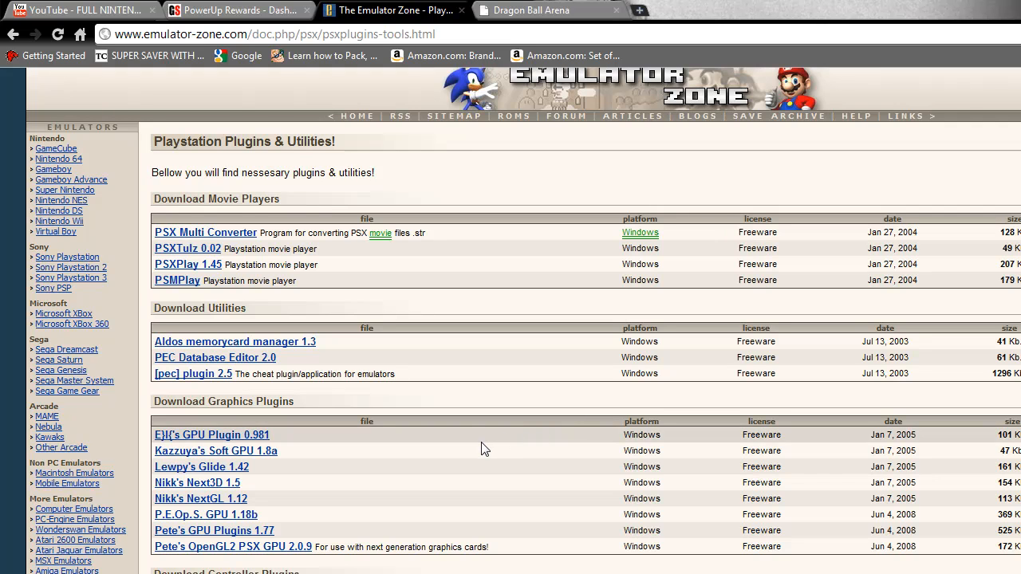
mouse_move(495, 441)
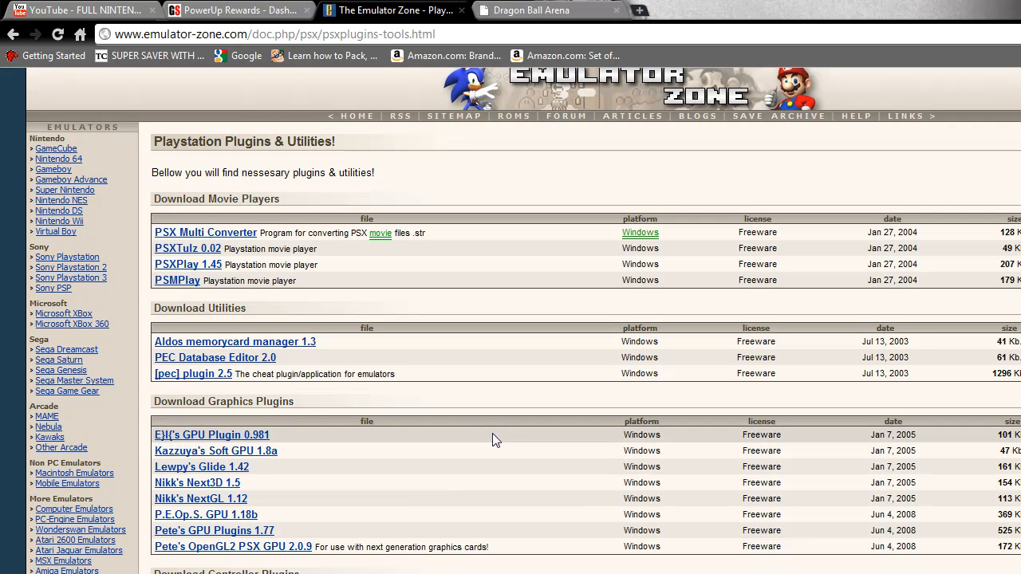
scroll(down, 3)
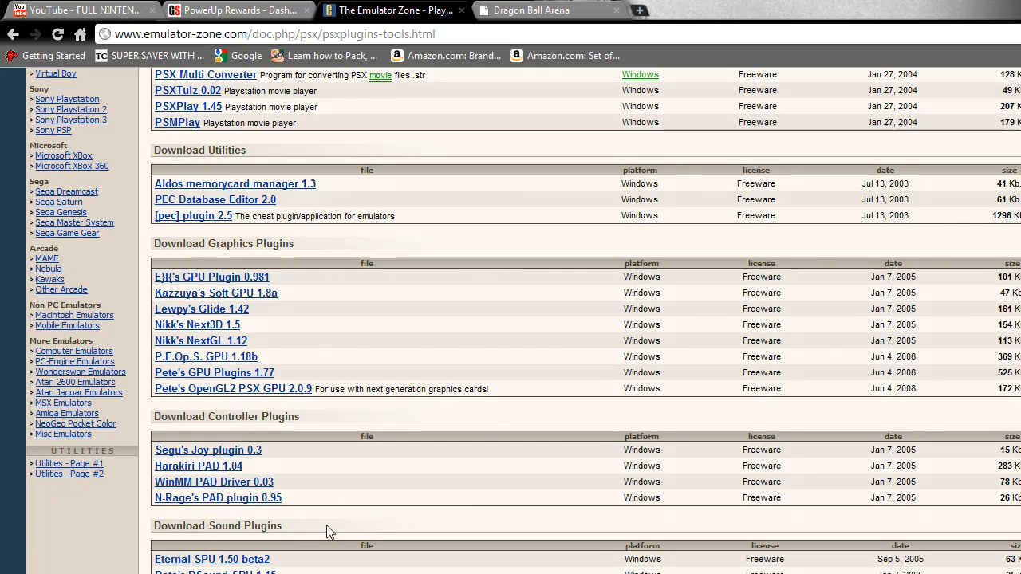
mouse_move(271, 498)
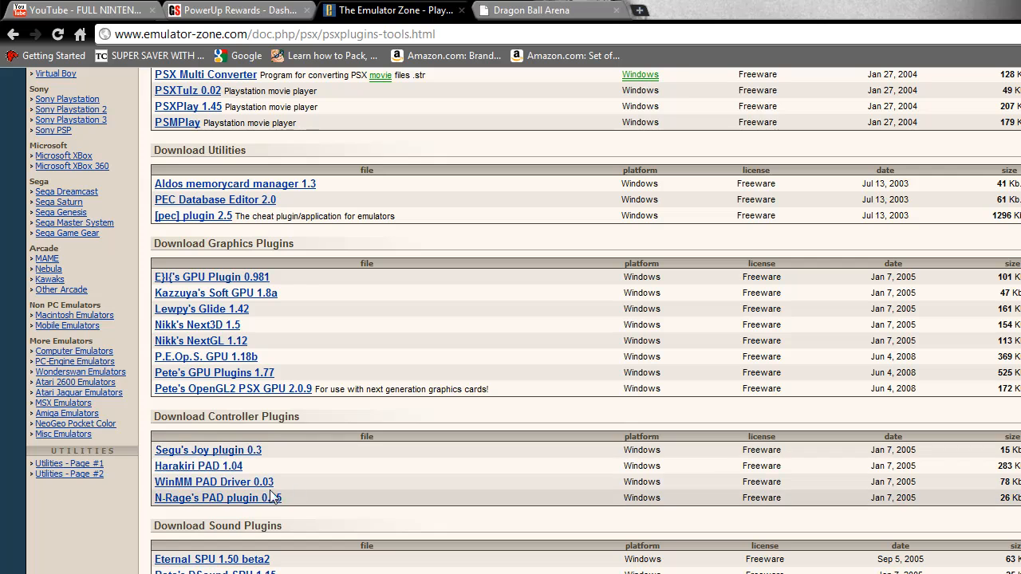
mouse_move(192, 466)
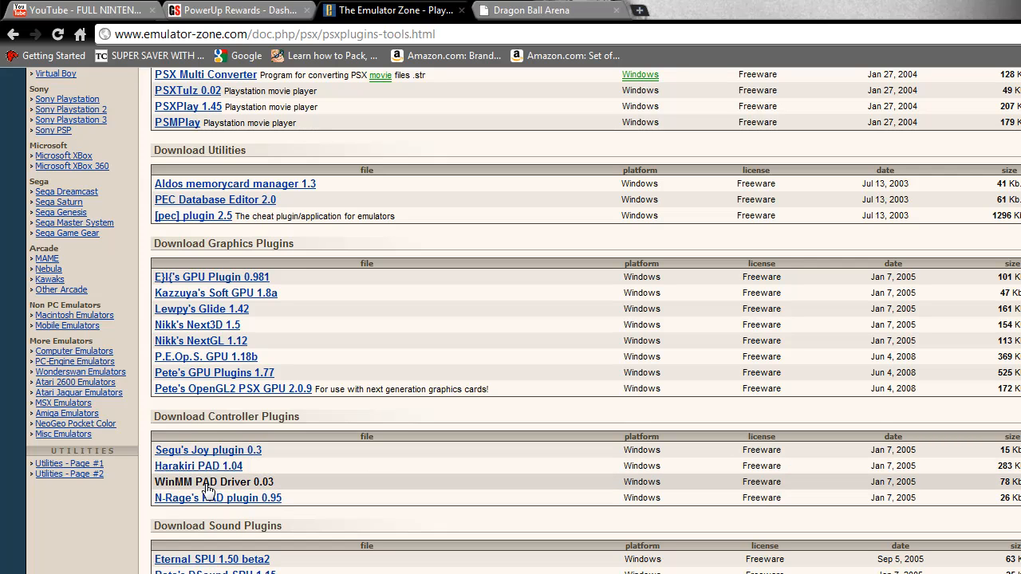
mouse_move(317, 373)
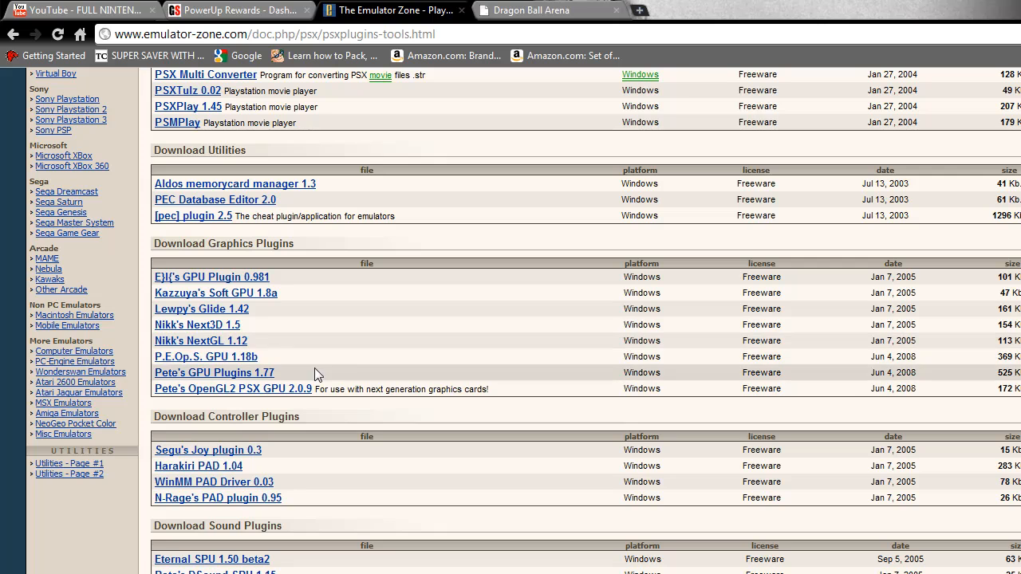
mouse_move(233, 390)
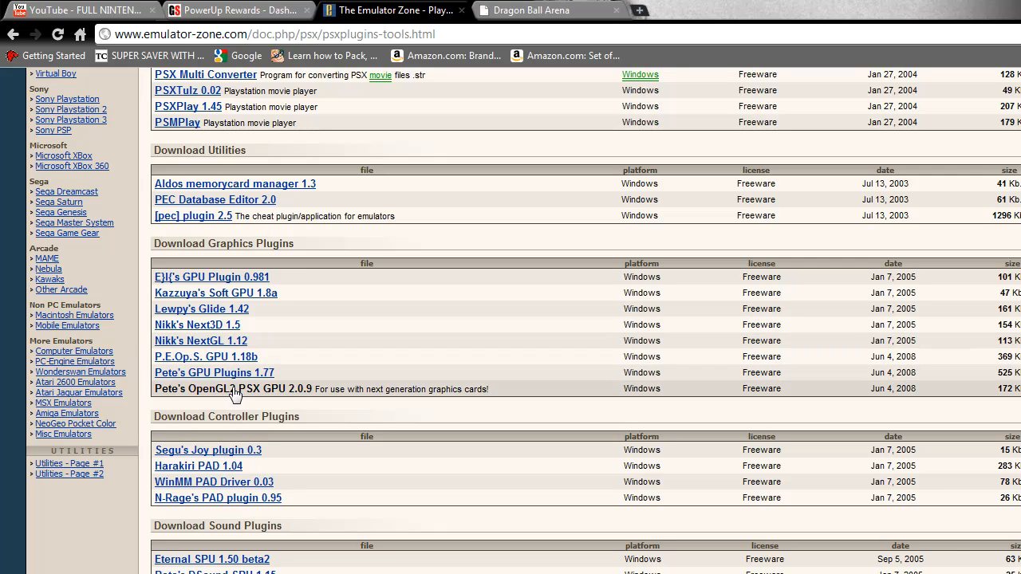
mouse_move(214, 373)
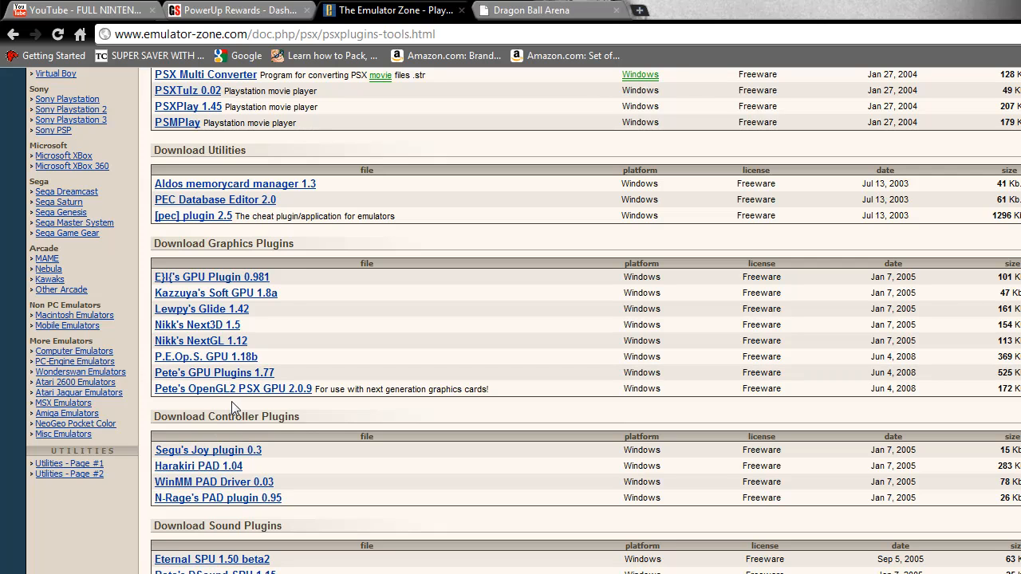
mouse_move(265, 386)
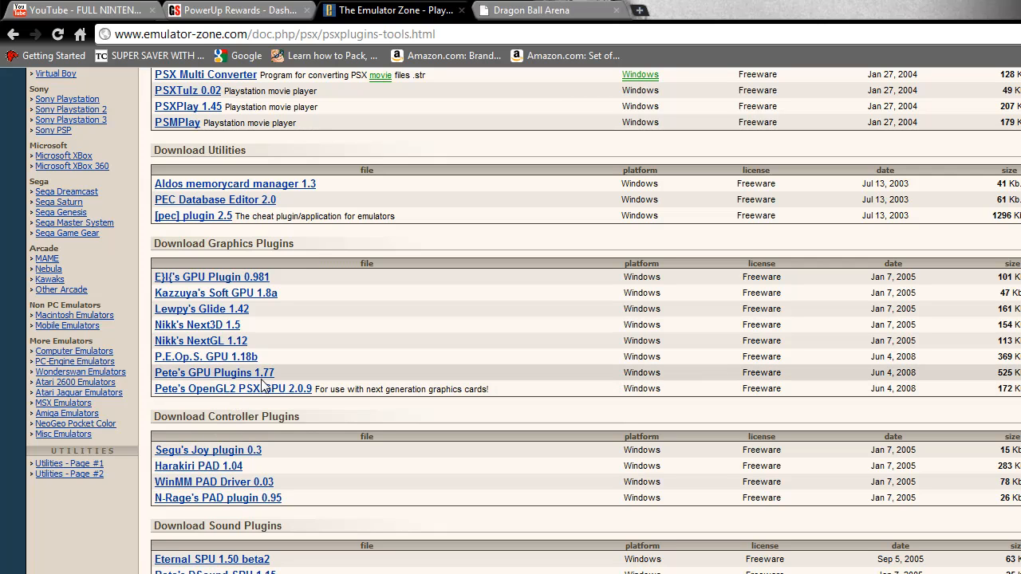
mouse_move(258, 376)
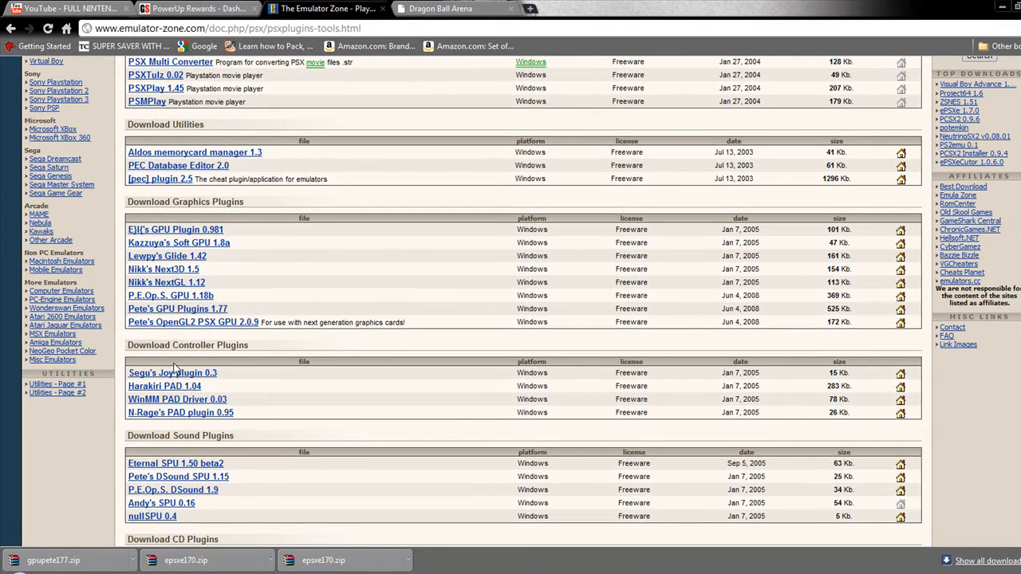
mouse_move(172, 373)
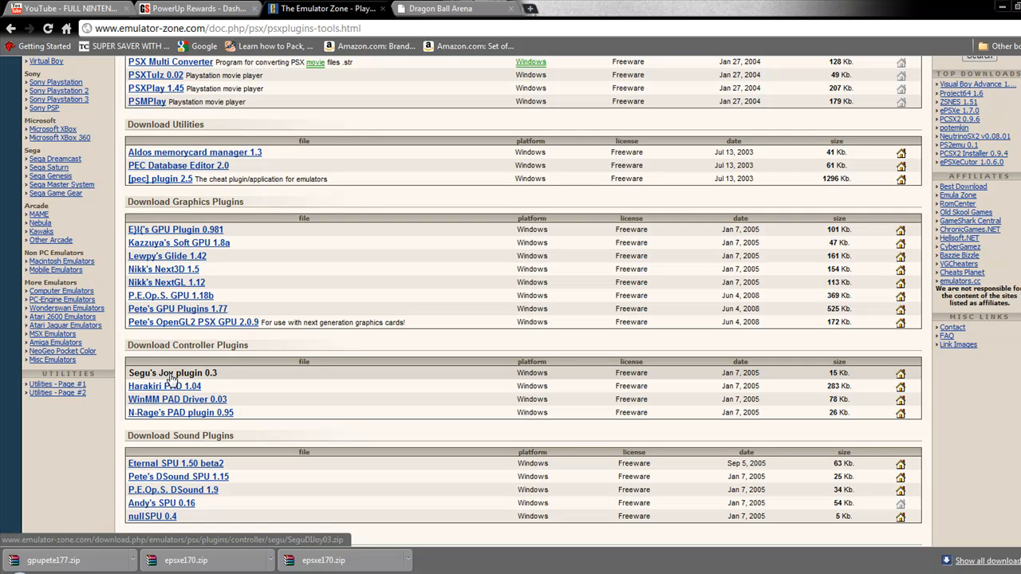
click(172, 373)
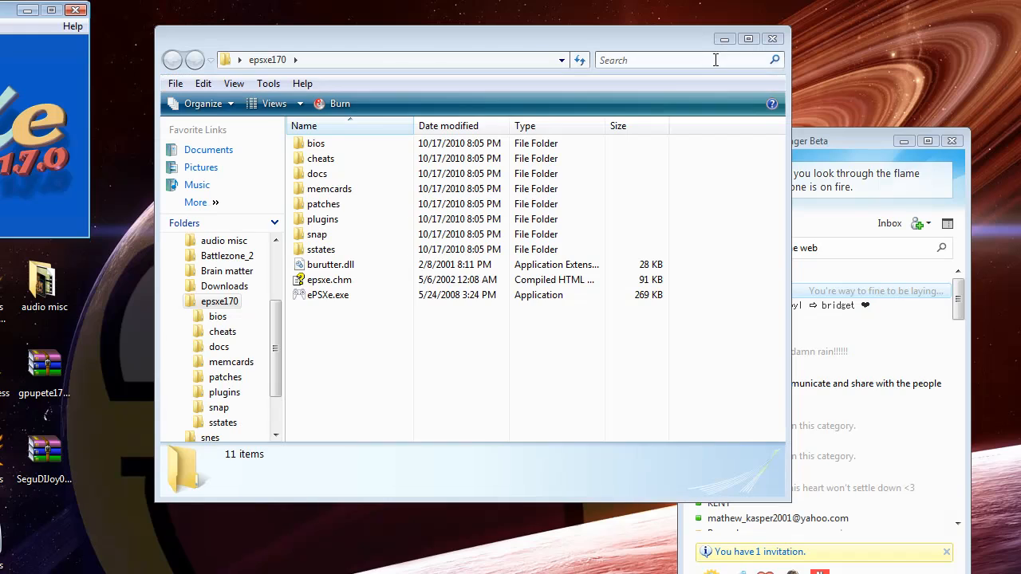
Launch ePSXe.exe from the epsxe170 folder once and close its window again
double_click(327, 294)
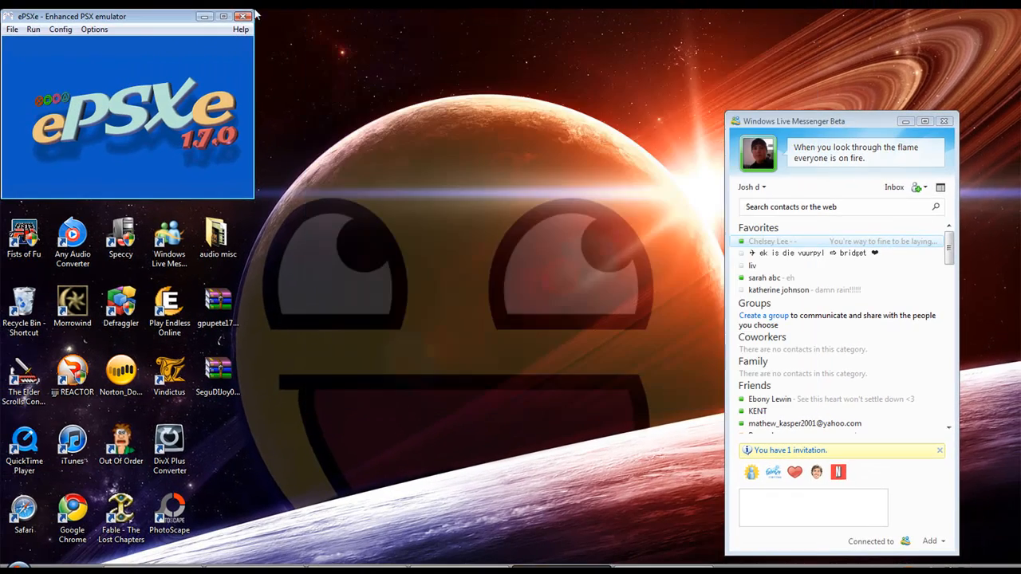
click(244, 16)
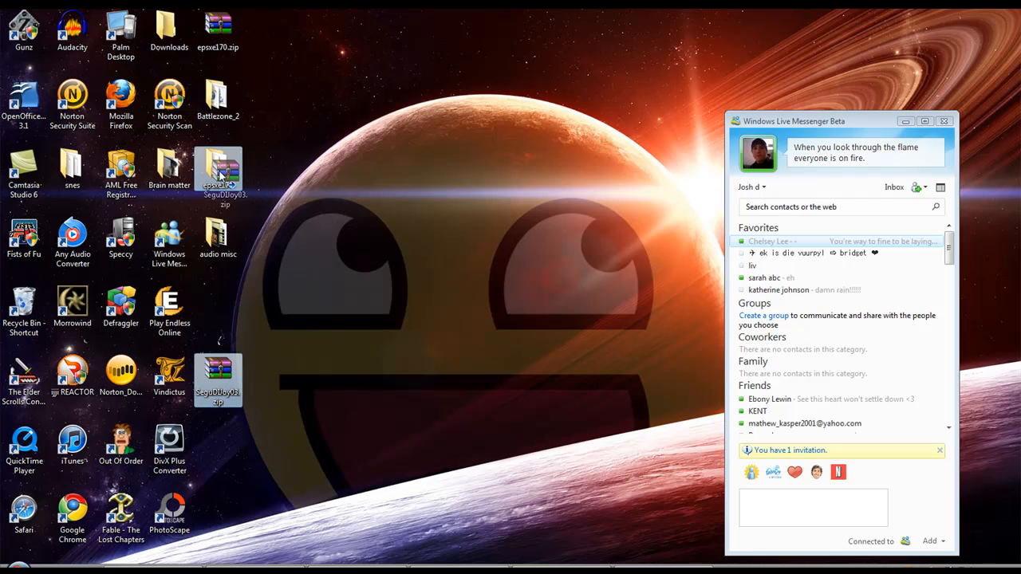
Extract gpupete177.zip and SeguDDoy03.zip into their own subfolders inside epsxe170, closing the messenger window
double_click(217, 172)
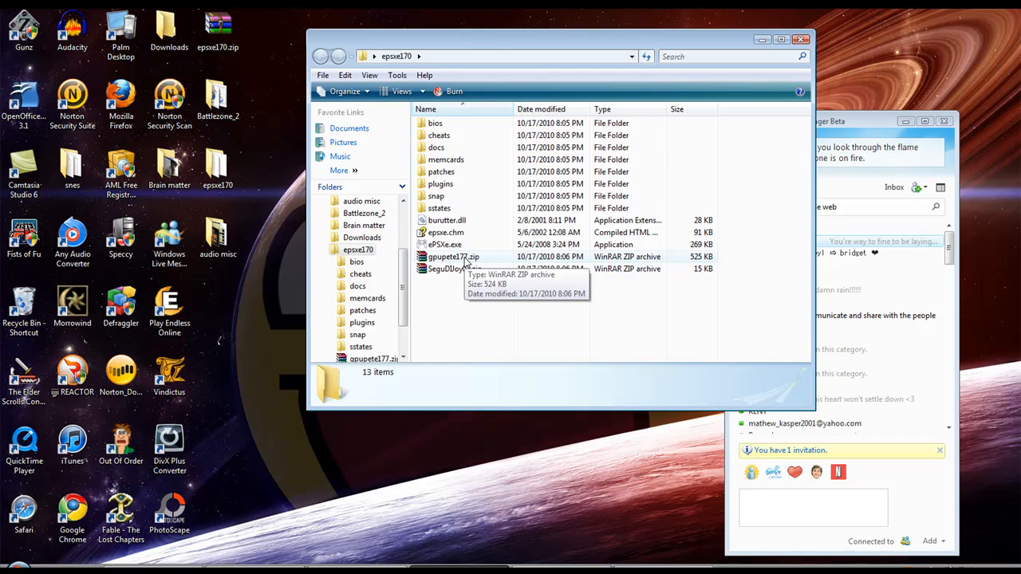
mouse_move(471, 259)
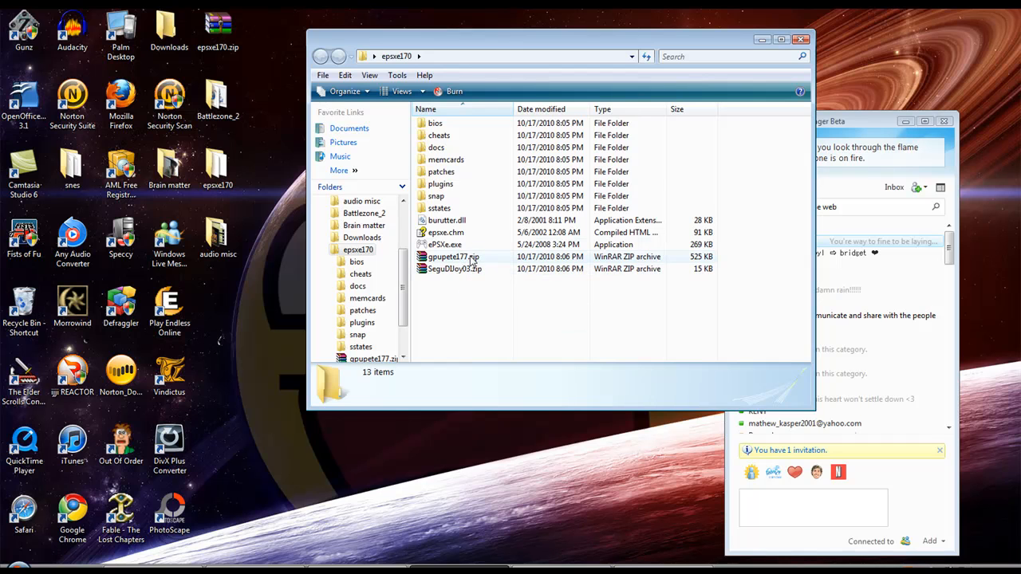
right_click(453, 255)
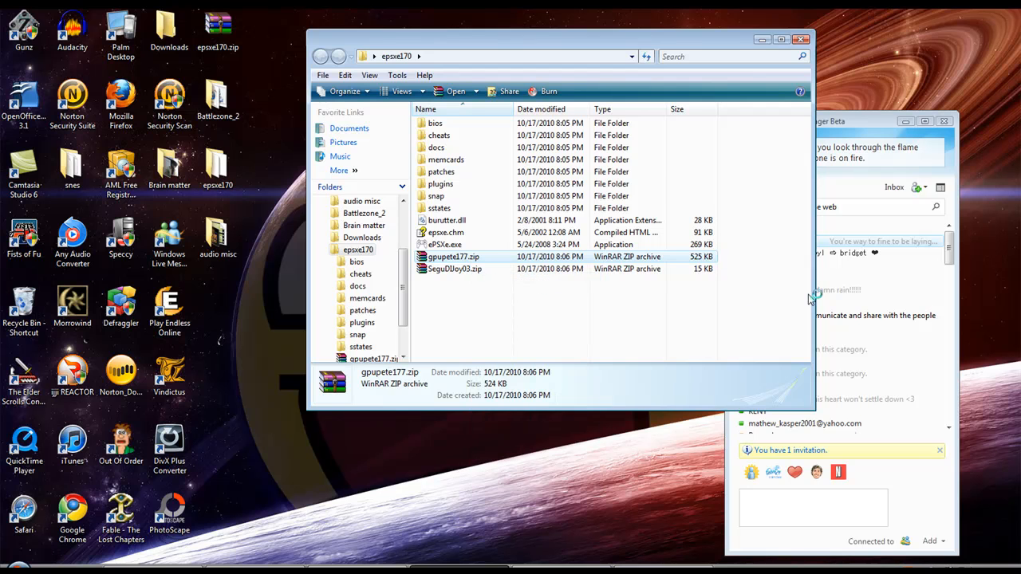
mouse_move(529, 437)
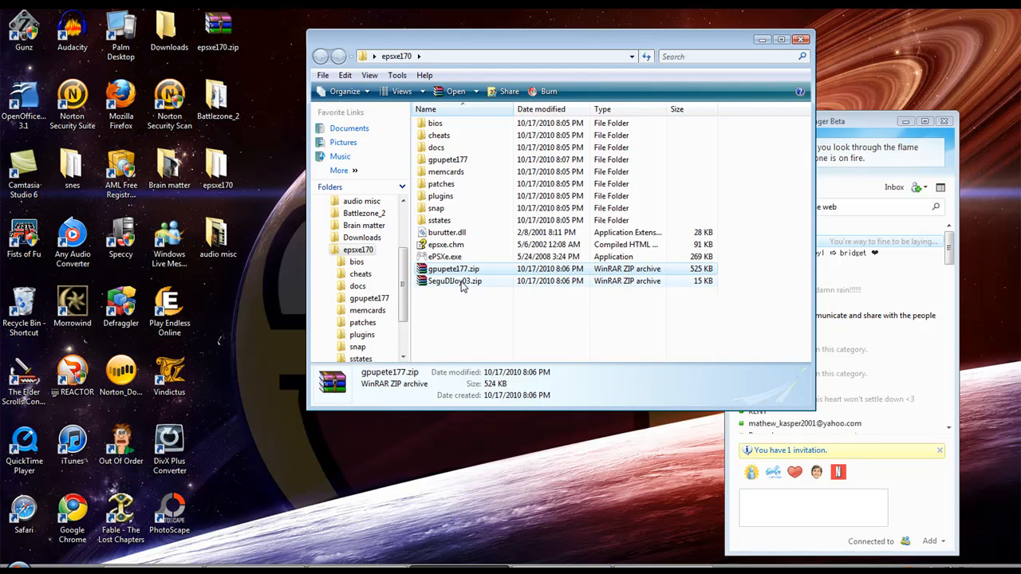
right_click(455, 280)
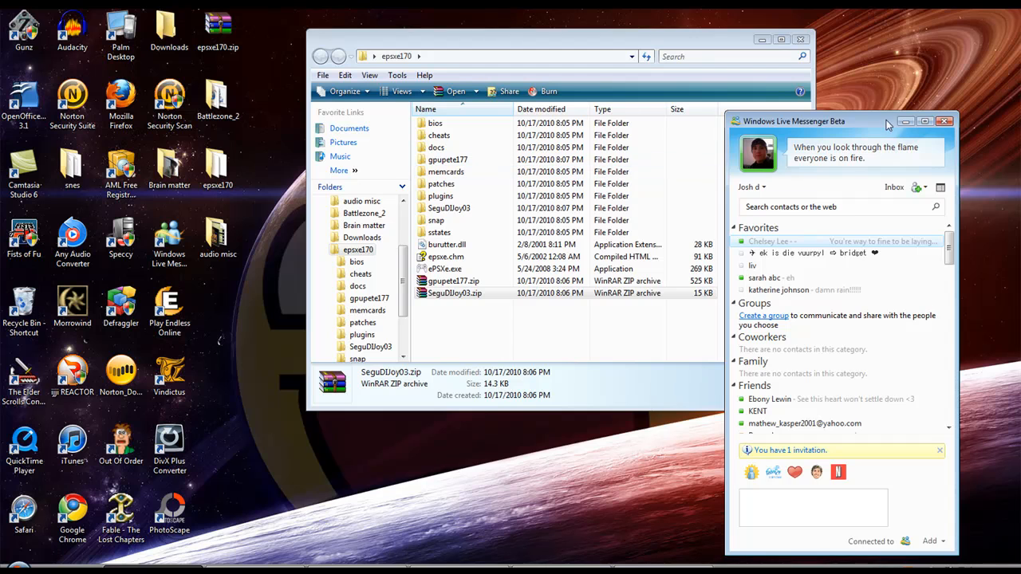
click(944, 122)
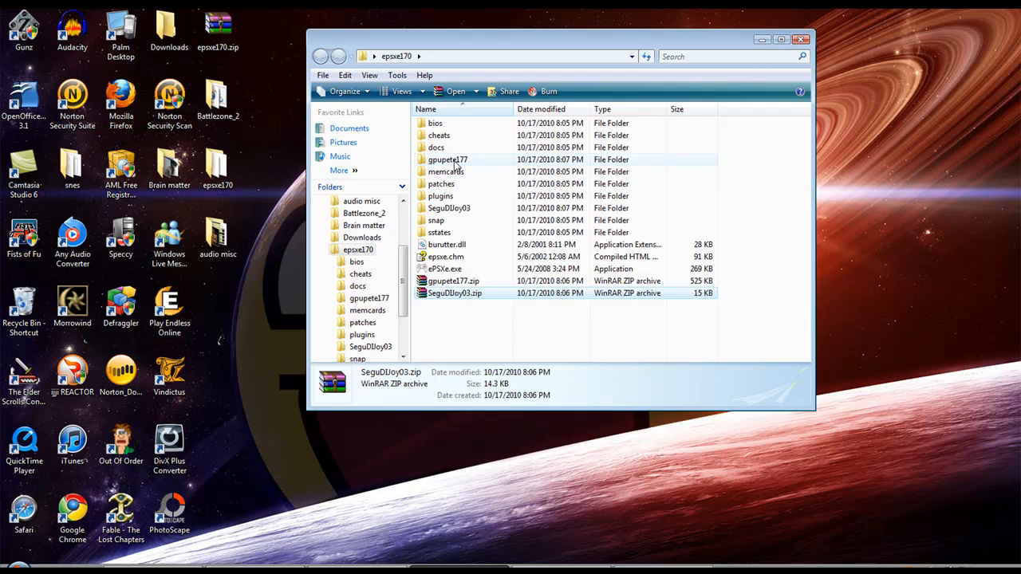
Move Pete's GPU plugin DLLs from gpupete177 into the epsxe170 plugins folder
double_click(448, 160)
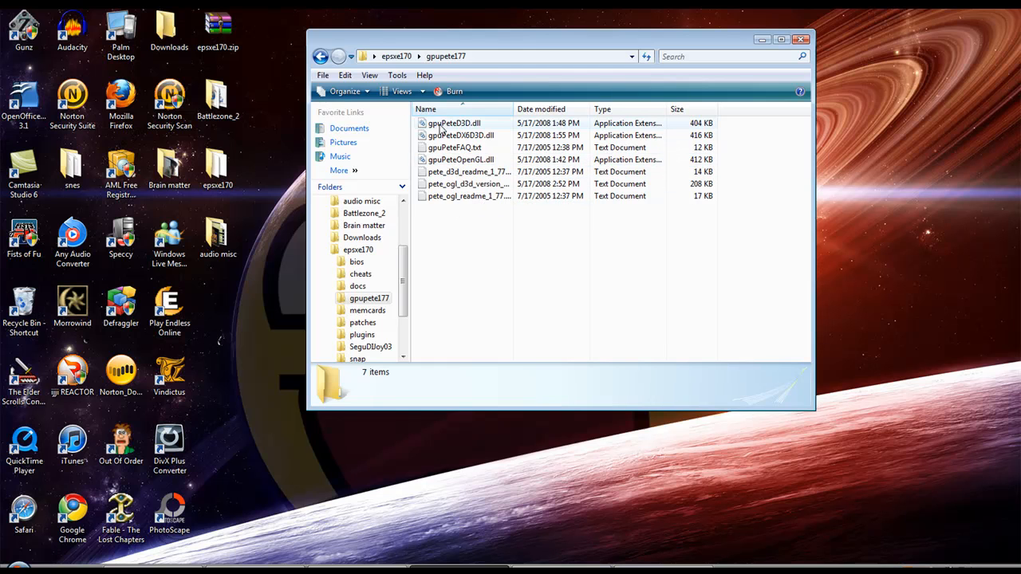
mouse_move(459, 172)
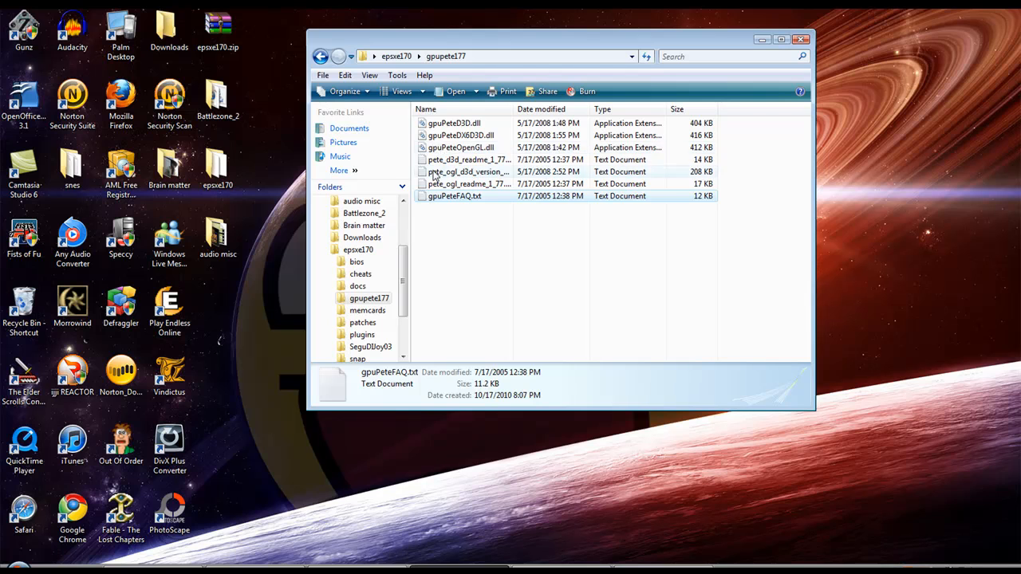
click(461, 147)
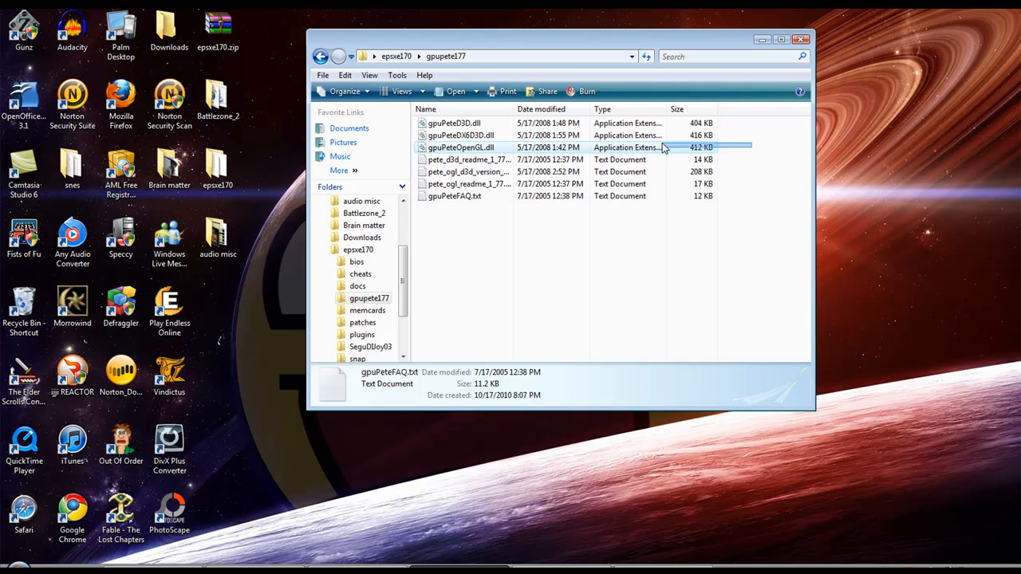
right_click(459, 147)
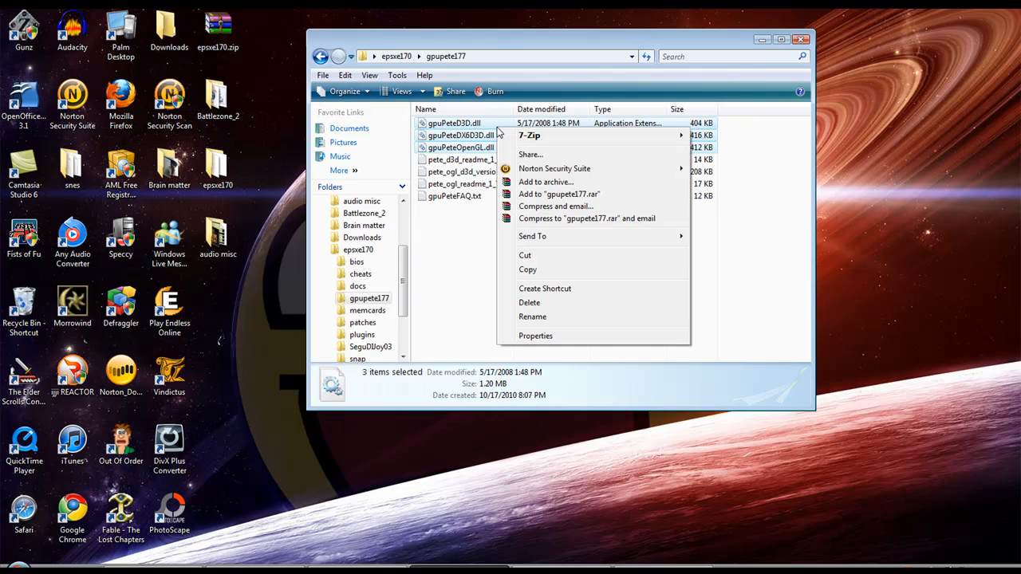
click(321, 56)
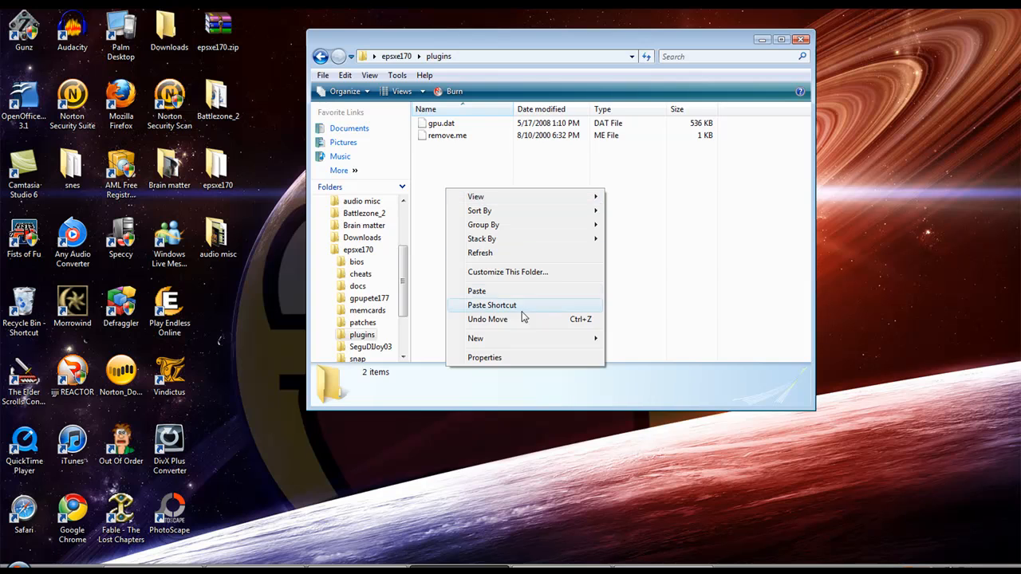
click(475, 290)
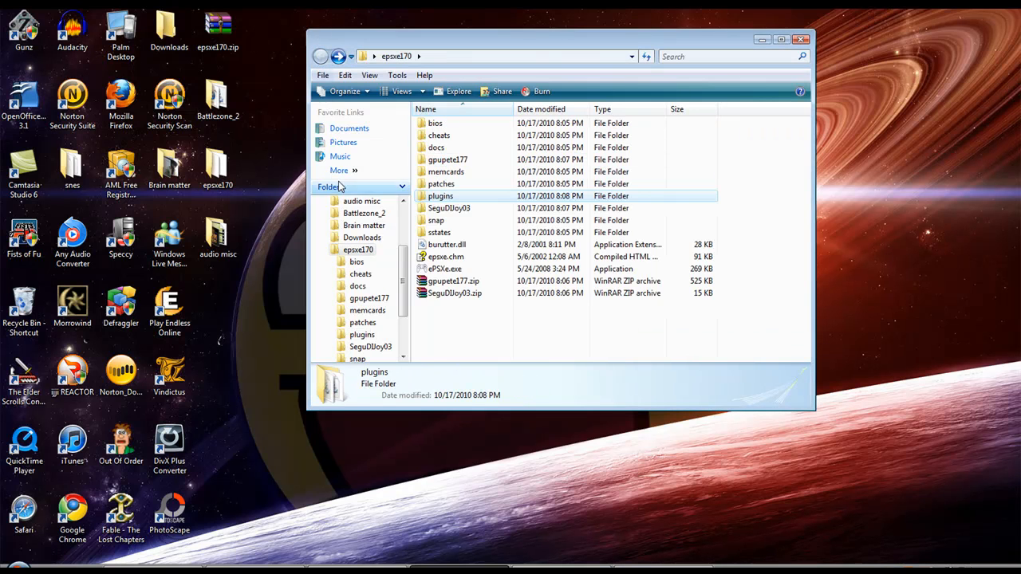
mouse_move(440, 207)
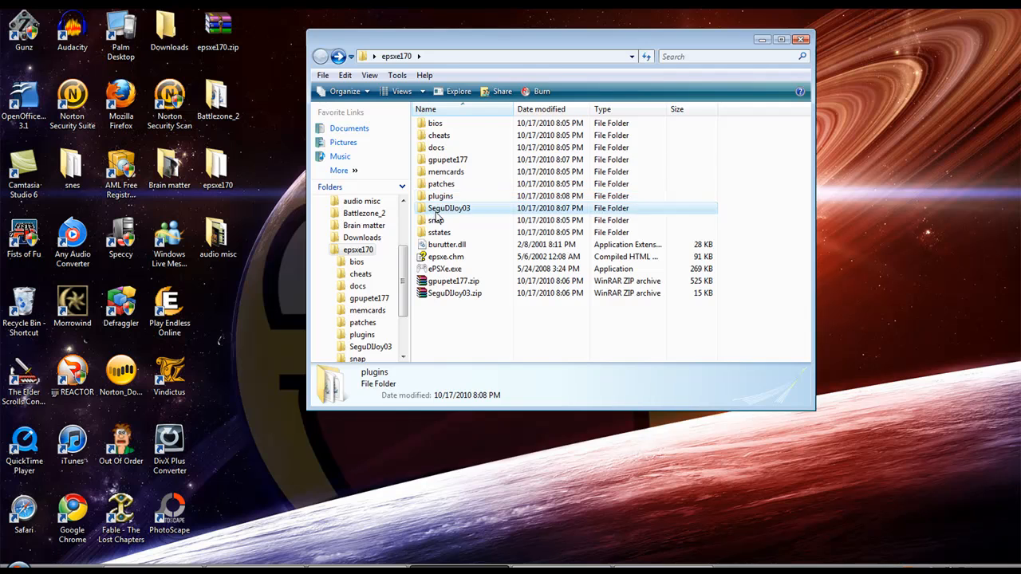
Copy padSeguDJoy.dll from SeguDDoy03 into the plugins folder and return to epsxe170
right_click(454, 123)
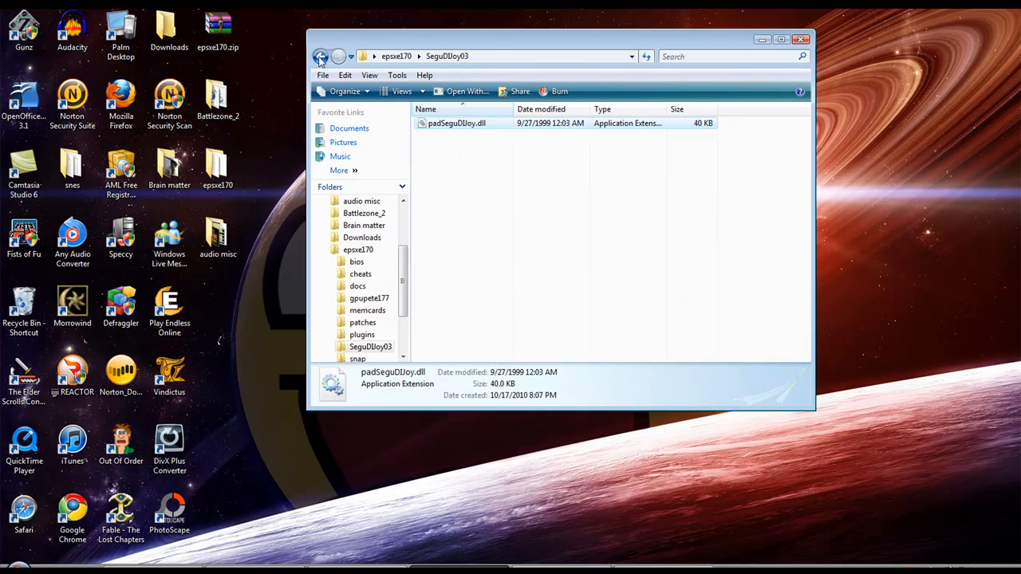
click(320, 56)
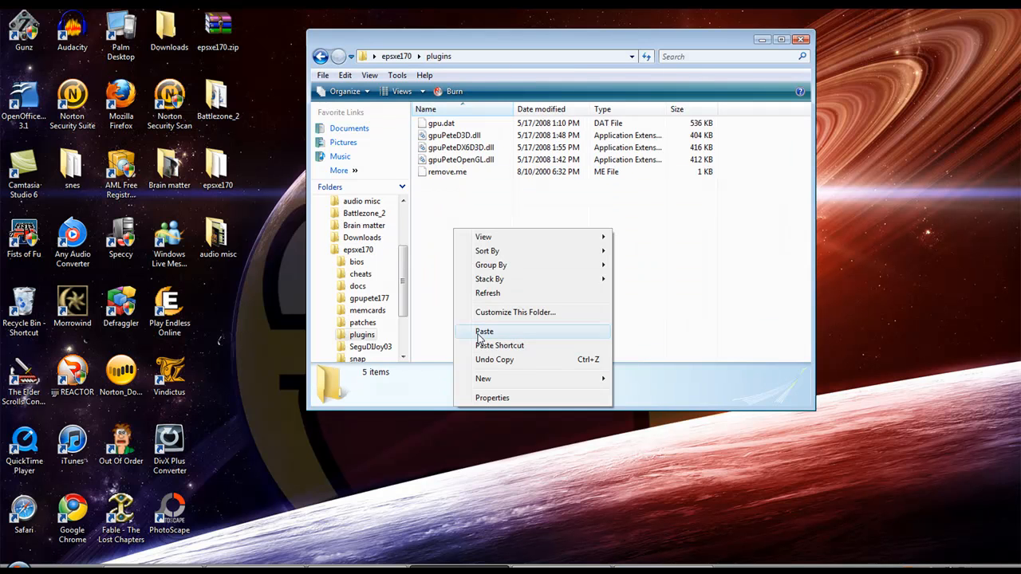
click(485, 330)
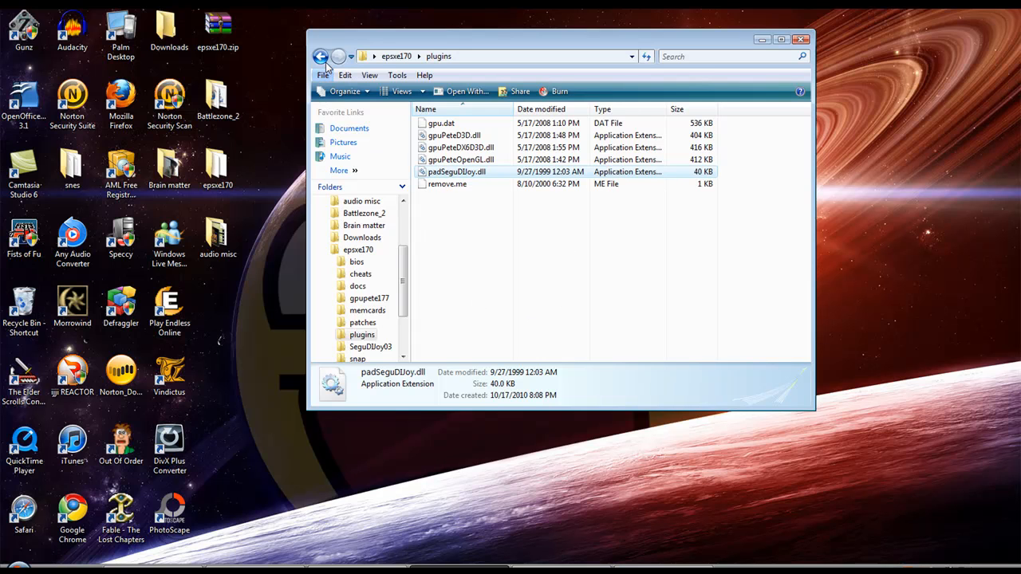
click(321, 56)
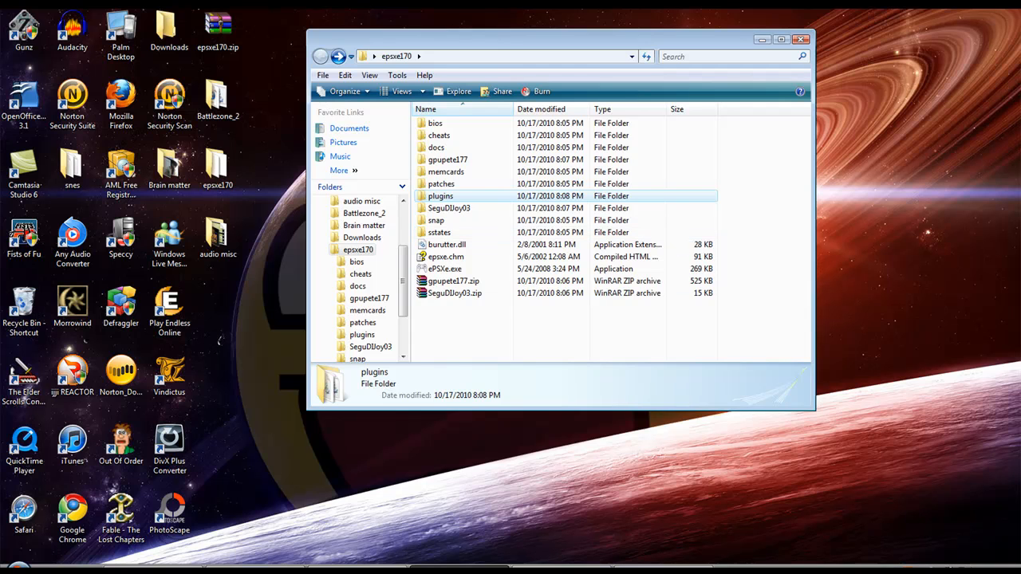
double_click(445, 268)
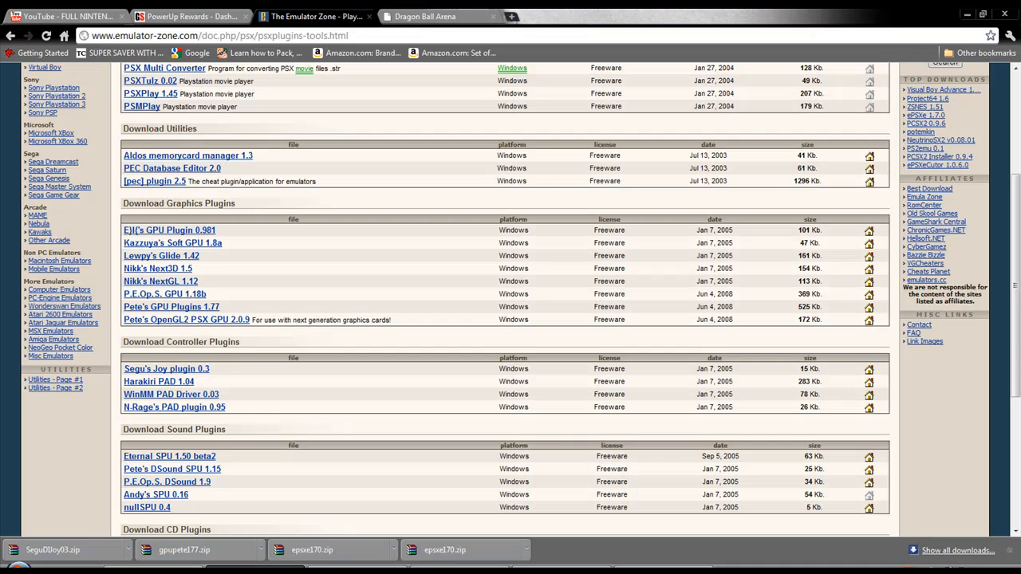
mouse_move(311, 549)
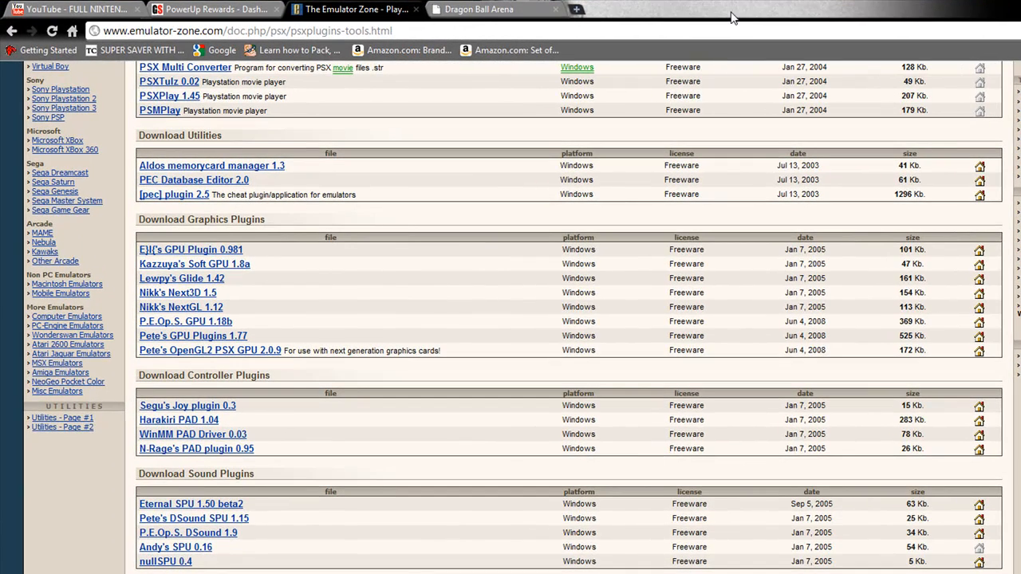
mouse_move(743, 6)
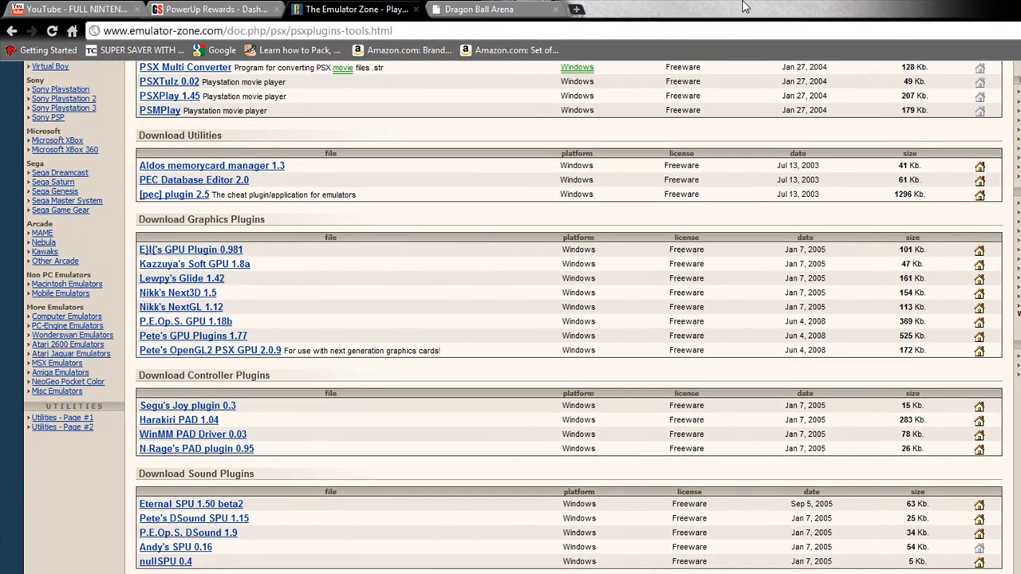
mouse_move(766, 19)
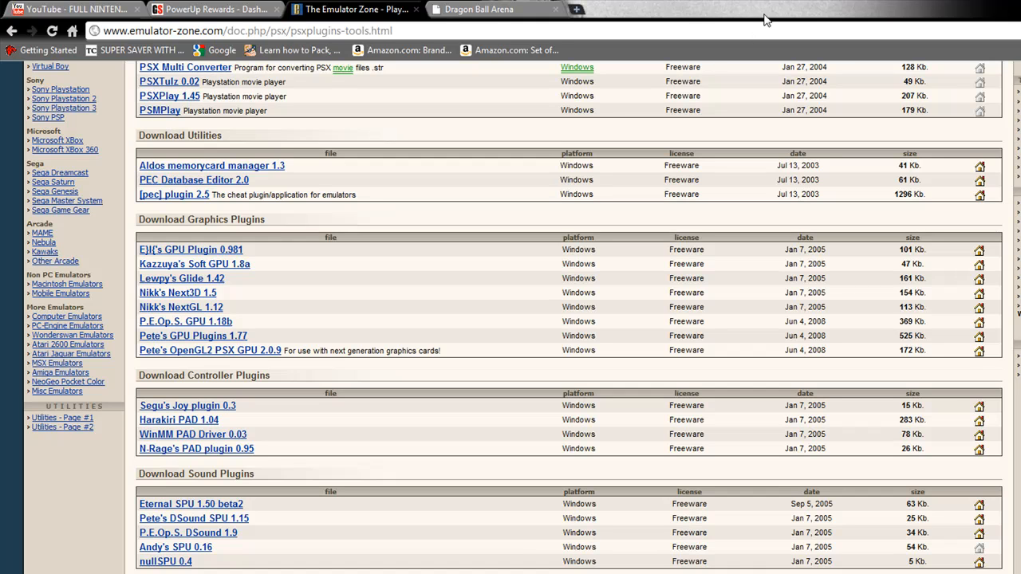
mouse_move(559, 9)
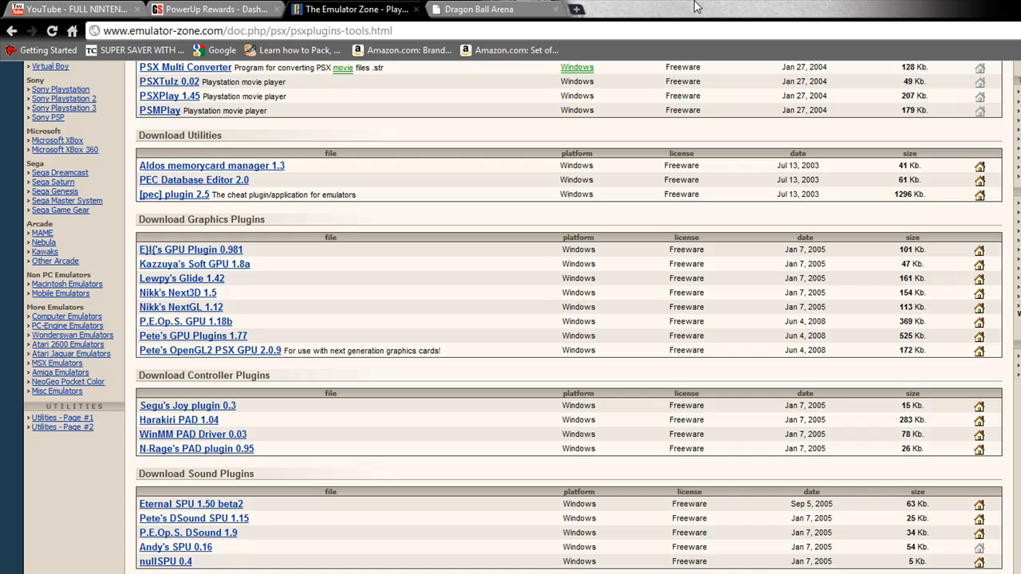
Download the BIOS PSX scph1000.bin from Dragon Ball Arena's PlayStation page to the desktop
click(479, 9)
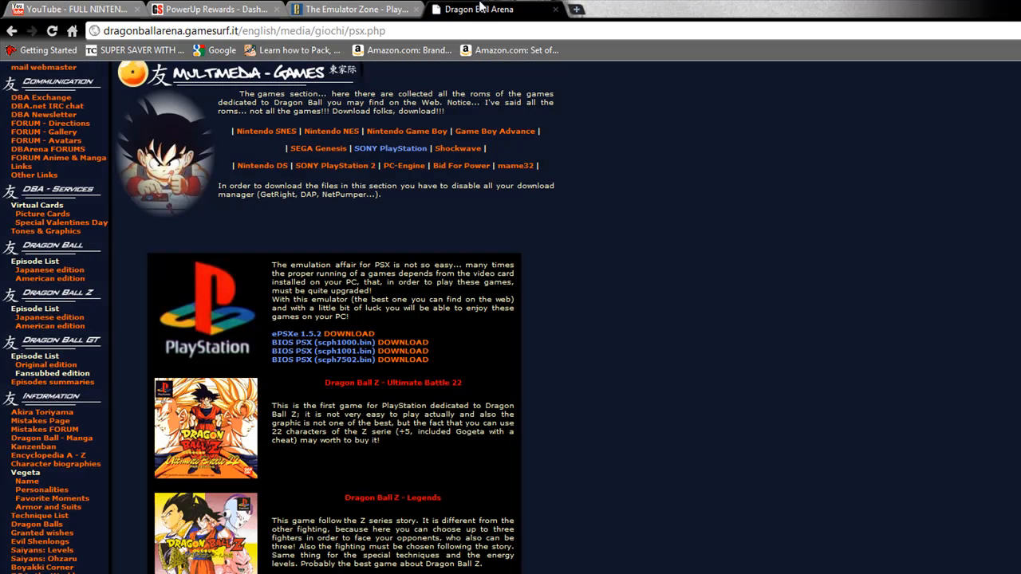
mouse_move(625, 195)
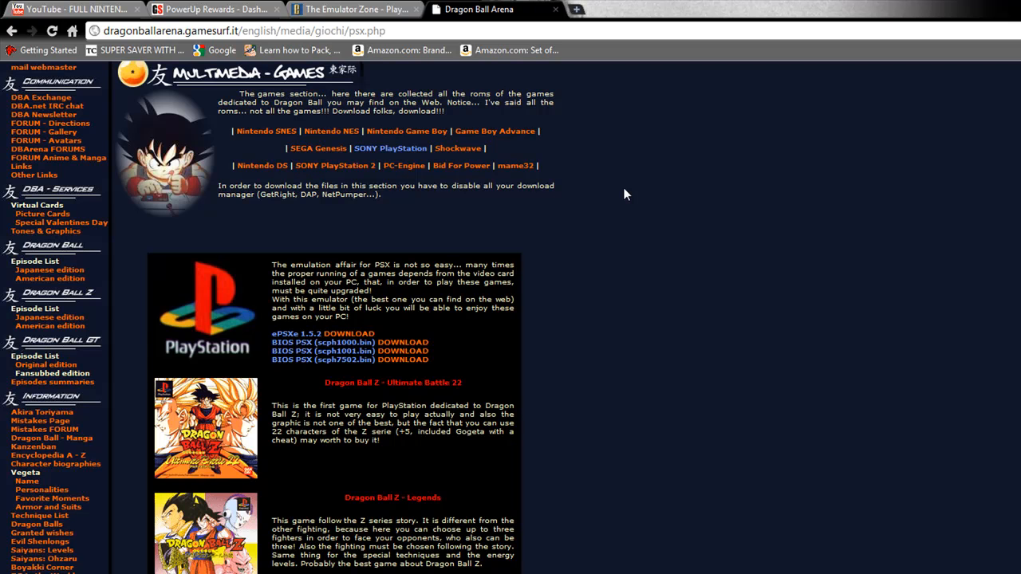
mouse_move(535, 131)
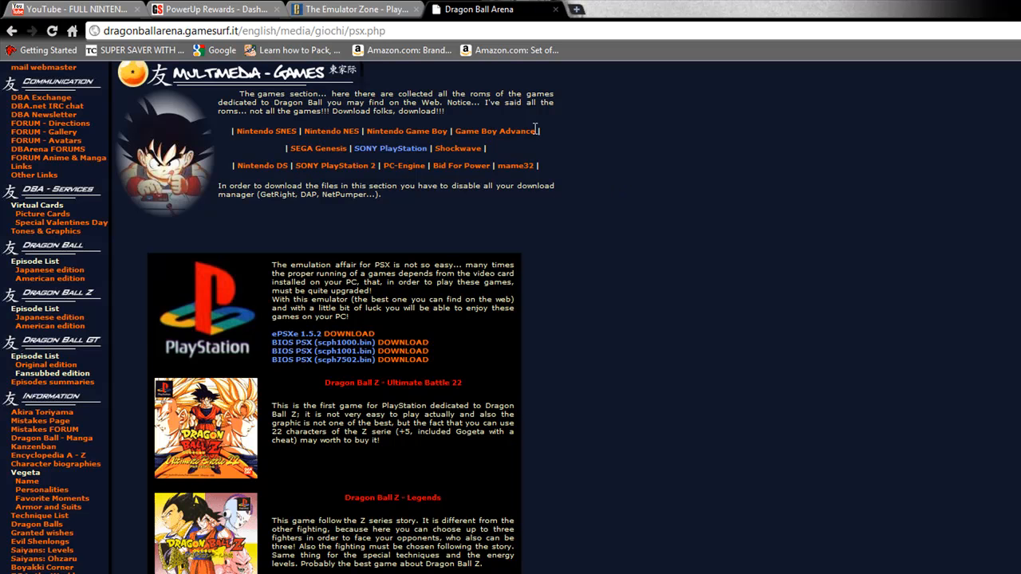
mouse_move(380, 370)
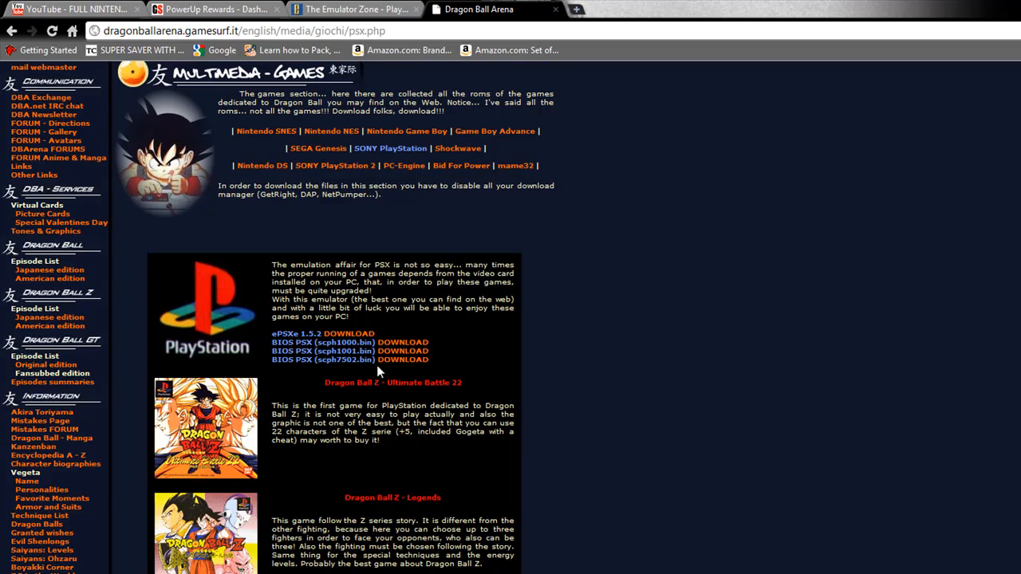
mouse_move(399, 429)
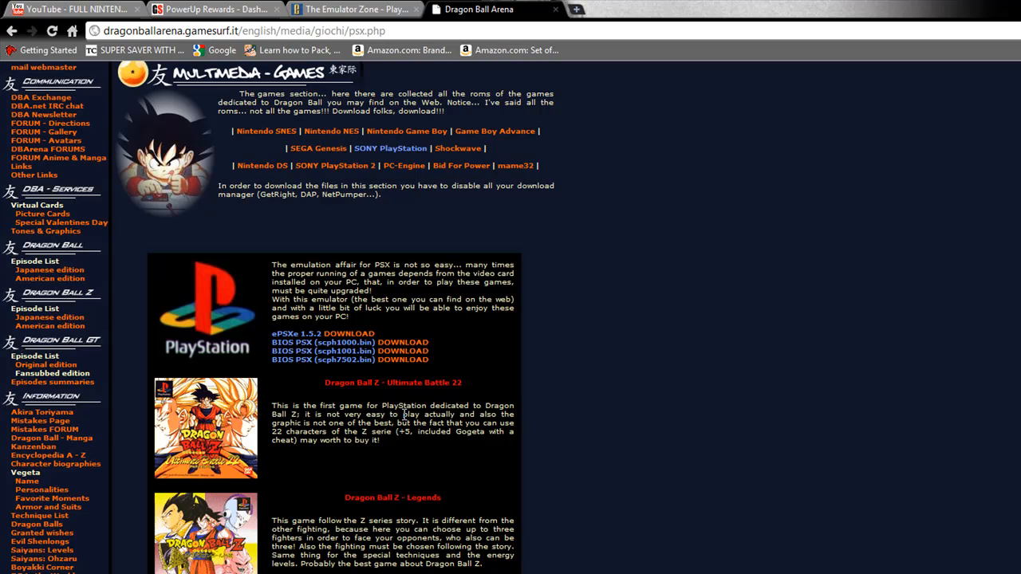
mouse_move(402, 341)
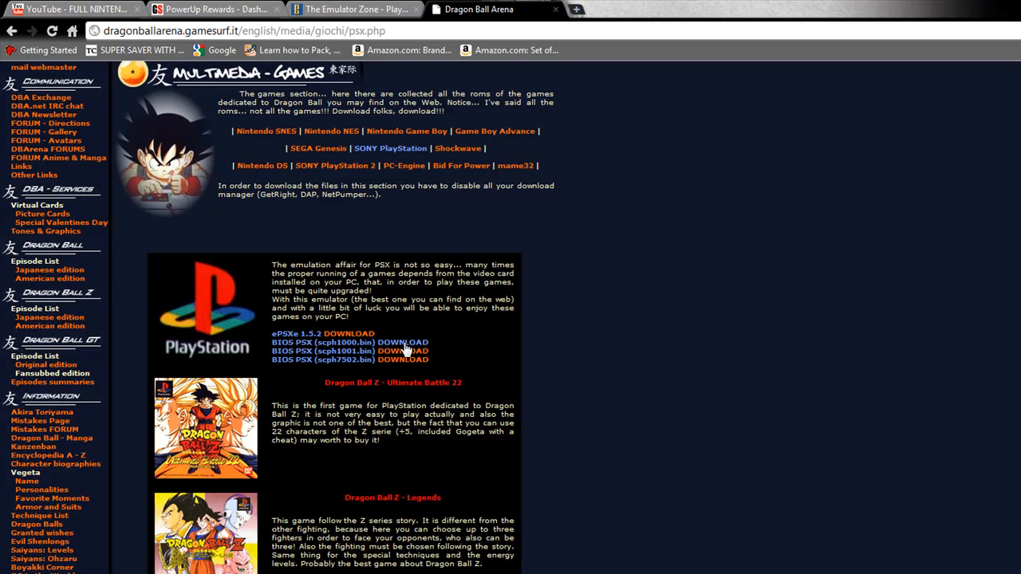
click(401, 351)
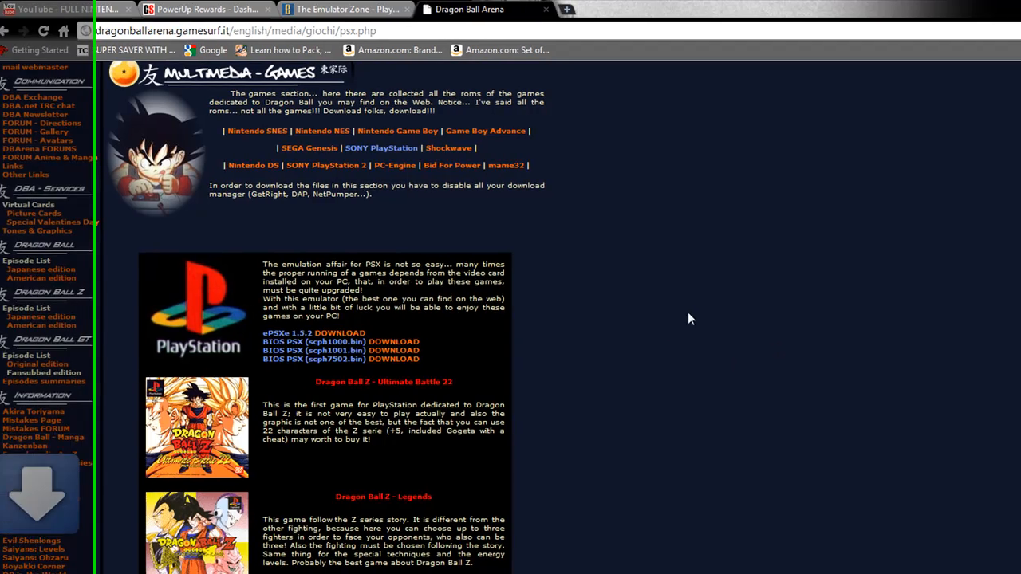
click(979, 10)
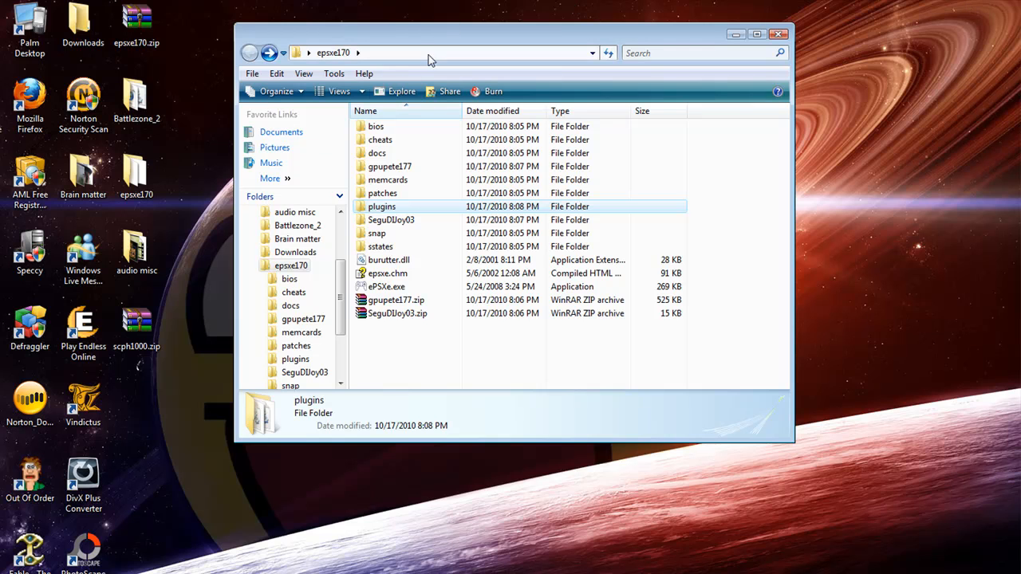
mouse_move(134, 360)
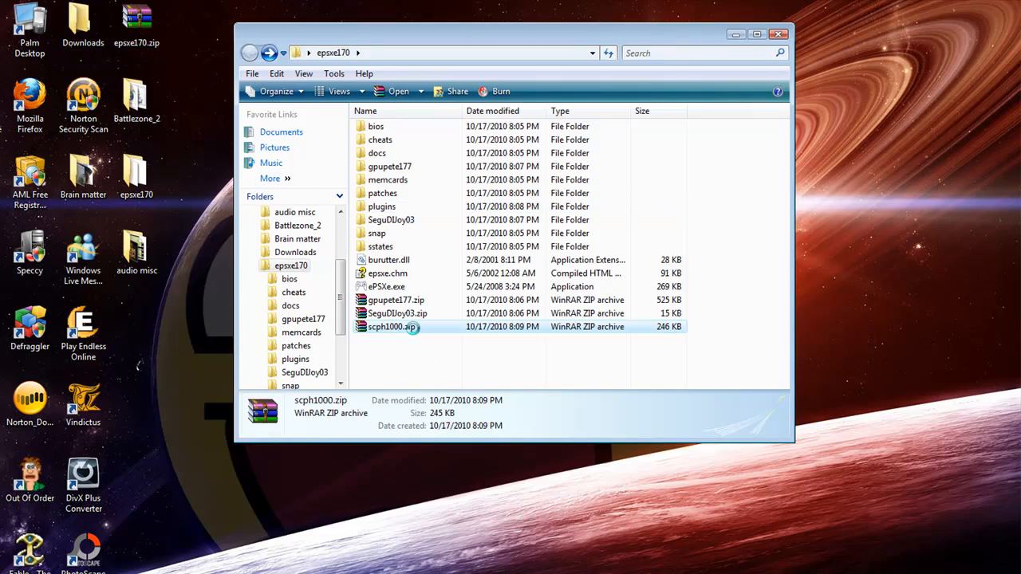
Extract the scph1000 zip into a scph1000 folder in epsxe170 and look inside it
double_click(391, 325)
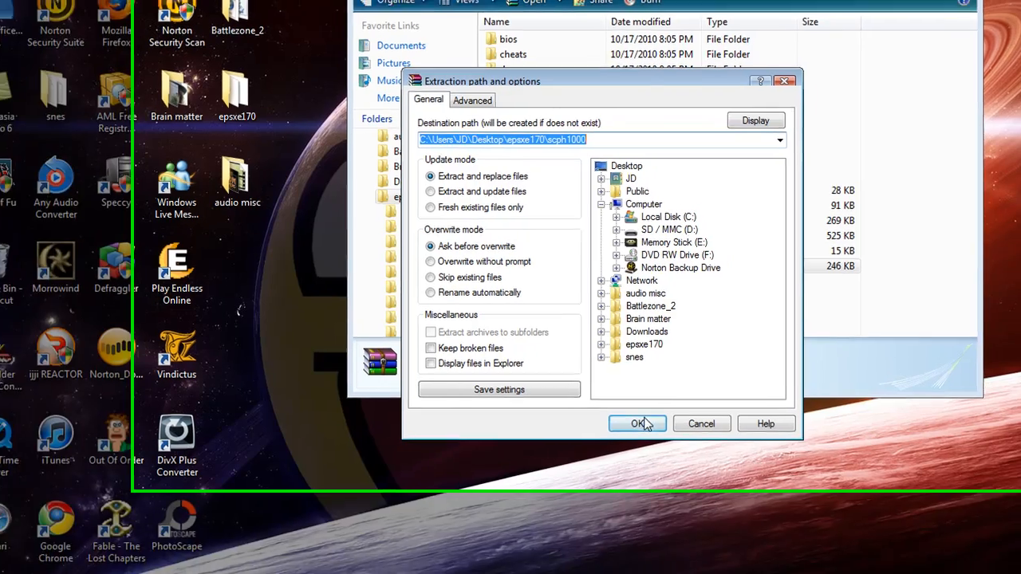
click(638, 424)
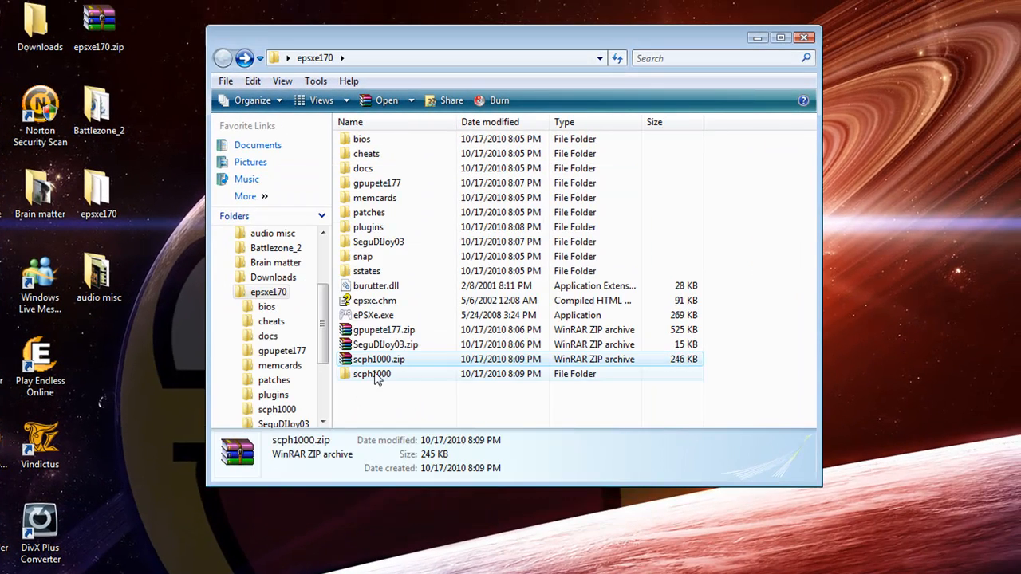
double_click(372, 373)
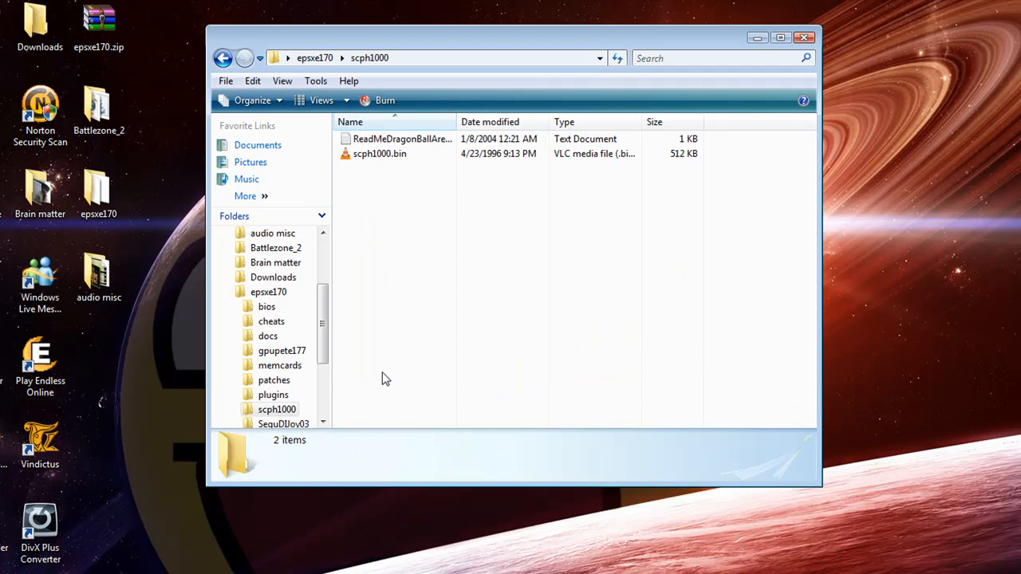
mouse_move(379, 153)
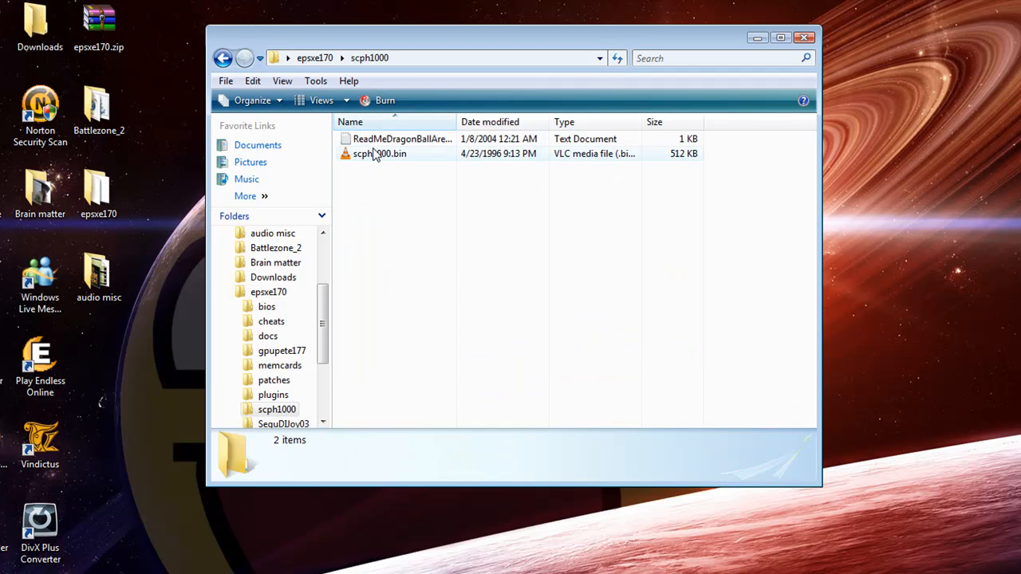
Copy scph1000.bin and paste it into the epsxe170 bios folder
right_click(379, 153)
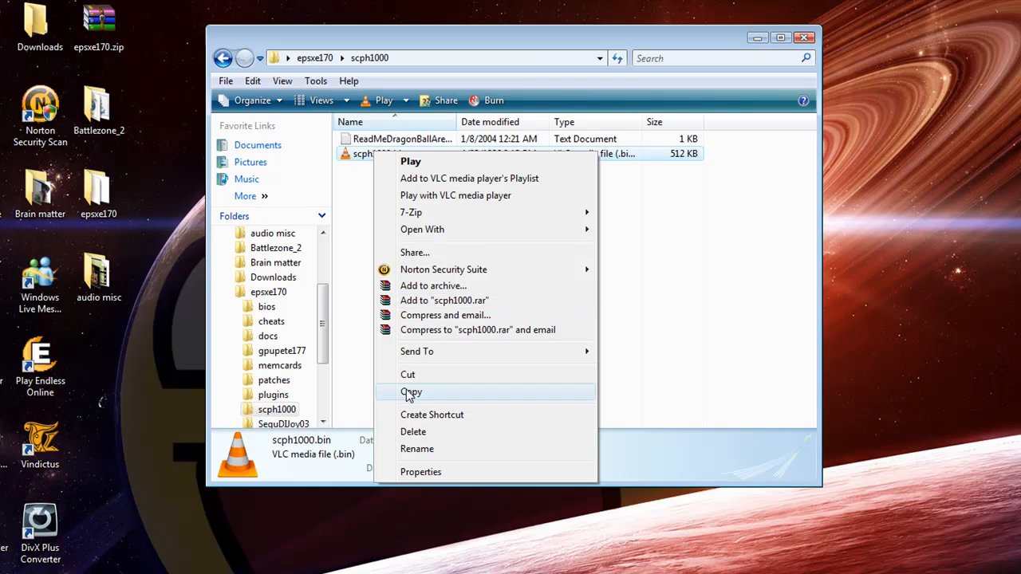
click(224, 58)
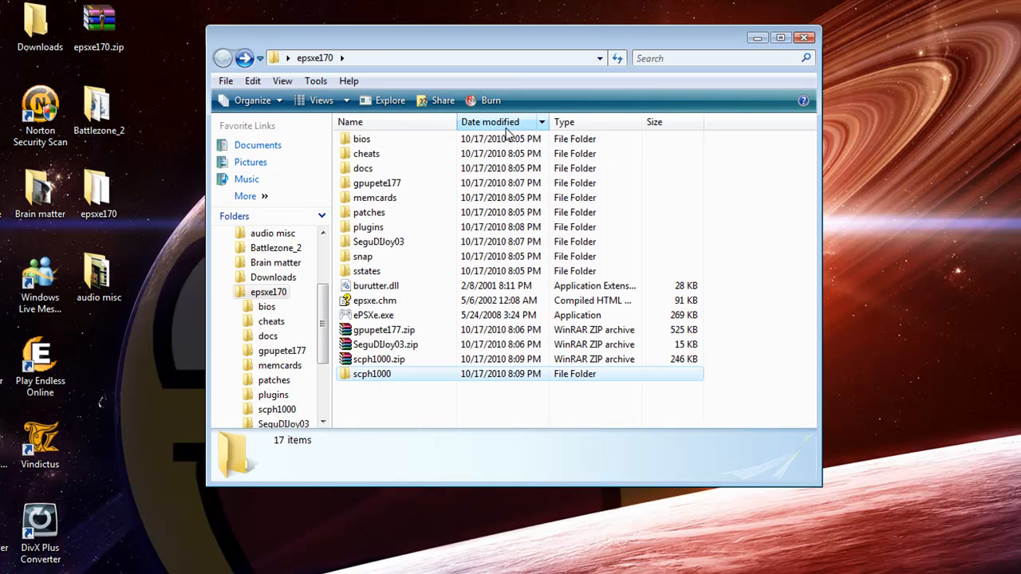
double_click(360, 138)
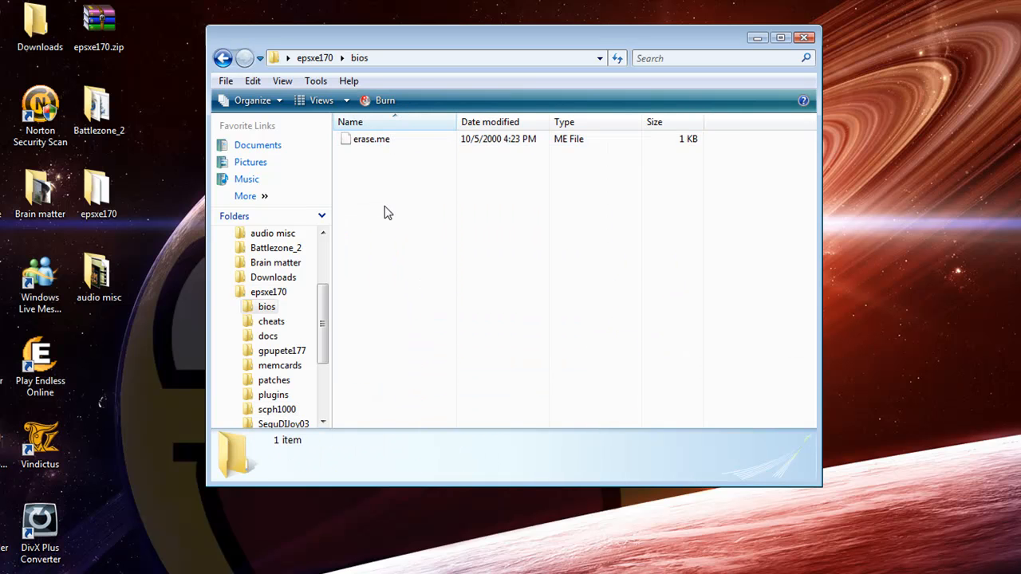
right_click(390, 214)
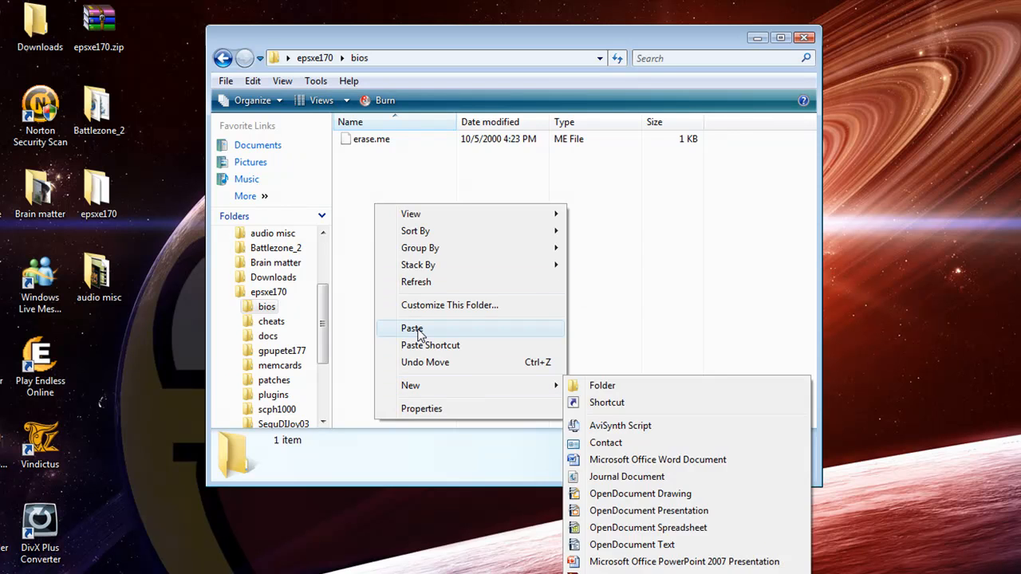
click(411, 329)
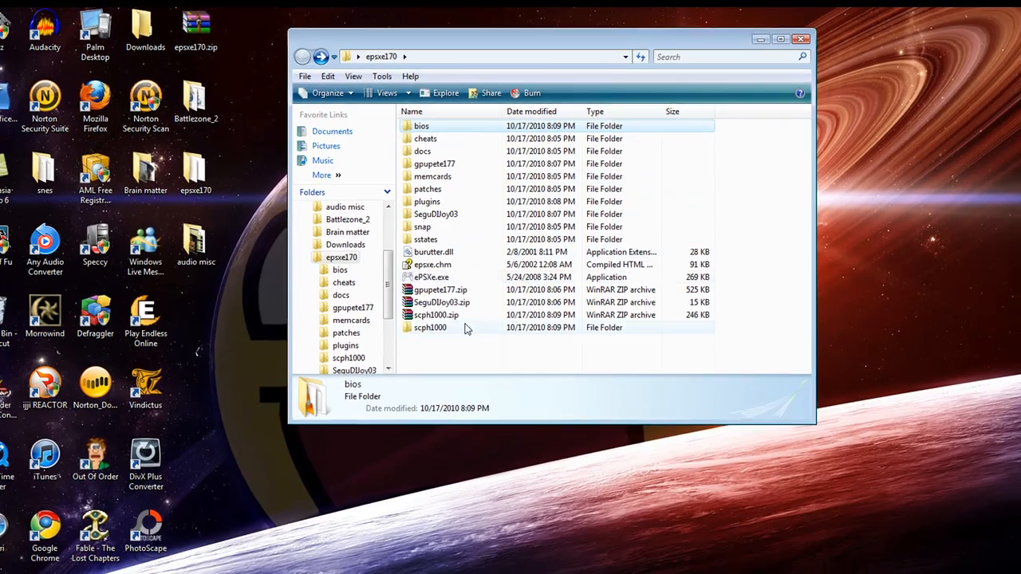
Glance at the memcards folder, then bring up Emulator Zone's PSX plugins page with its download lists
double_click(434, 175)
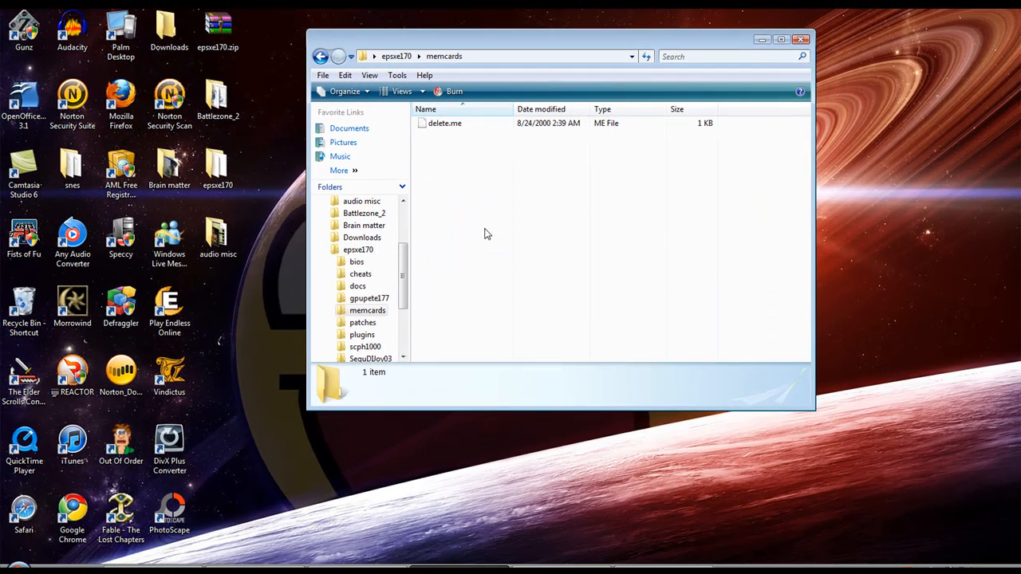
click(319, 56)
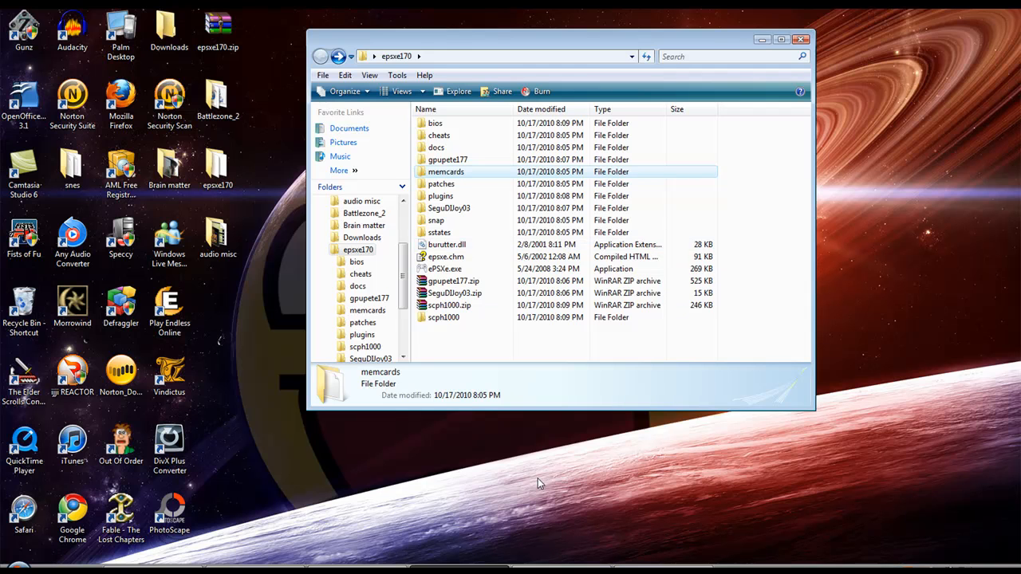
double_click(443, 268)
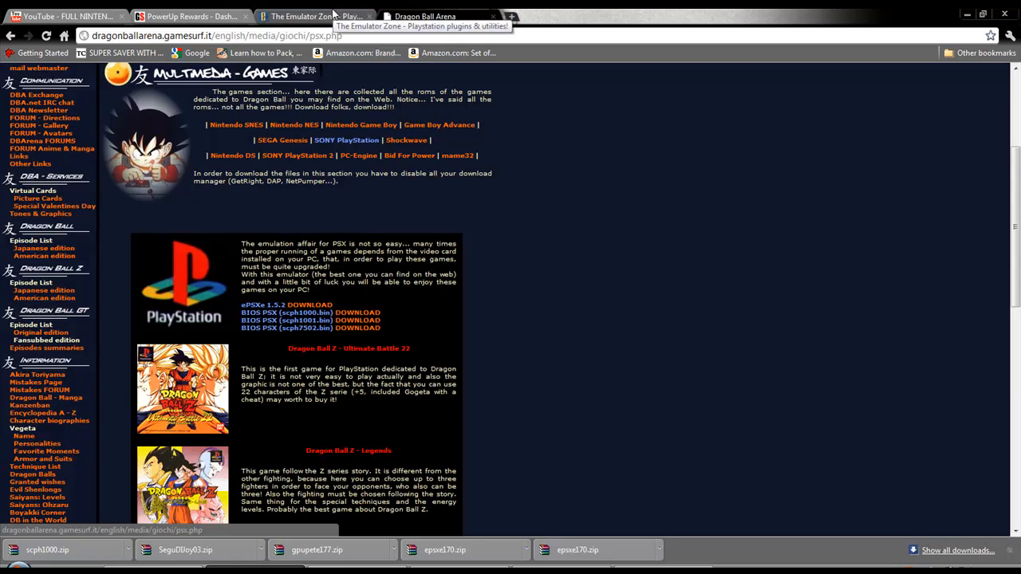
click(311, 16)
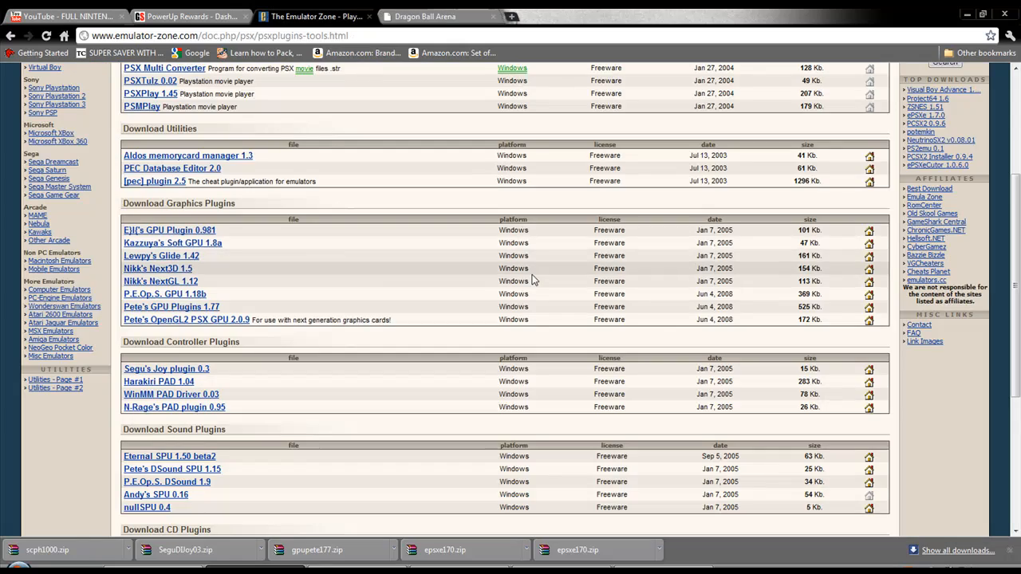
scroll(down, 3)
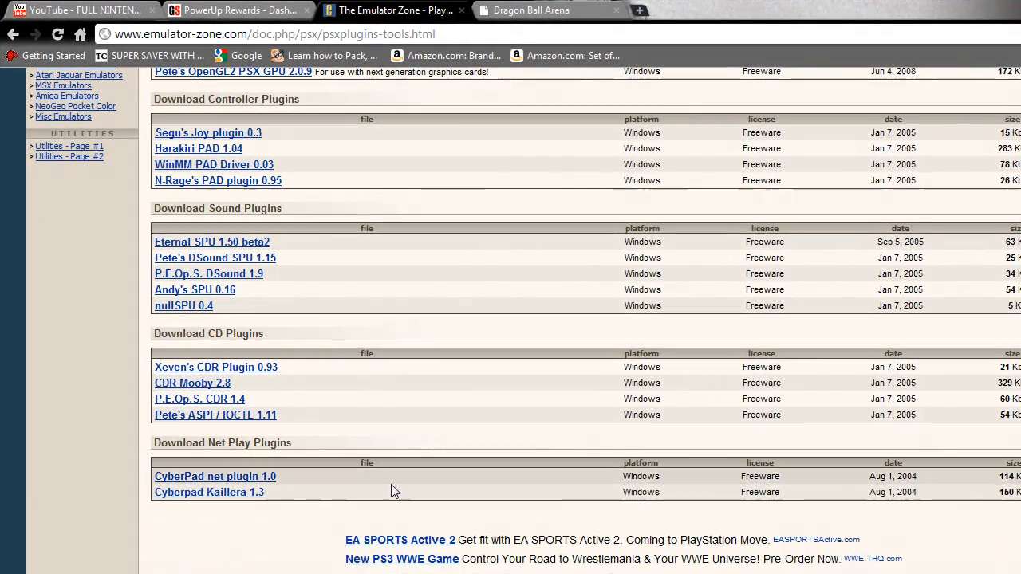
scroll(up, 3)
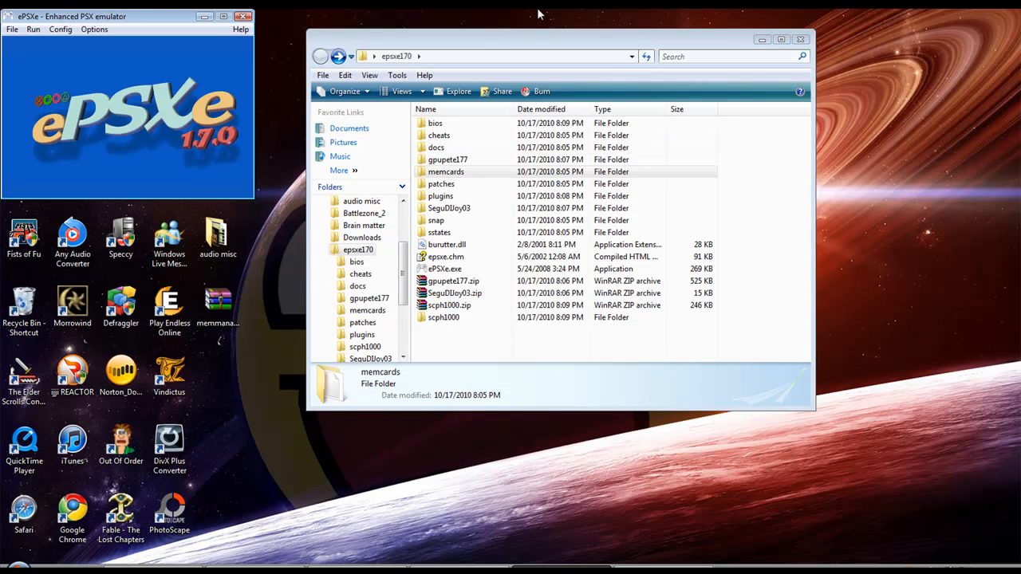
mouse_move(478, 342)
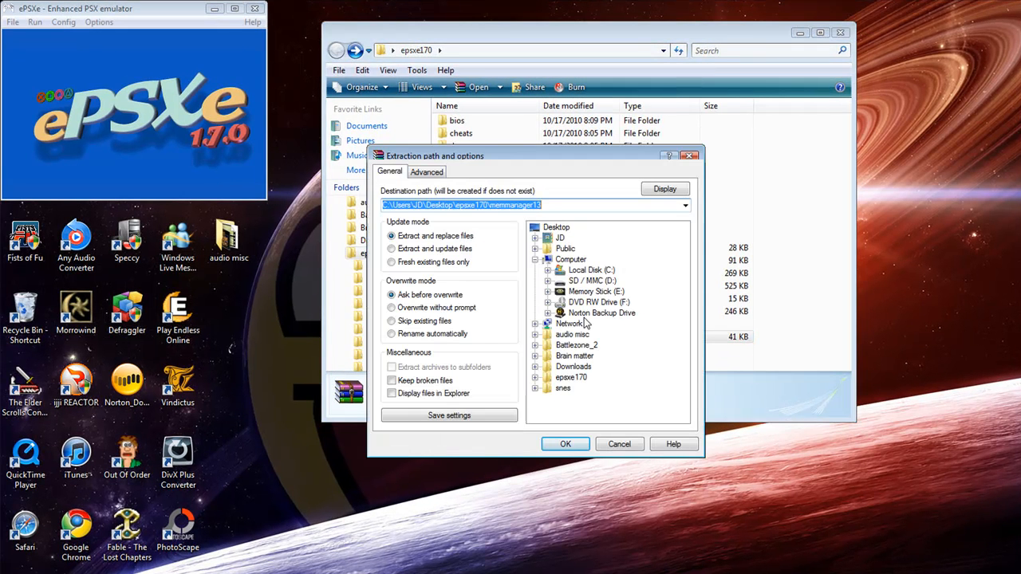
mouse_move(591, 427)
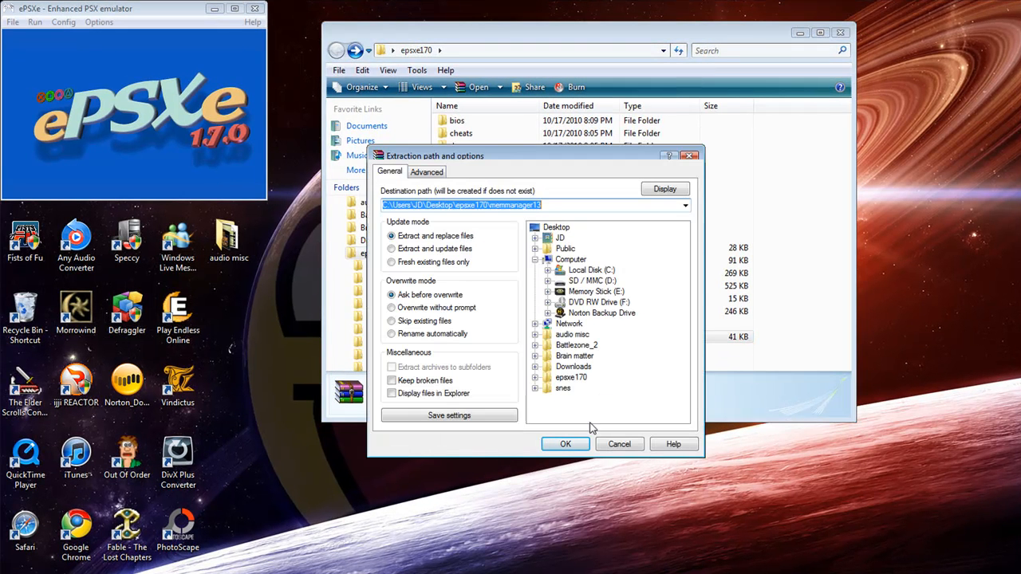
Extract memmanager13 and move MemManager.exe into the epsxe170 memcards folder
click(564, 443)
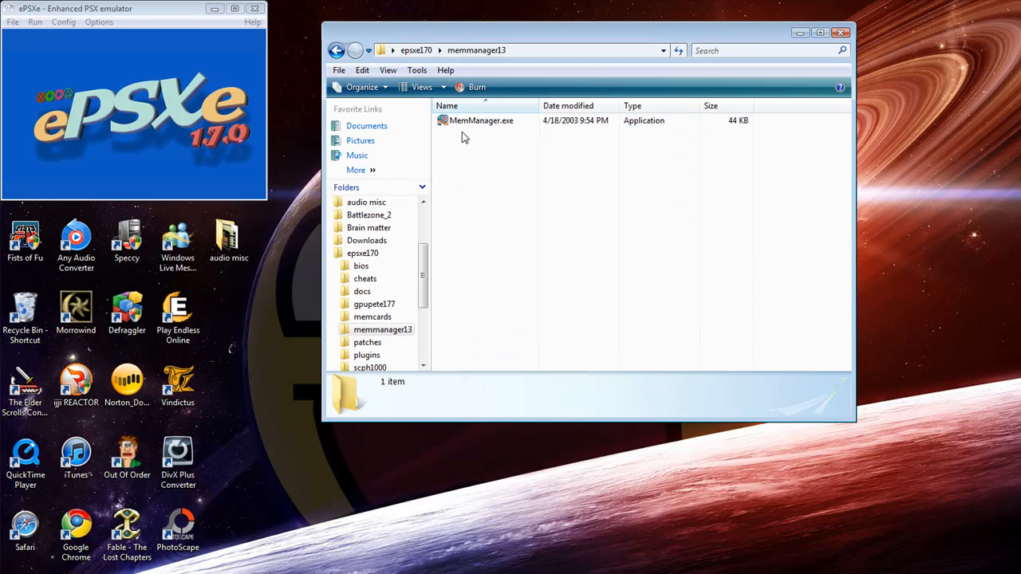
right_click(482, 122)
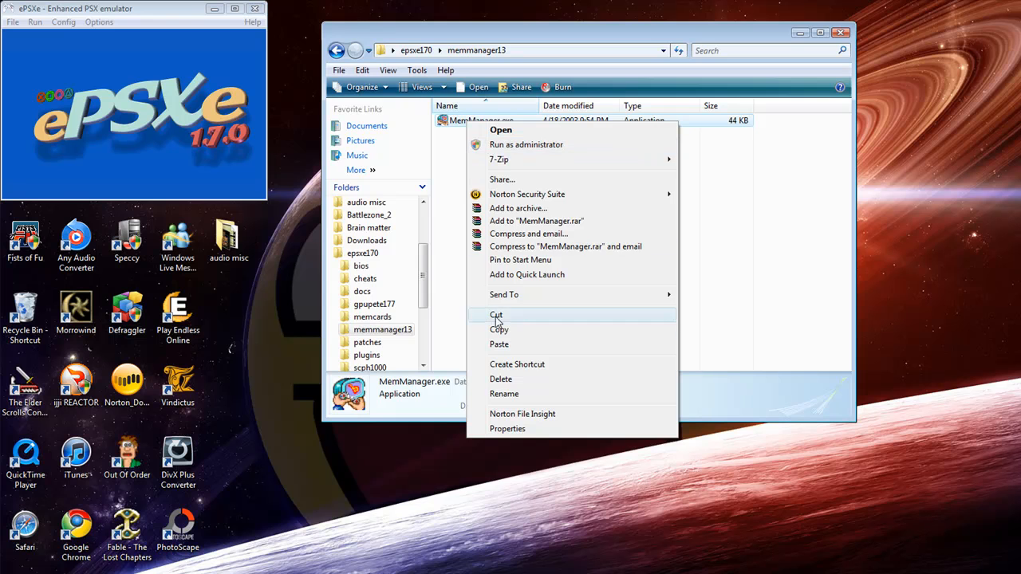
click(336, 50)
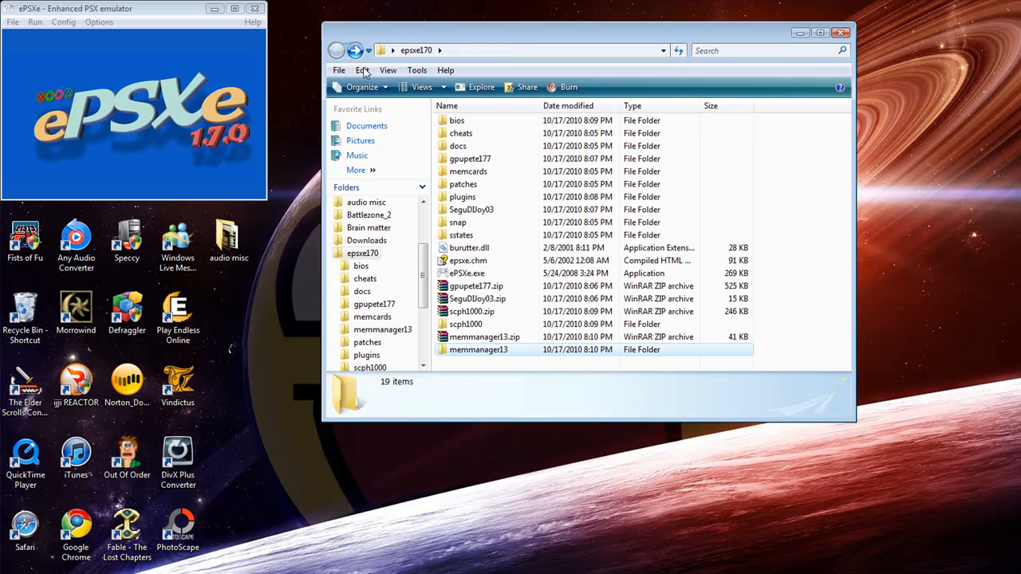
right_click(526, 159)
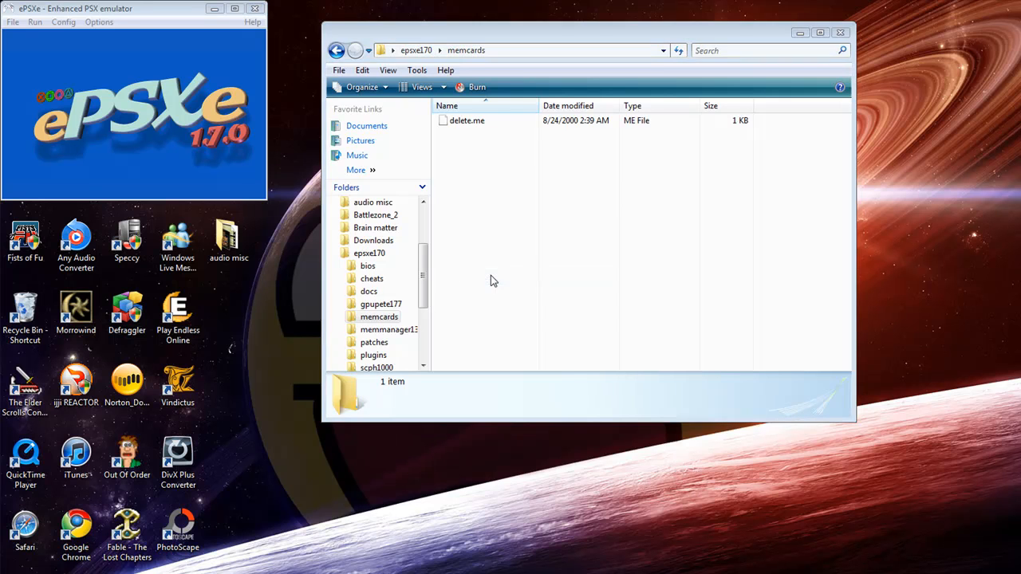
click(481, 134)
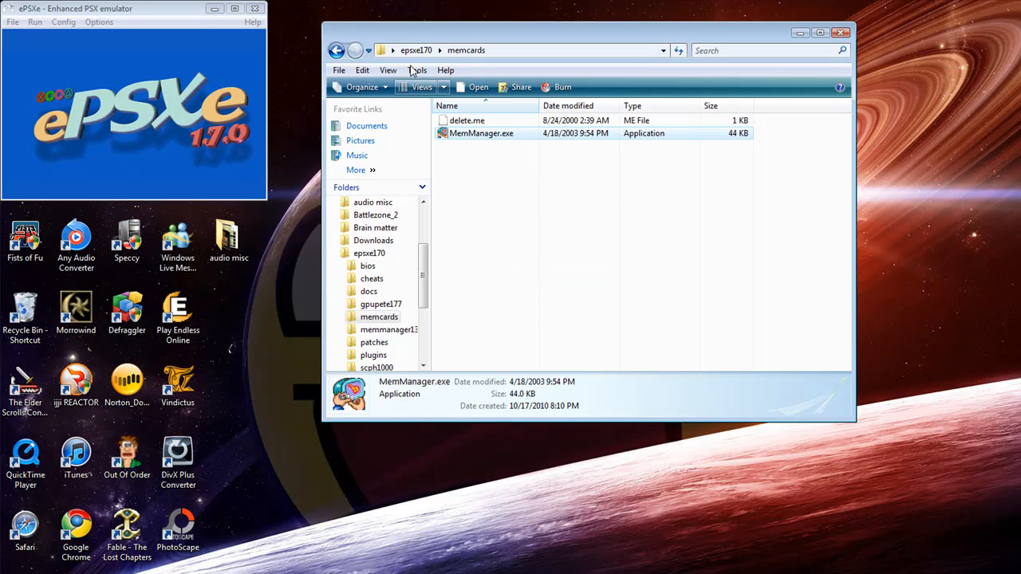
click(337, 49)
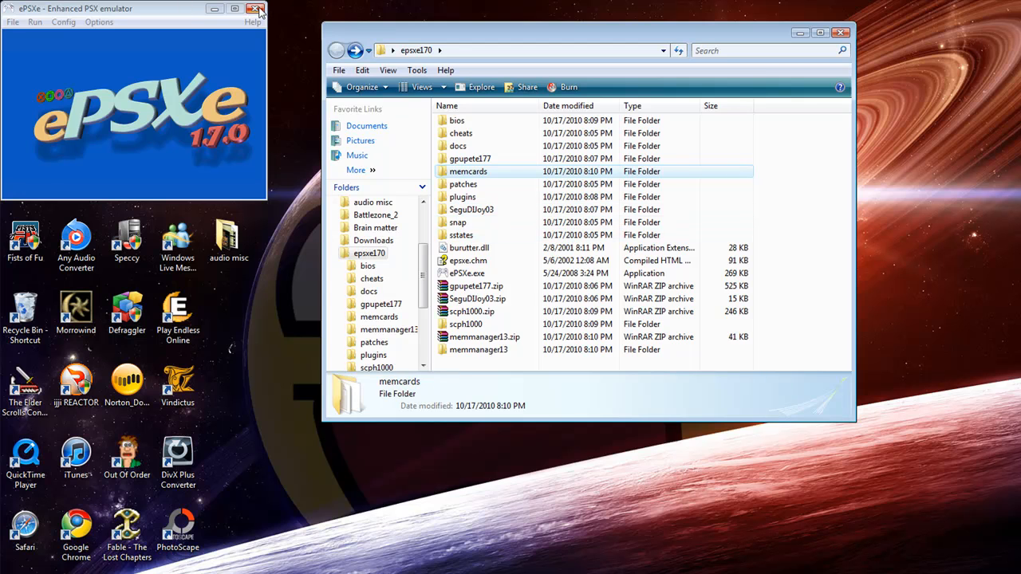
Close the running ePSXe and relaunch ePSXe.exe from the epsxe170 folder
click(255, 10)
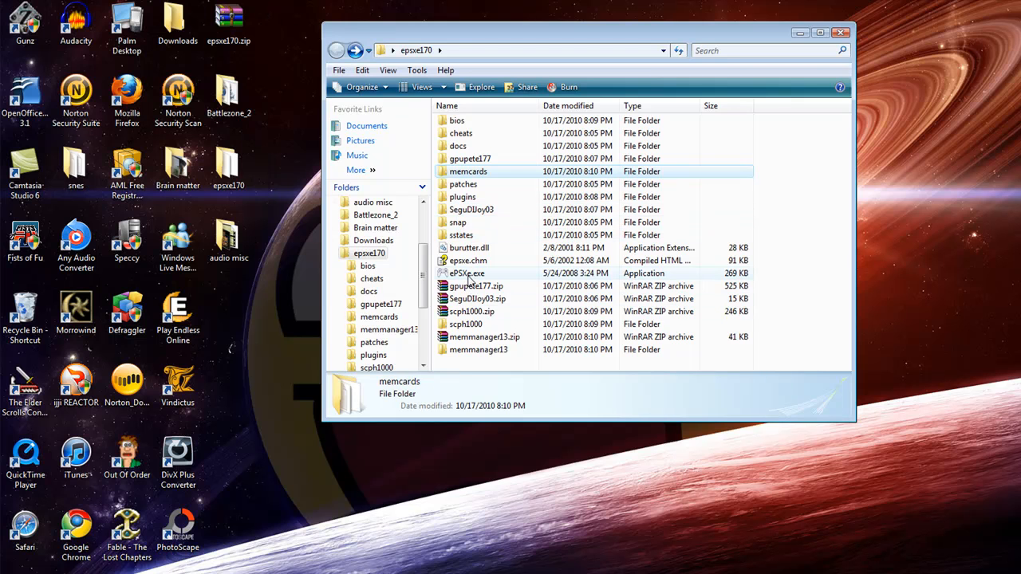
double_click(467, 273)
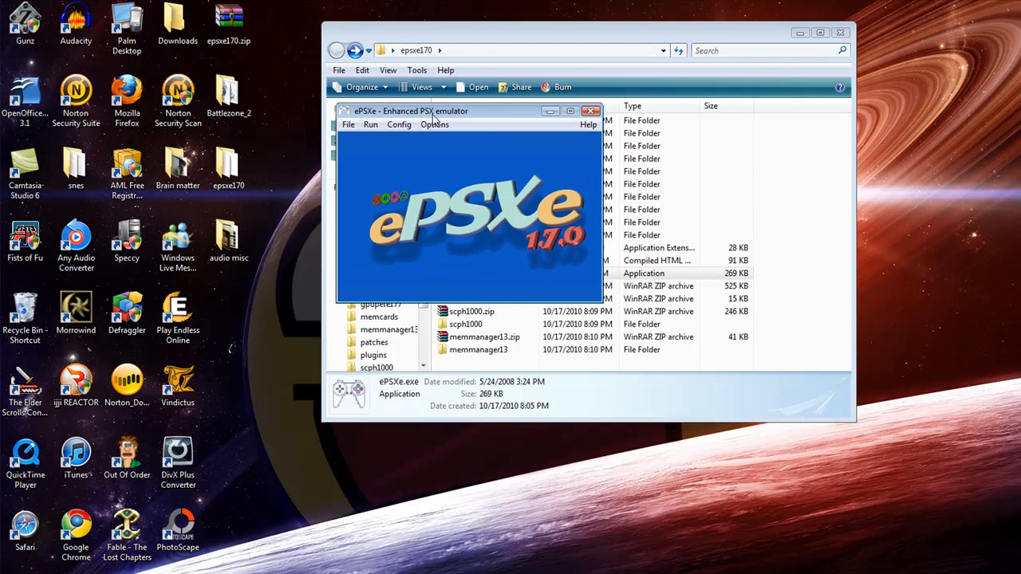
Choose Pete's D3D Driver 1.77 as the video plugin in Config > Video and confirm
click(398, 125)
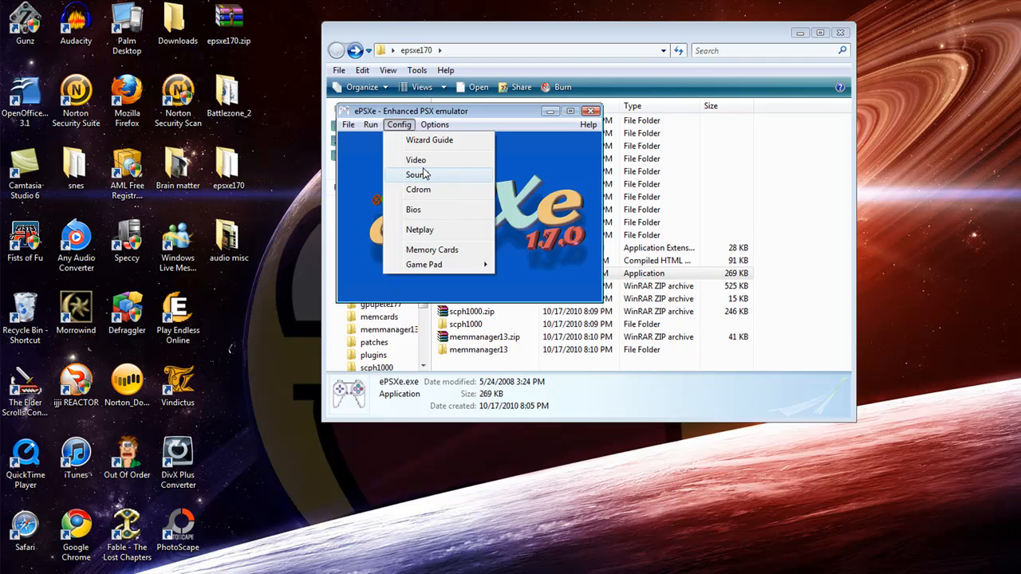
click(415, 160)
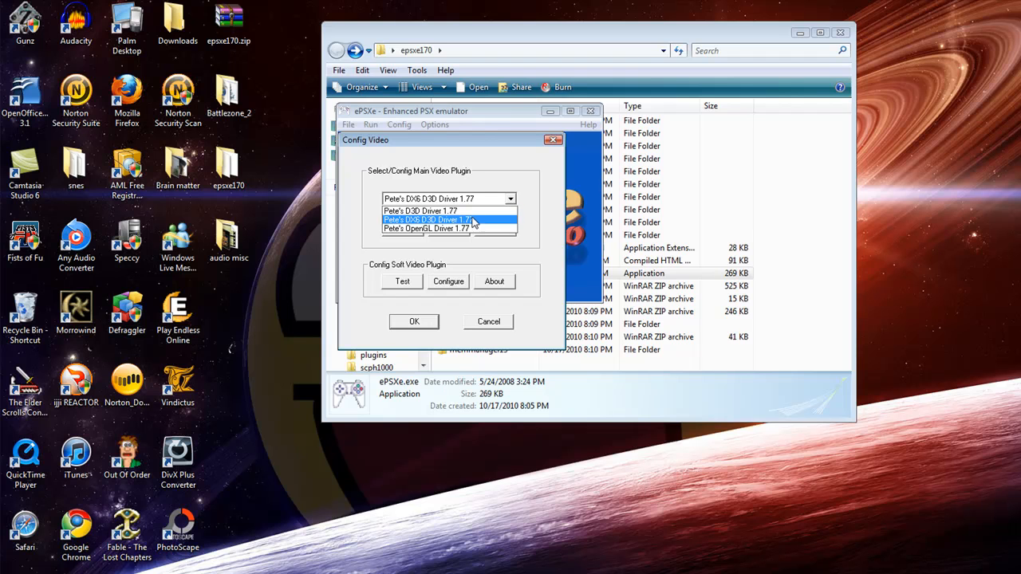
mouse_move(431, 230)
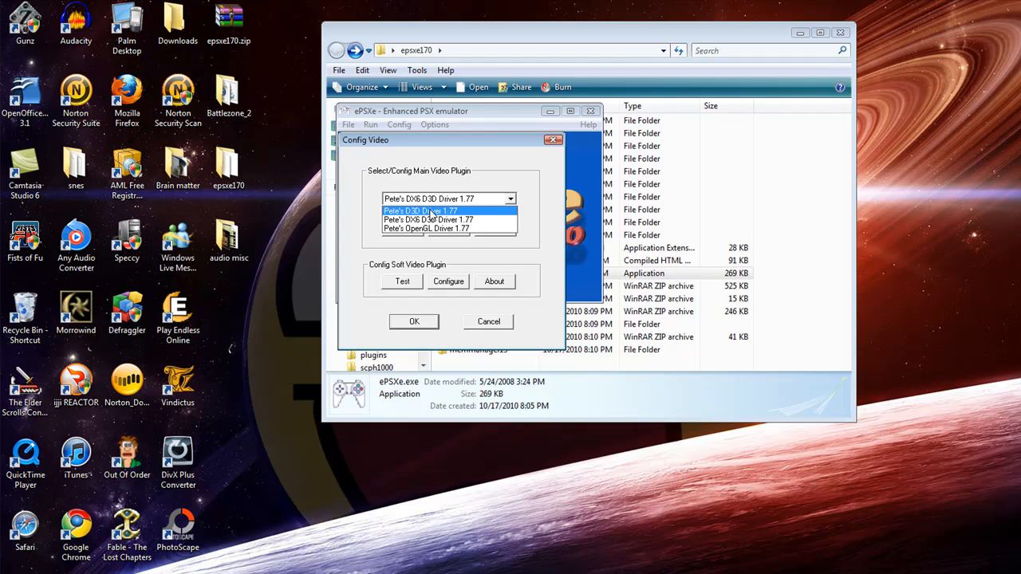
click(421, 211)
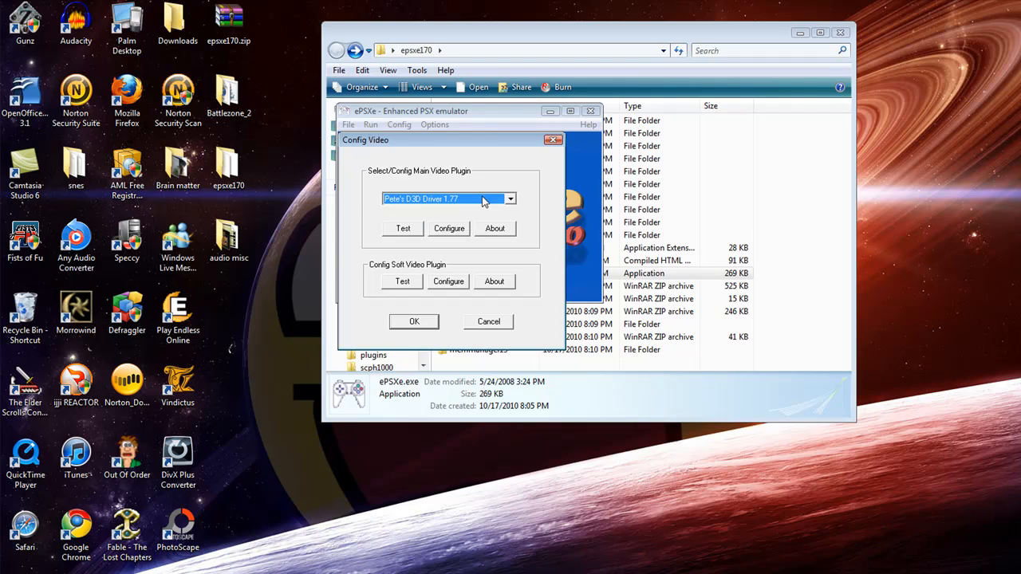
click(415, 320)
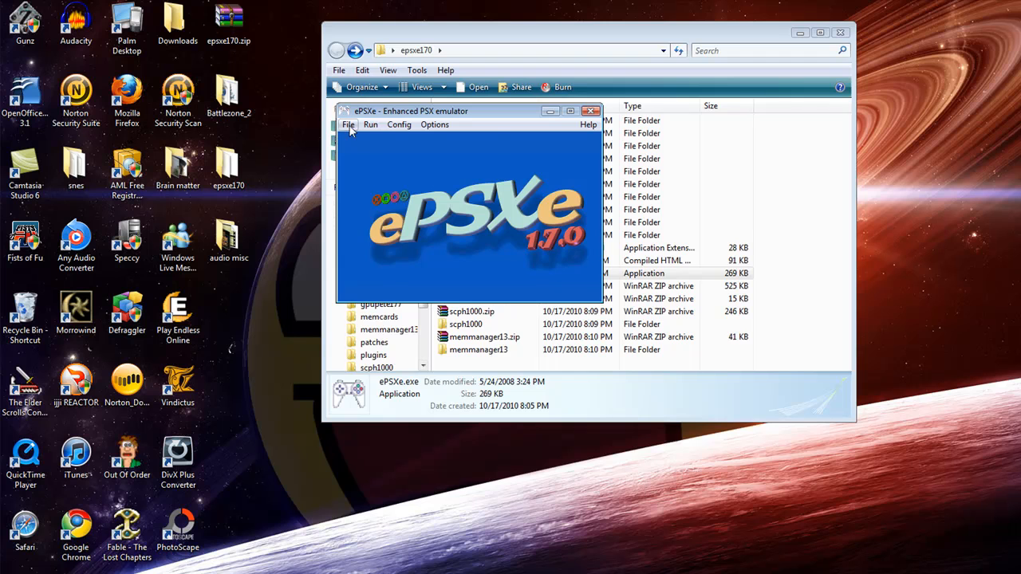
Choose ePSXe SPU core 1.7.0 as the sound plugin with Sound enabled, and accept
click(399, 124)
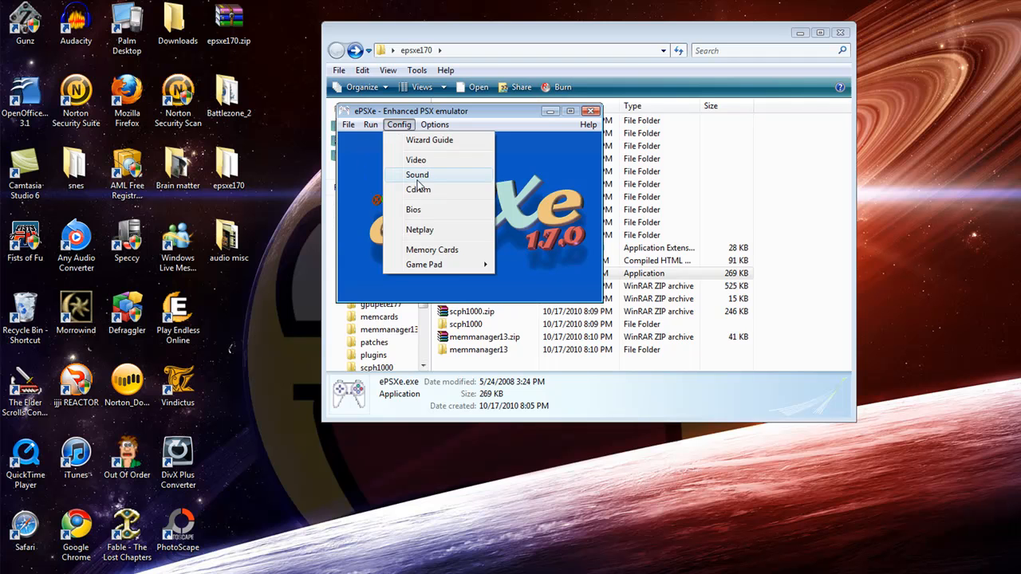
click(418, 174)
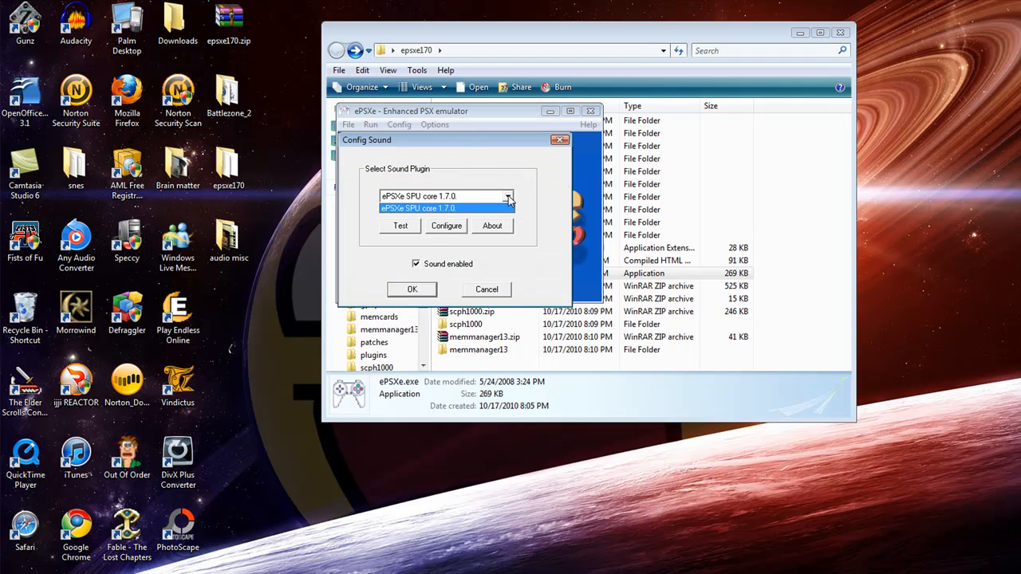
click(418, 207)
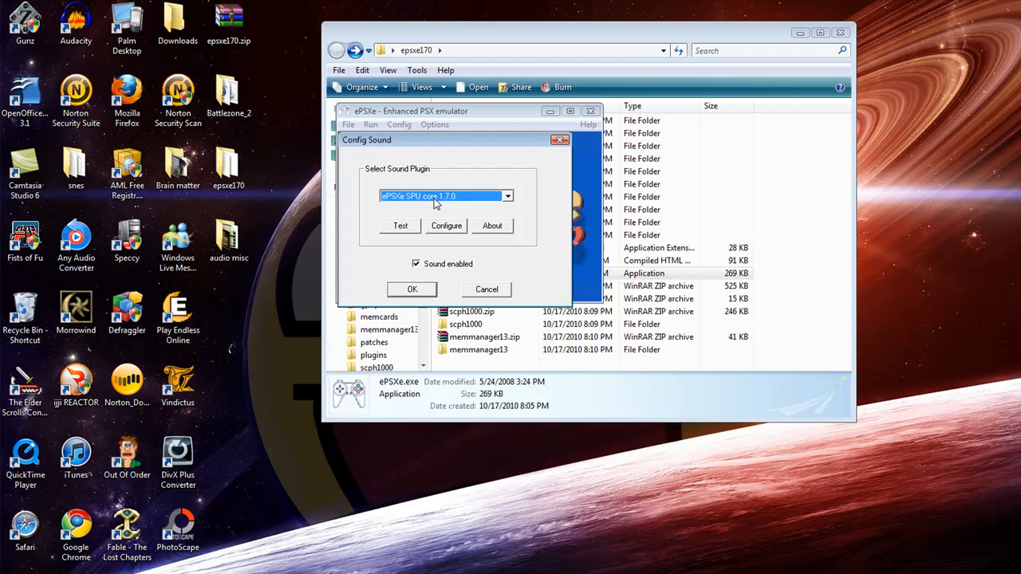
mouse_move(466, 255)
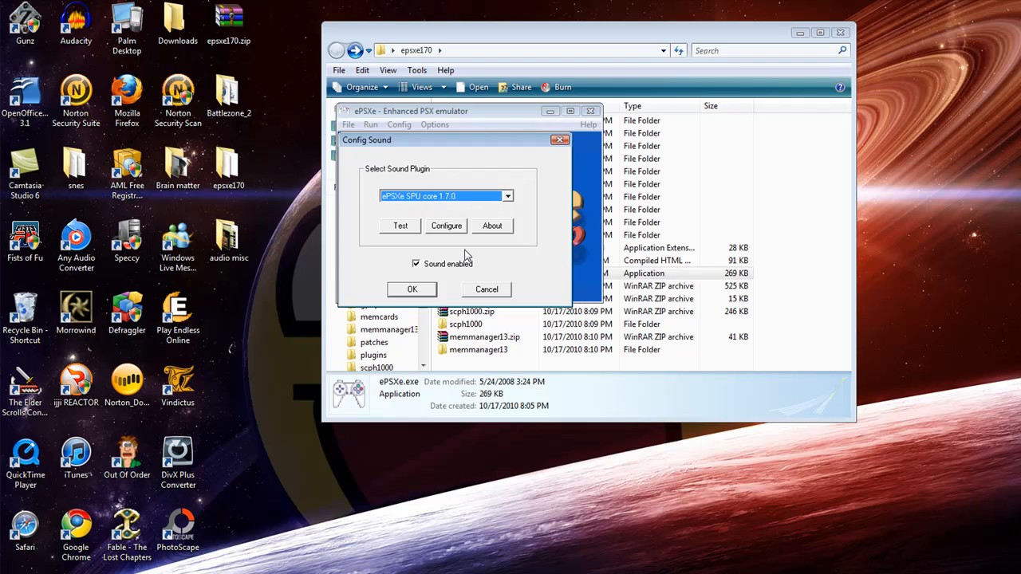
mouse_move(525, 182)
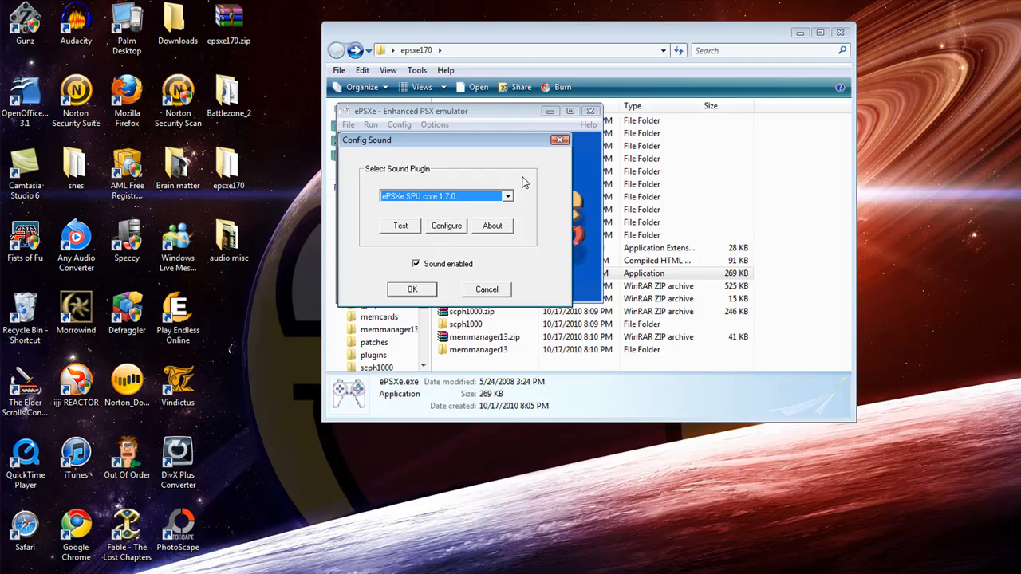
click(399, 125)
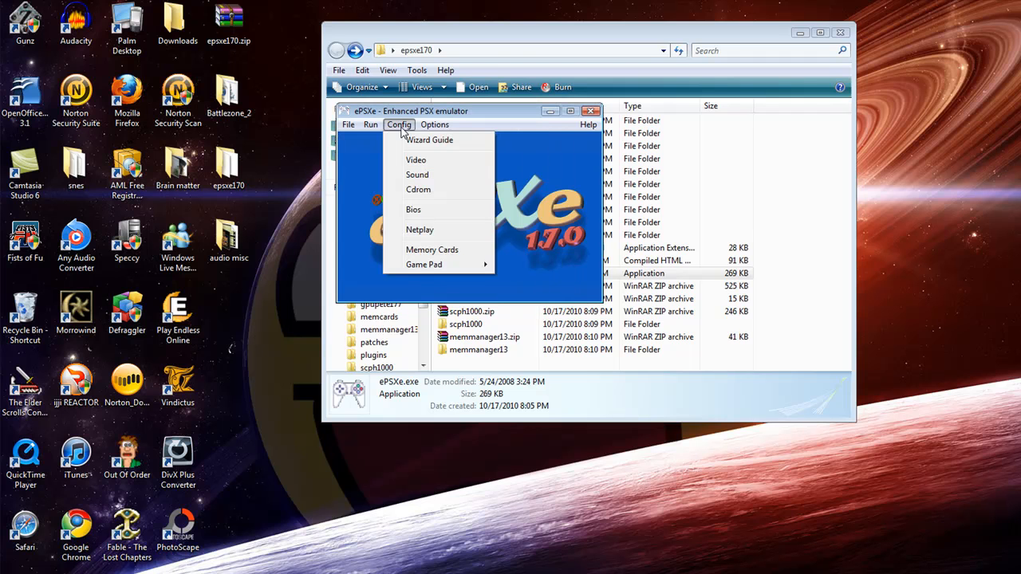
Select scph1000.bin from the bios folder as the emulator's BIOS
click(418, 188)
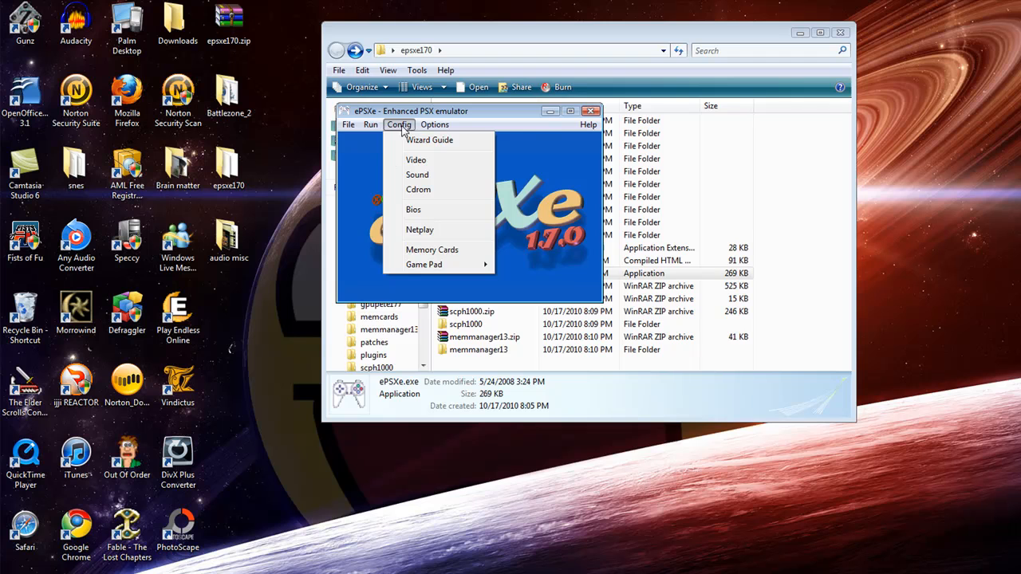
click(413, 209)
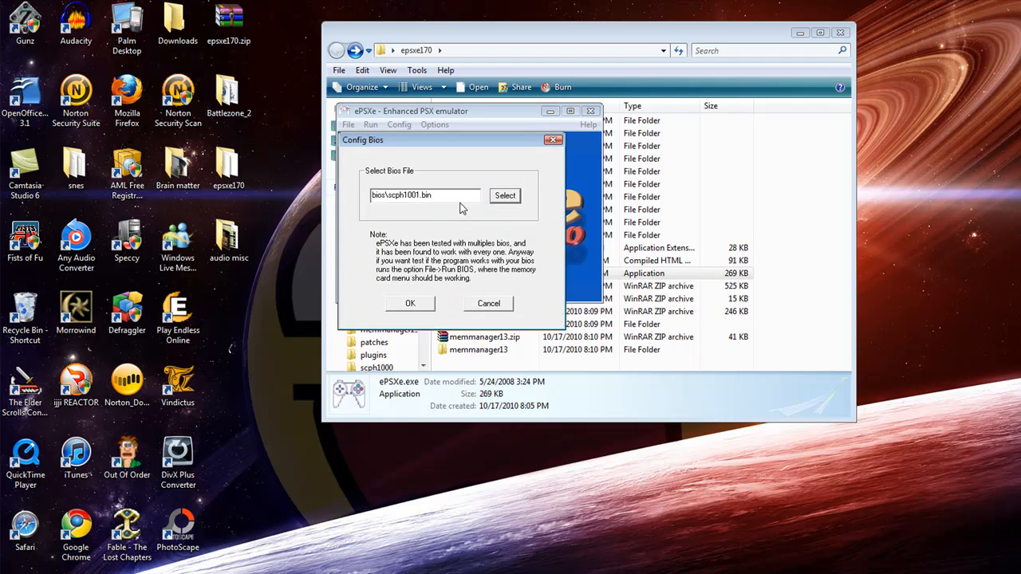
mouse_move(498, 259)
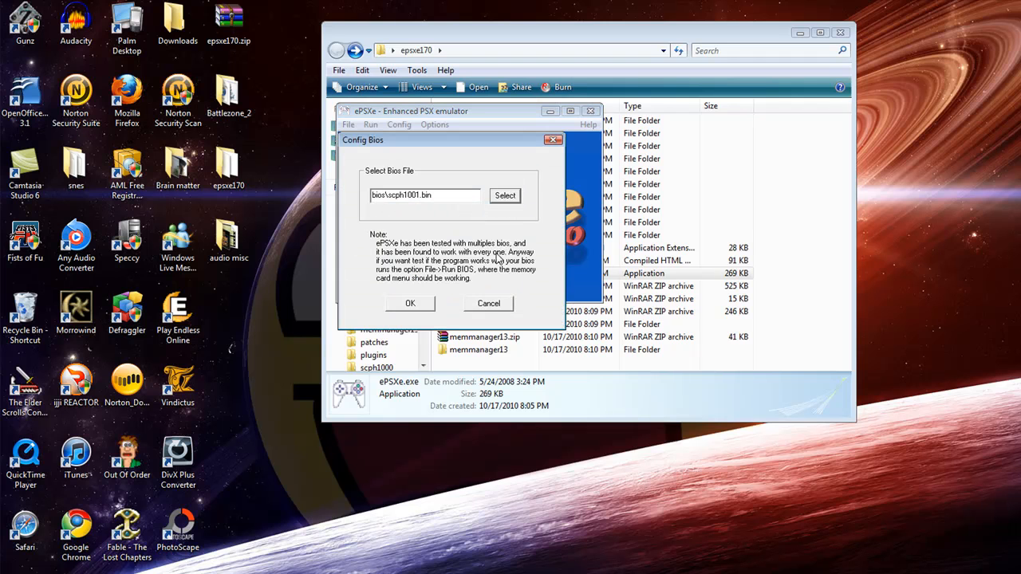
click(504, 195)
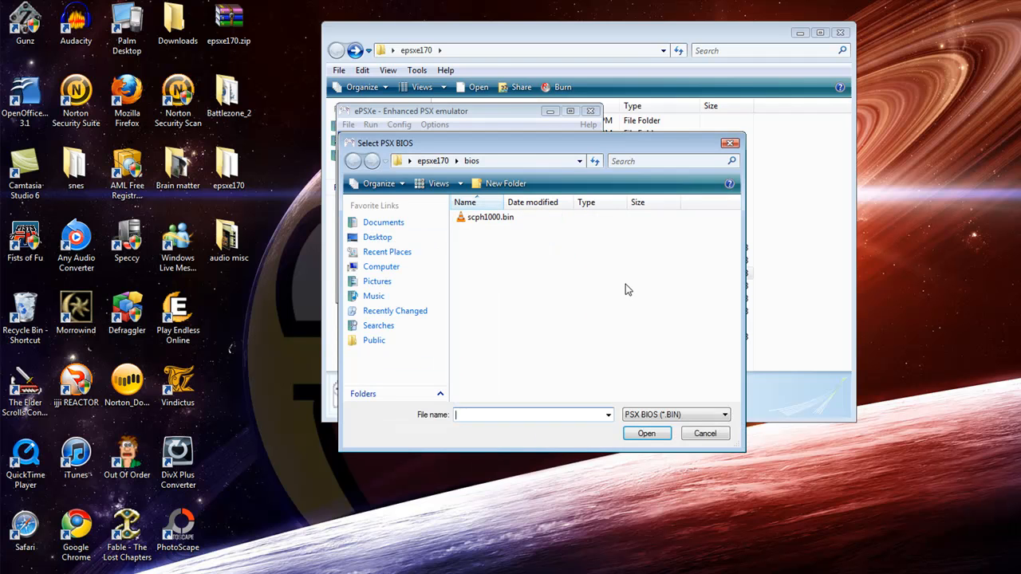
mouse_move(478, 265)
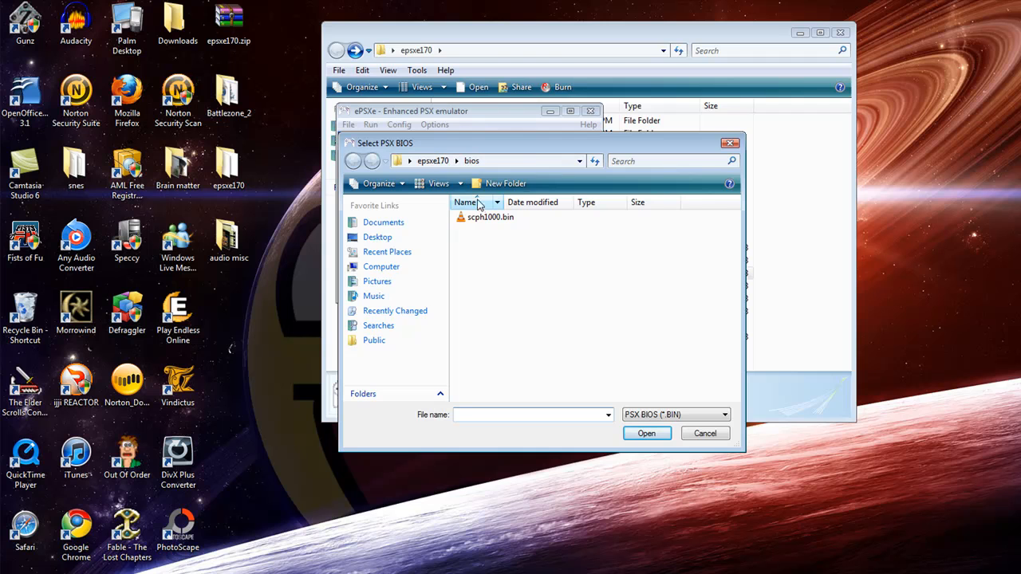
click(489, 217)
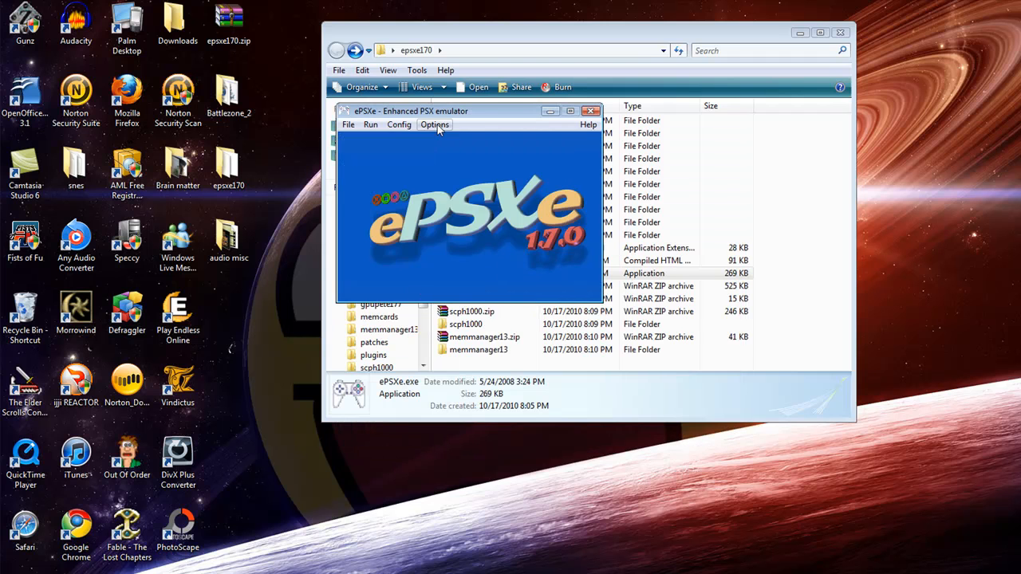
Review the DualAnalog button mapping for port 1 pad 1 and accept it
click(398, 124)
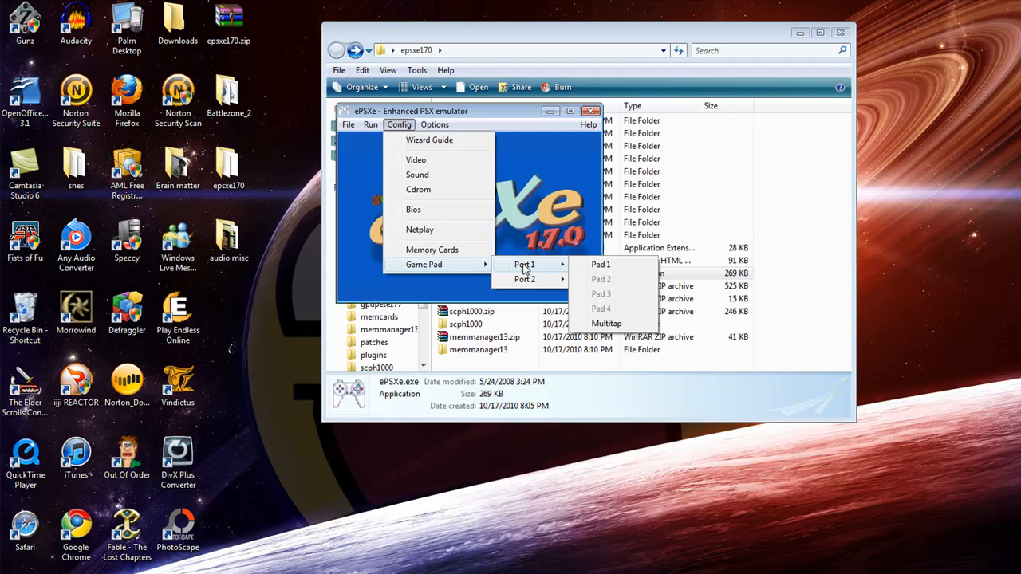
mouse_move(571, 274)
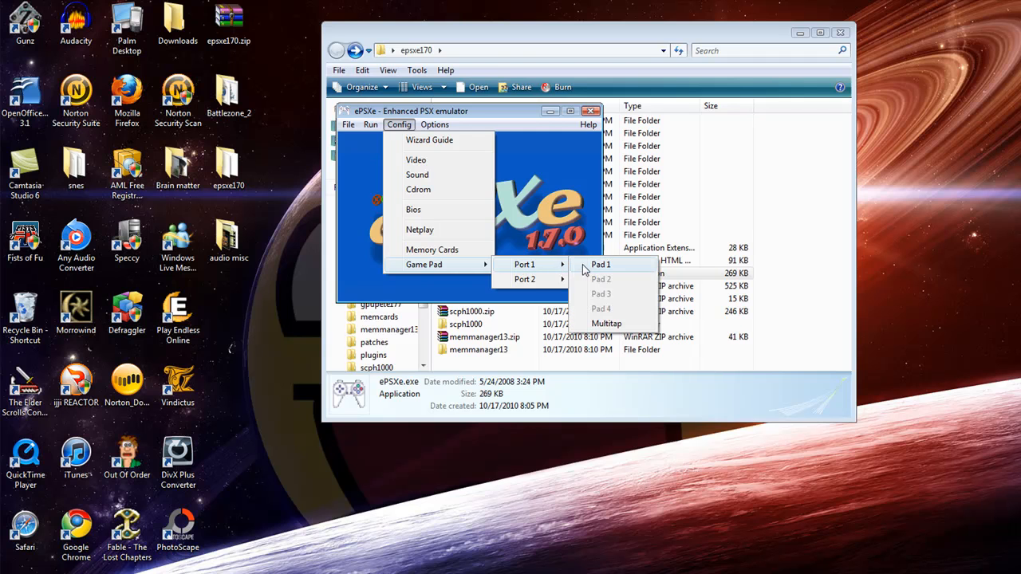
click(599, 265)
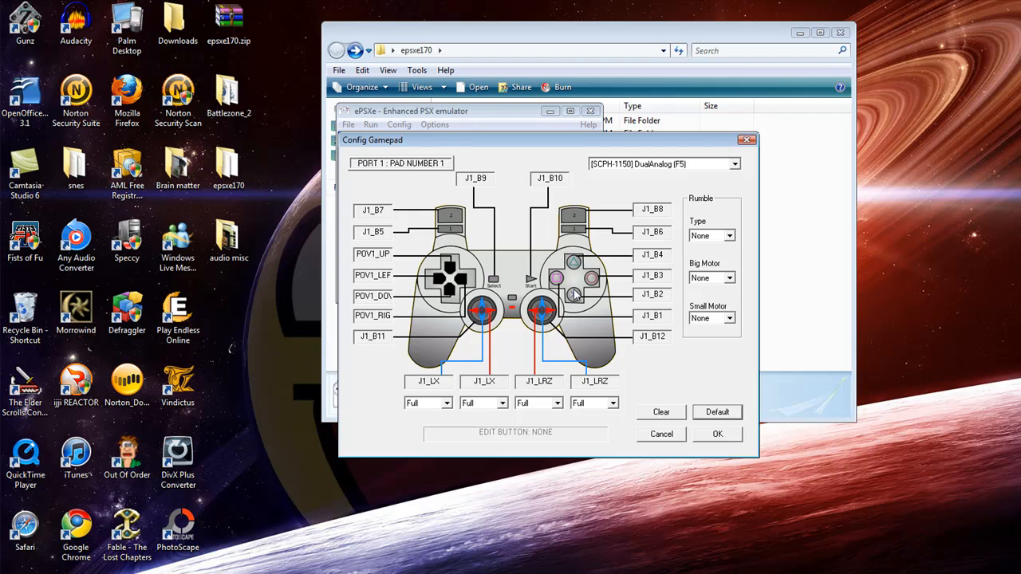
mouse_move(389, 204)
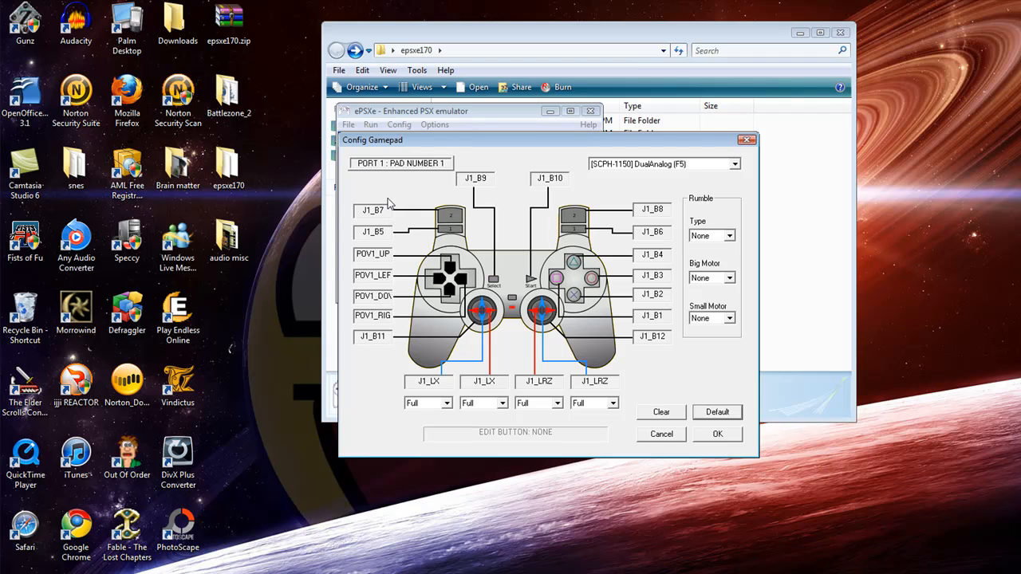
mouse_move(398, 201)
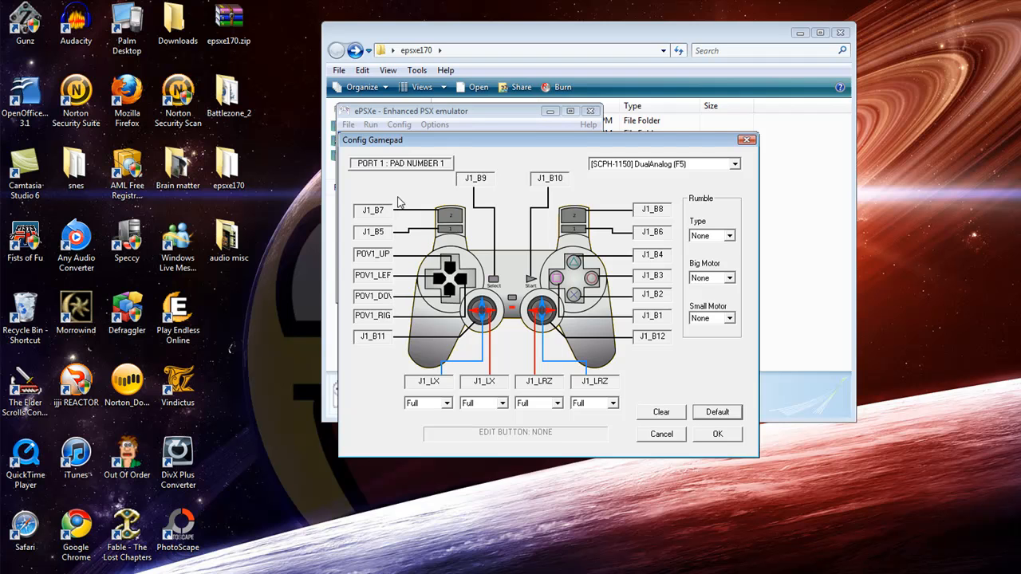
mouse_move(424, 192)
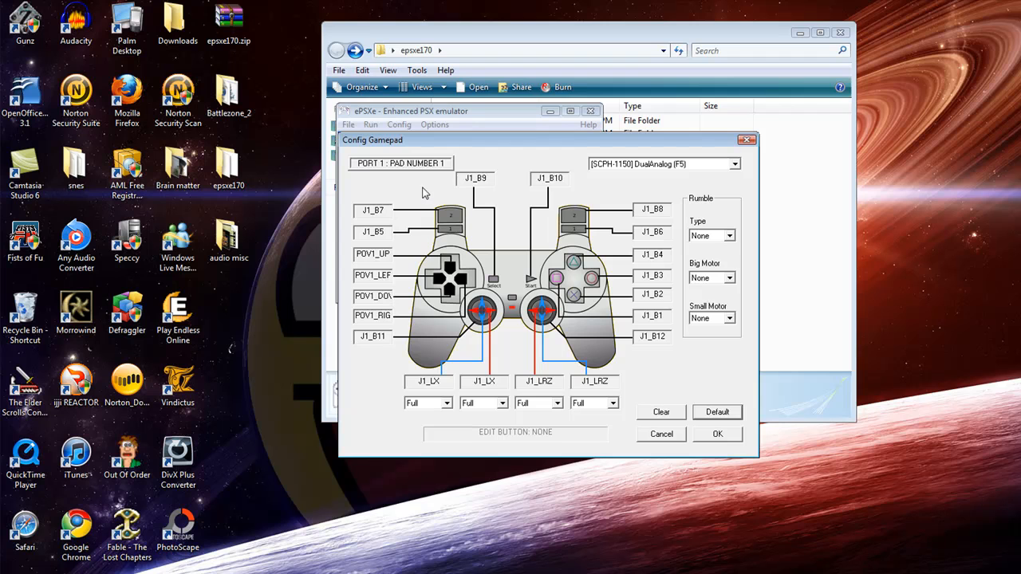
mouse_move(450, 279)
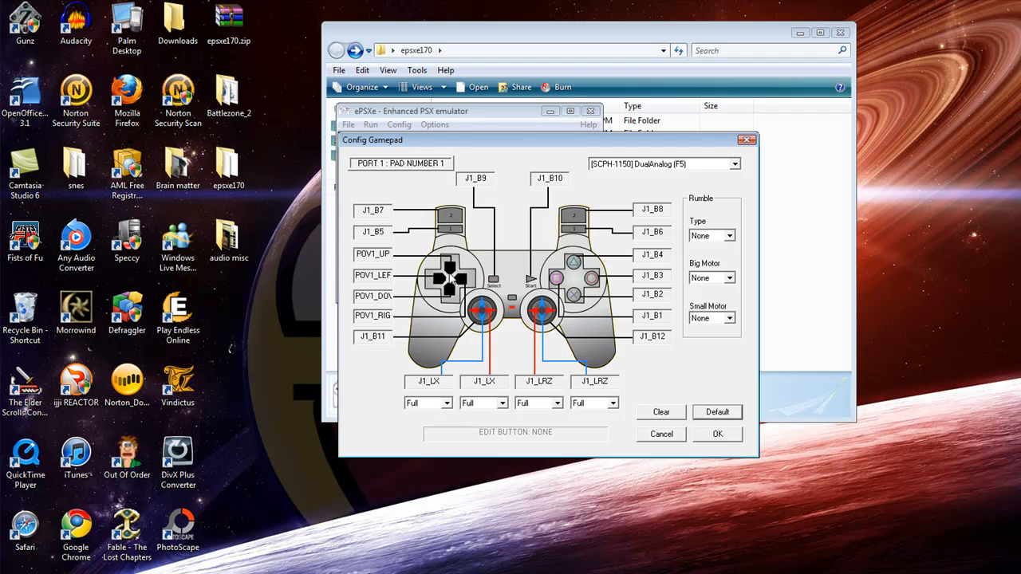
mouse_move(616, 268)
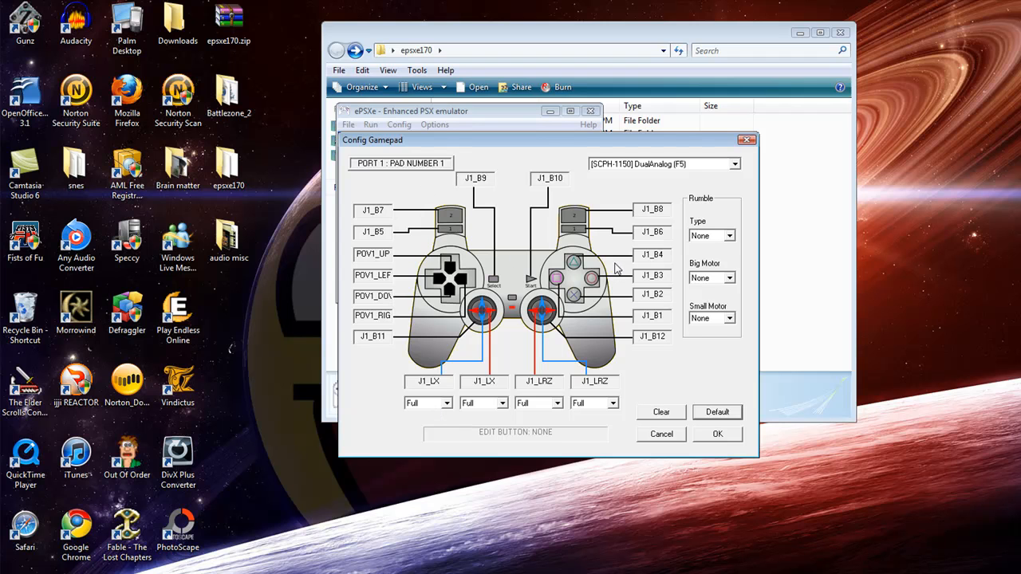
mouse_move(699, 431)
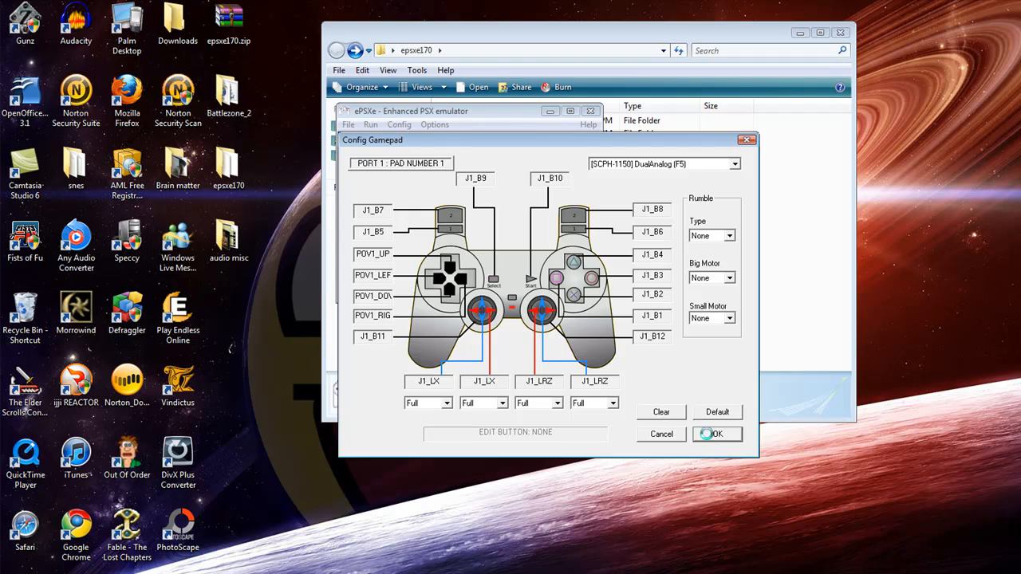
click(714, 433)
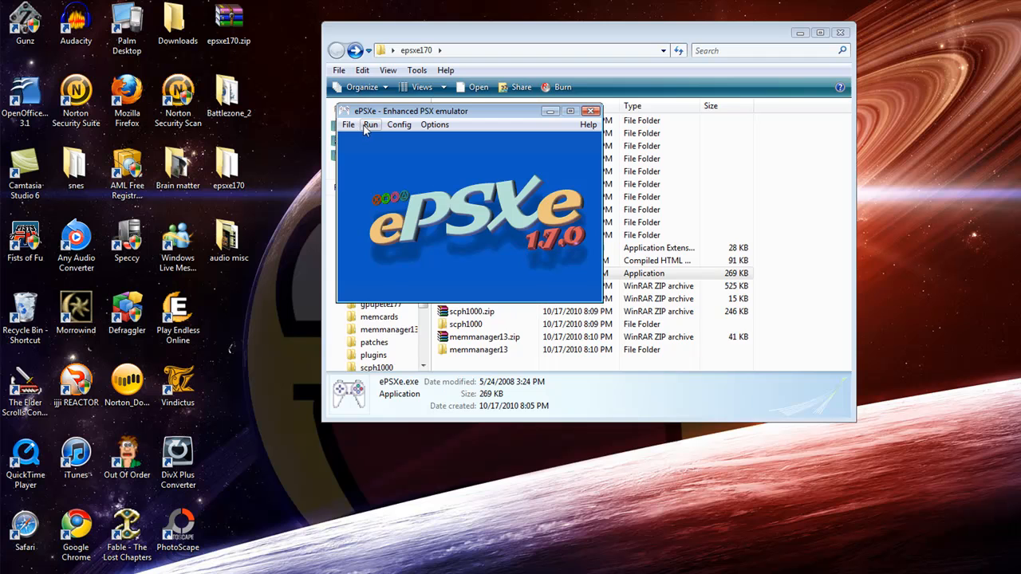
Cancel the Open PSX ISO dialog from File > Run ISO, then run from CD-ROM instead
click(348, 124)
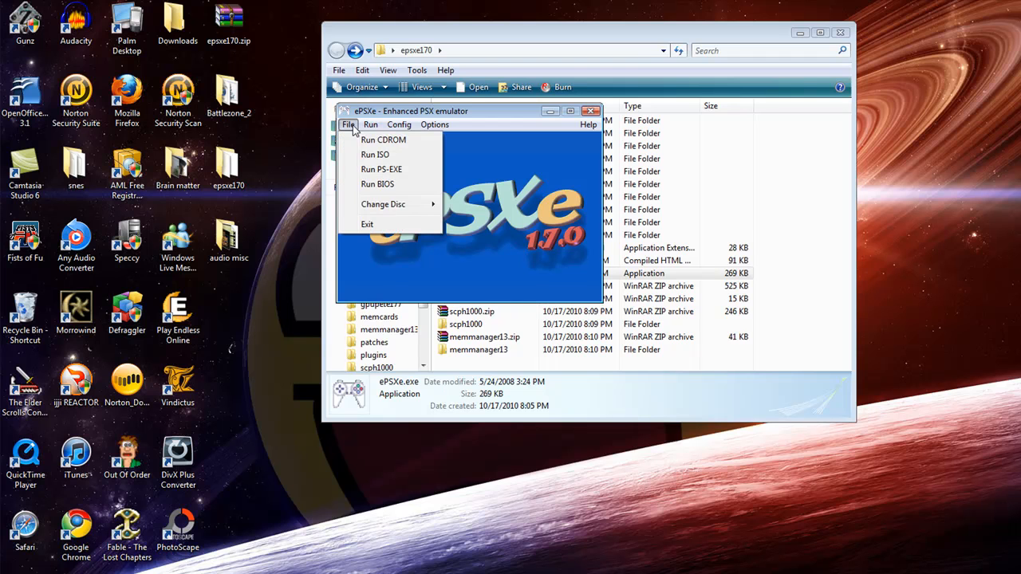
mouse_move(375, 153)
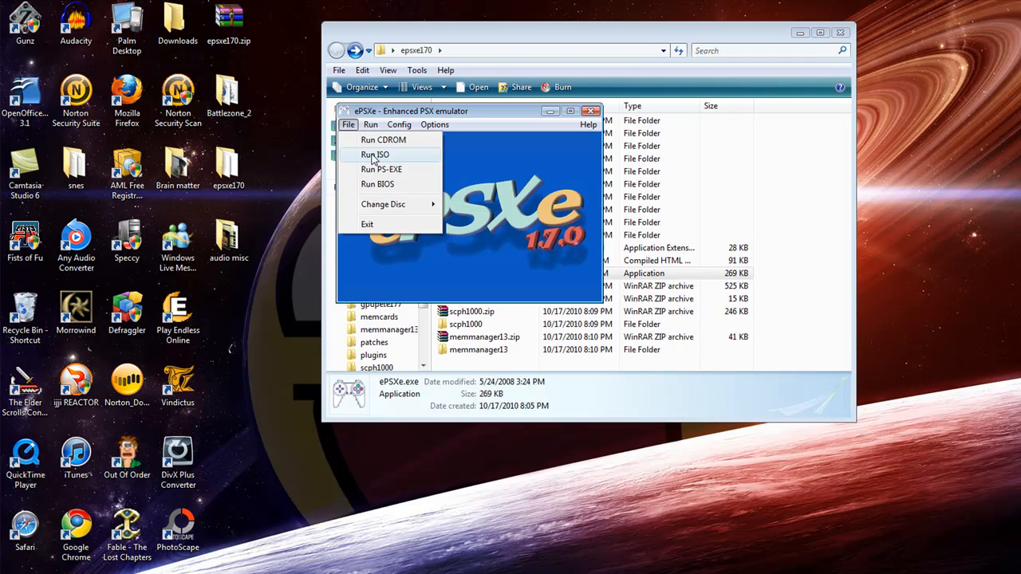
click(375, 153)
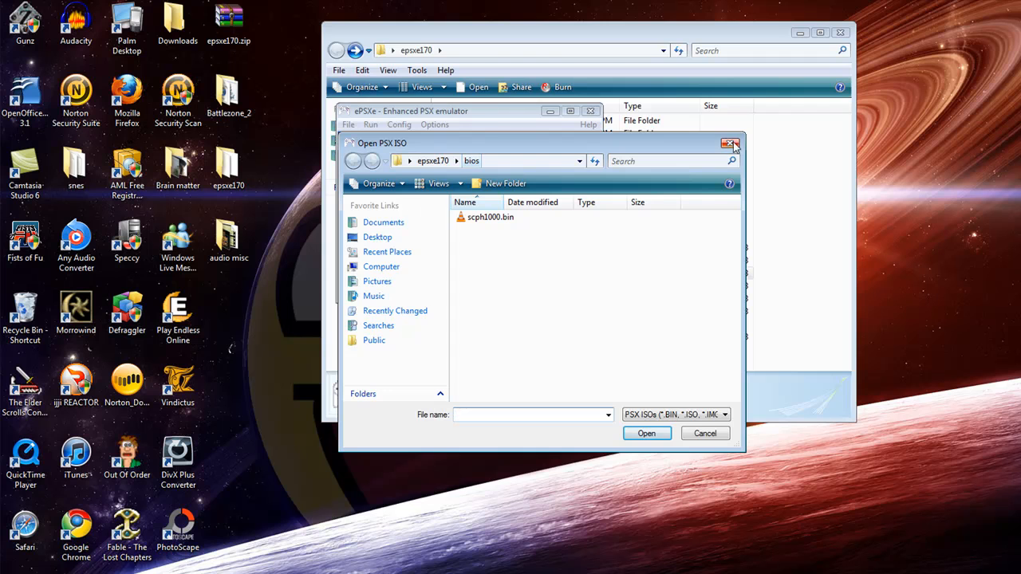
mouse_move(391, 236)
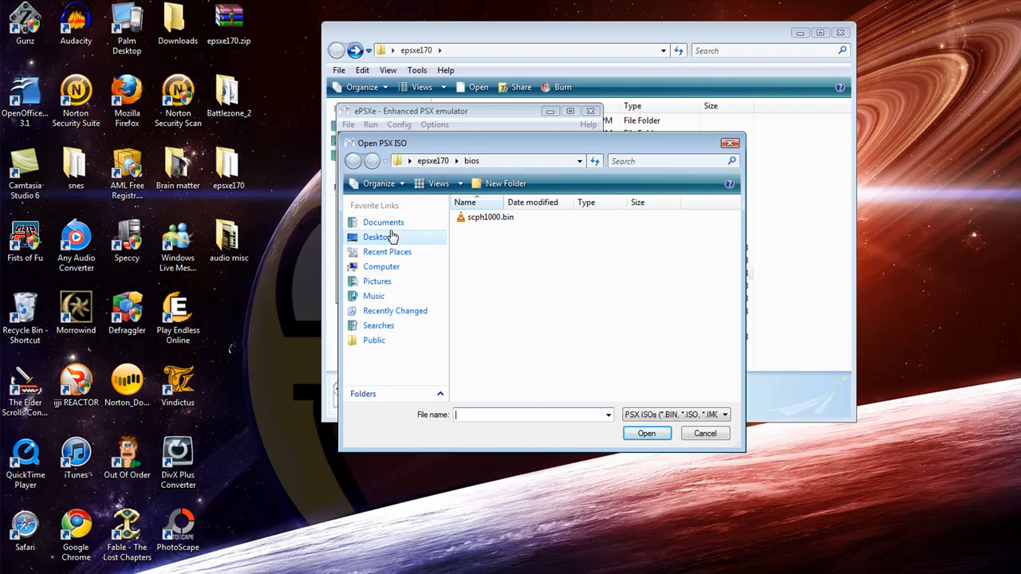
click(705, 434)
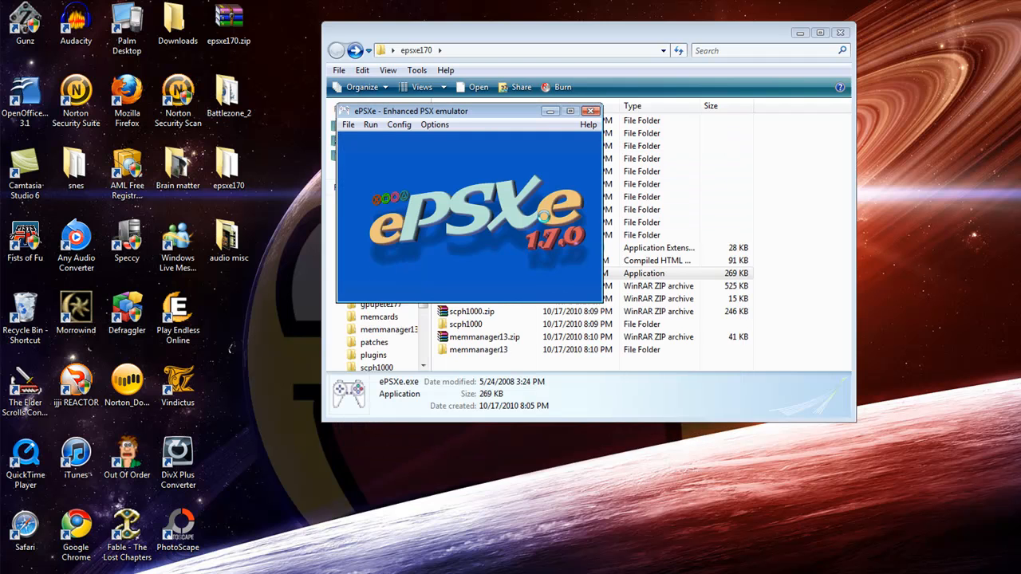
click(348, 125)
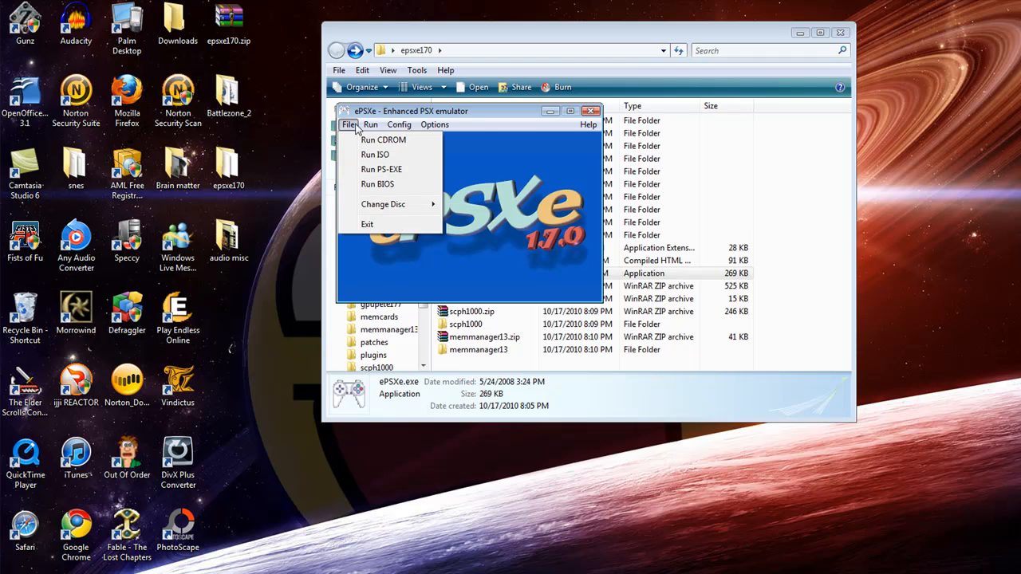
mouse_move(383, 141)
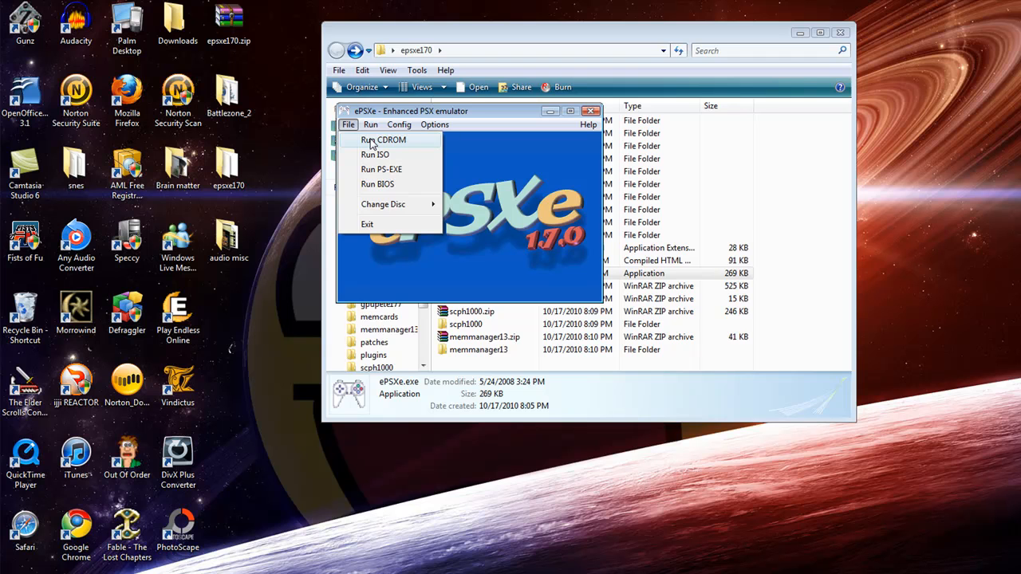
click(399, 125)
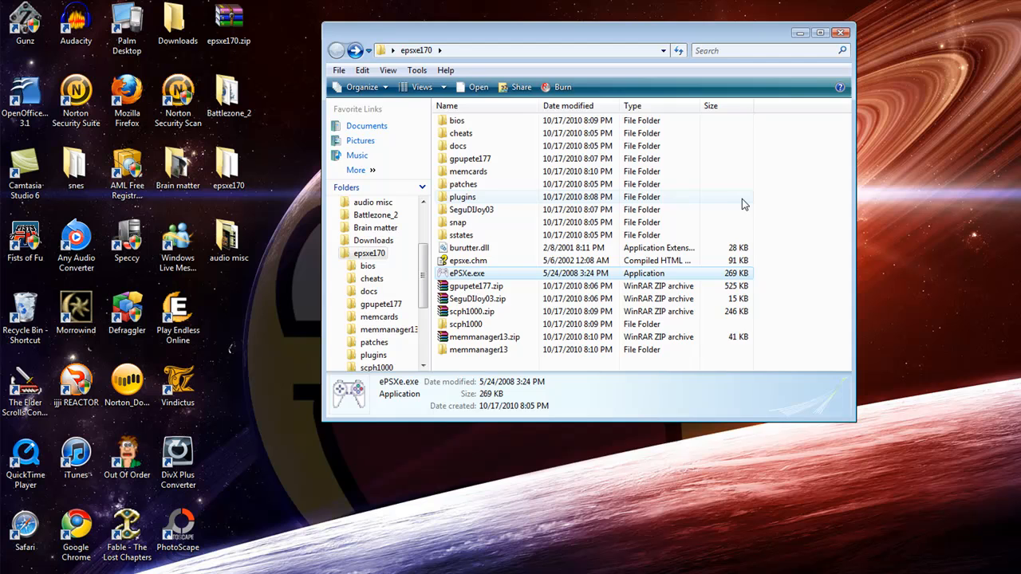
mouse_move(644, 429)
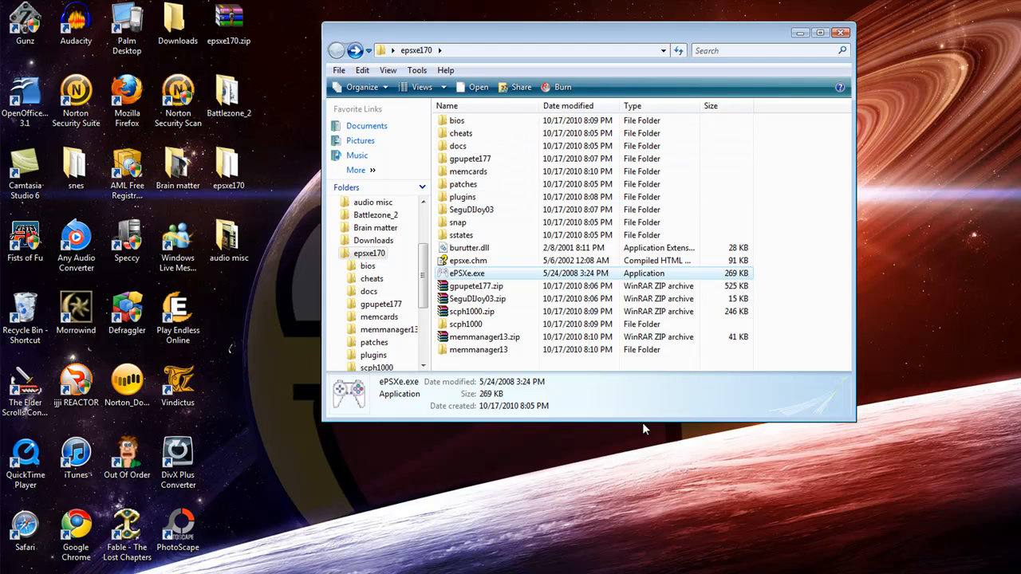
mouse_move(587, 402)
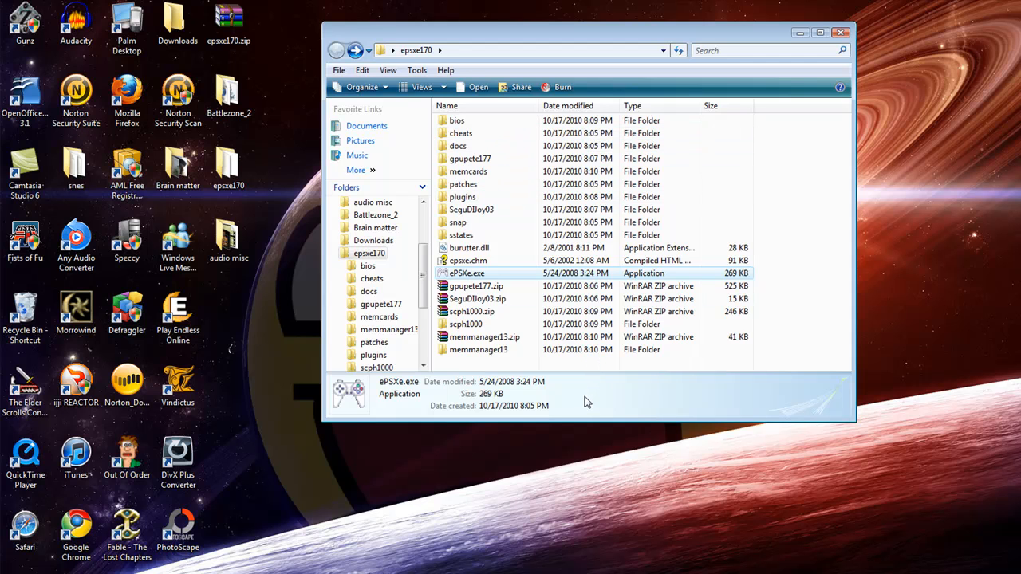